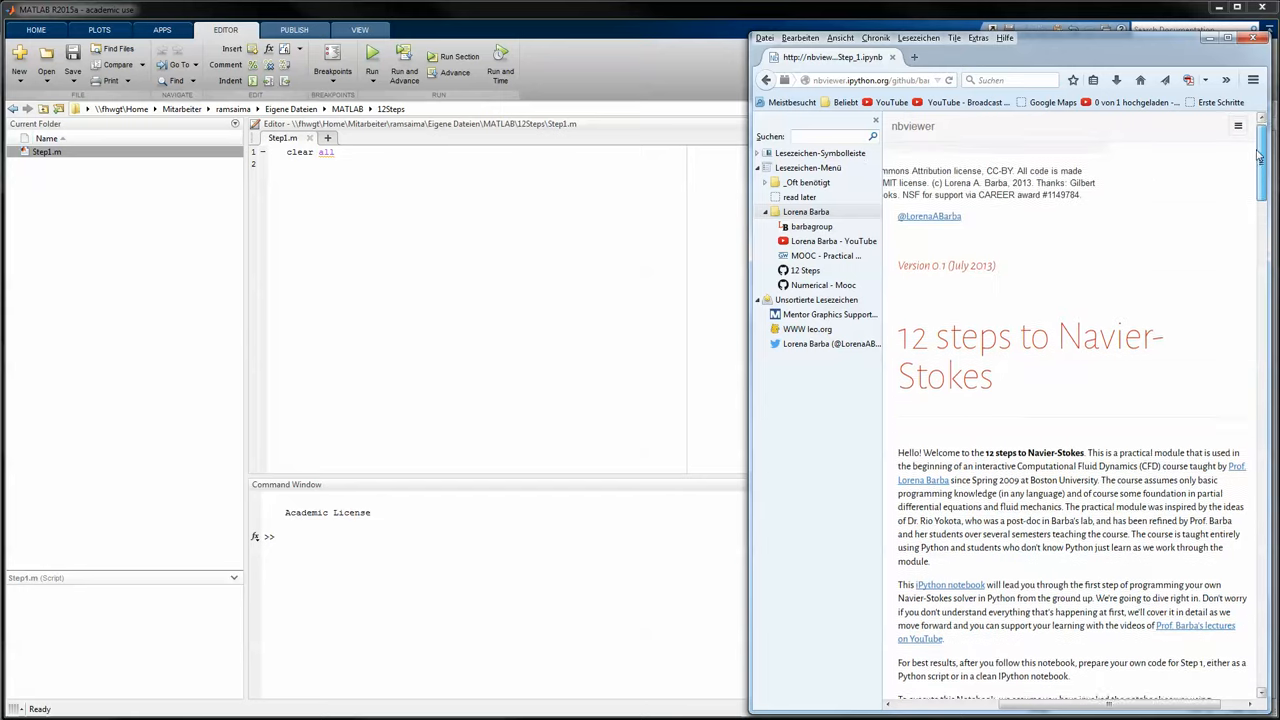
Step: Add nx = 41; on line 2 of Step1.m
scroll("down", 3)
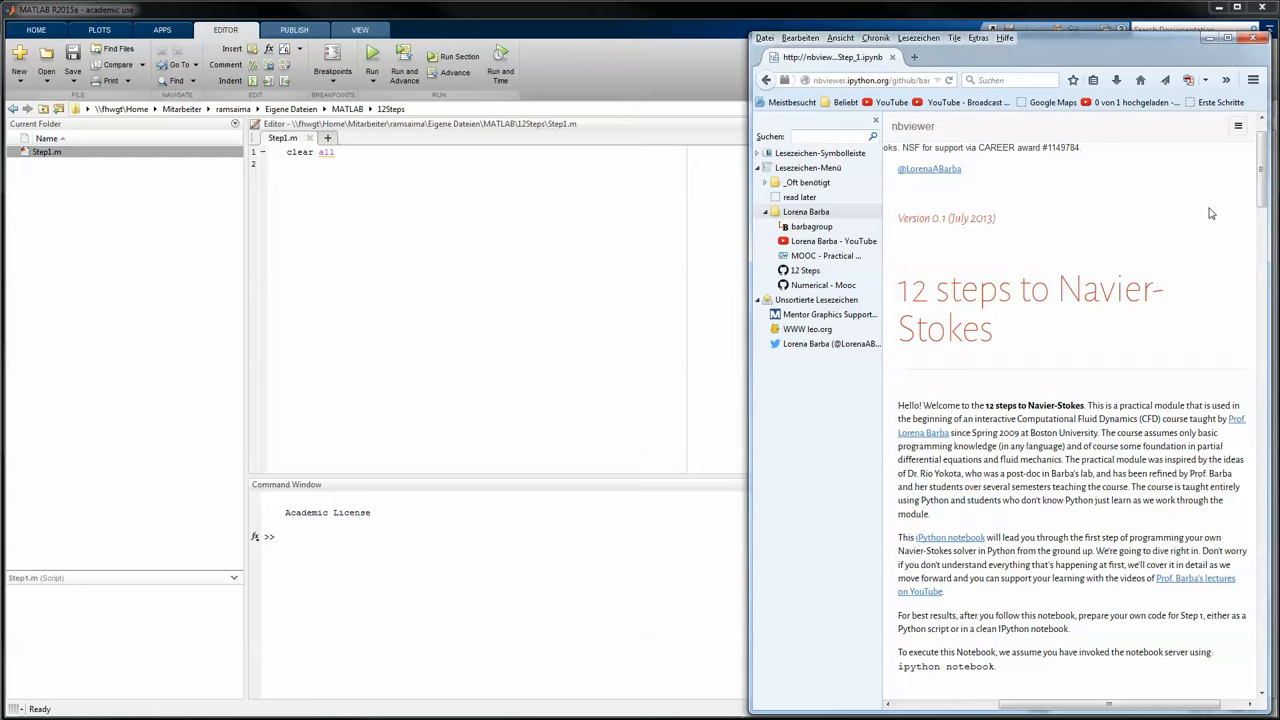
scroll("down", 3)
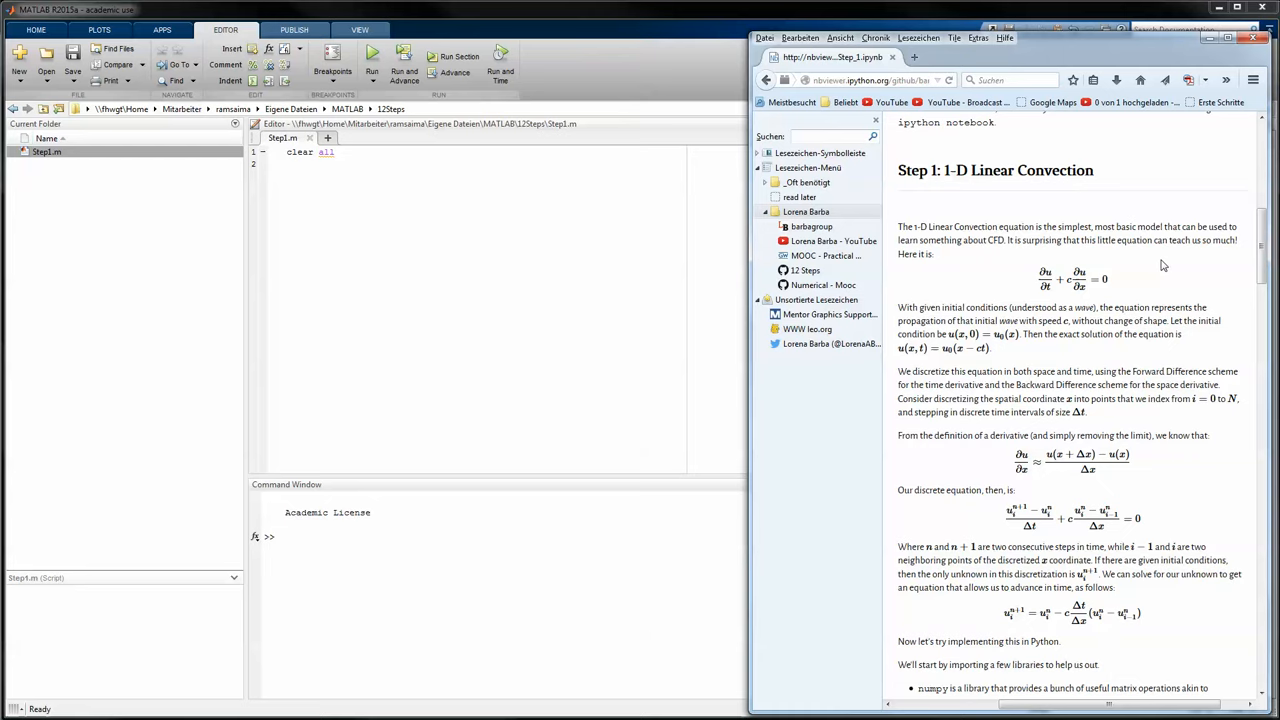
scroll("down", 3)
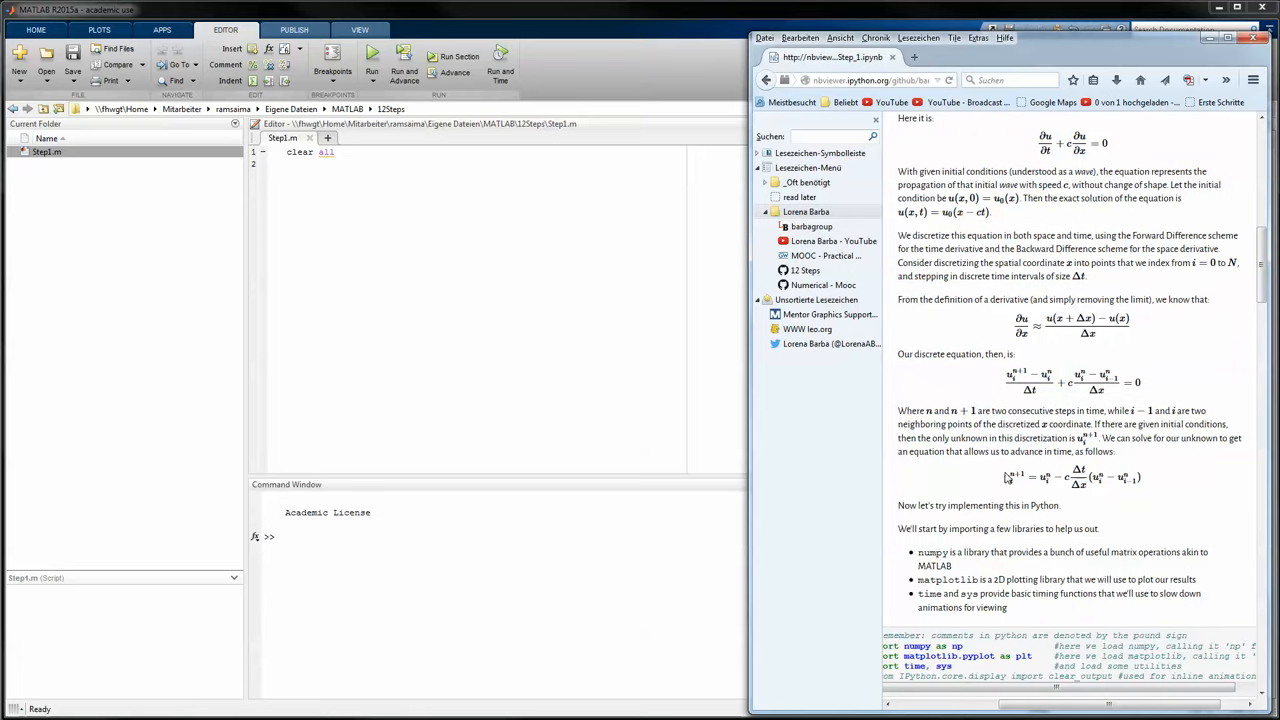
mouse_move(1020, 492)
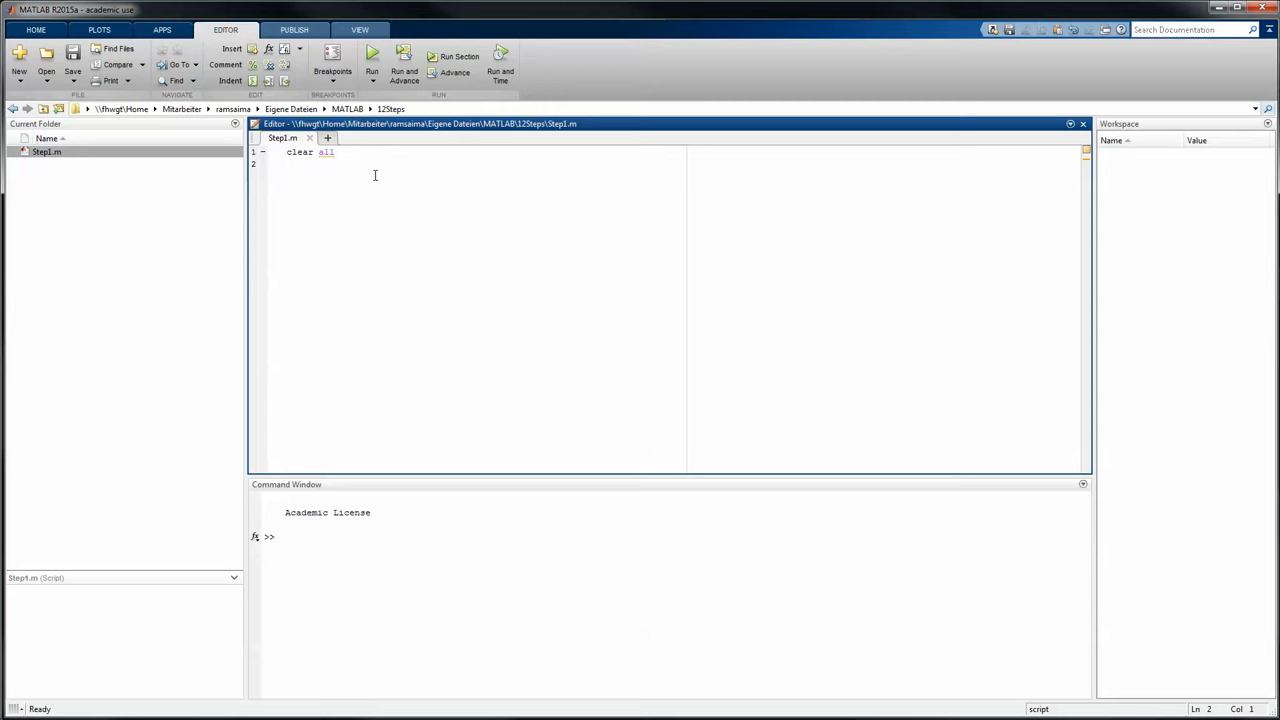
type("nx =")
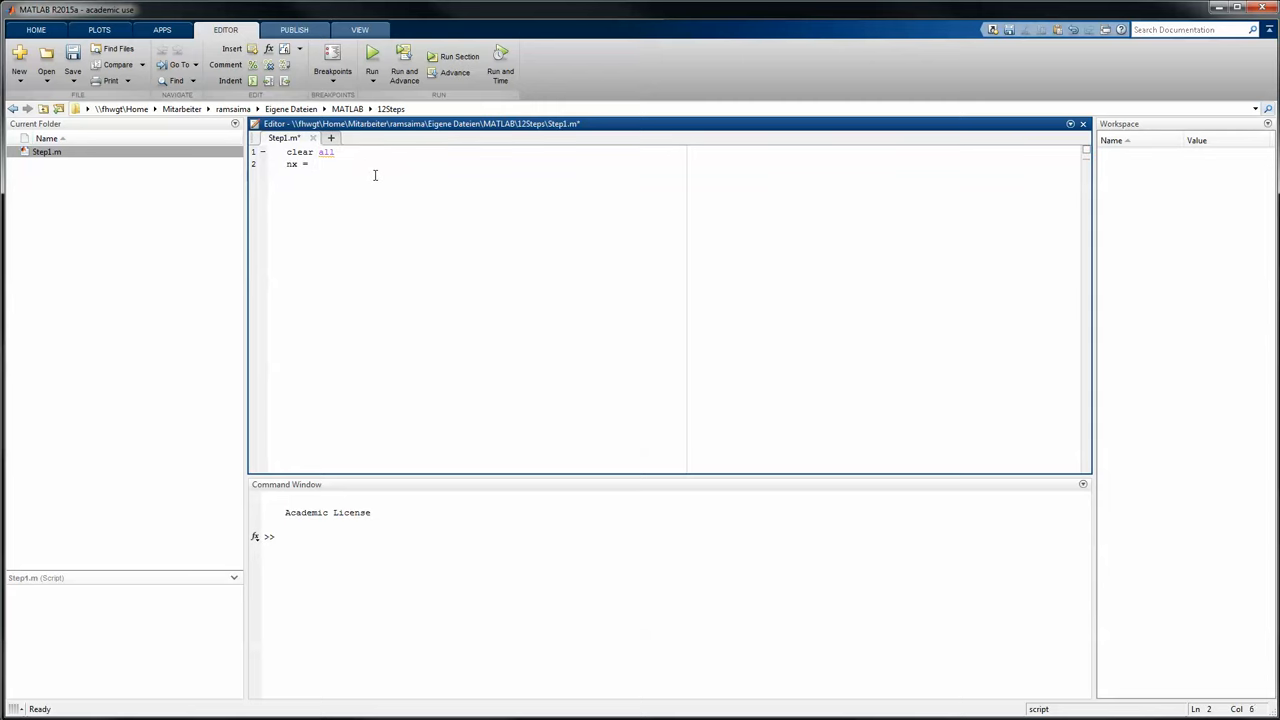
type("41")
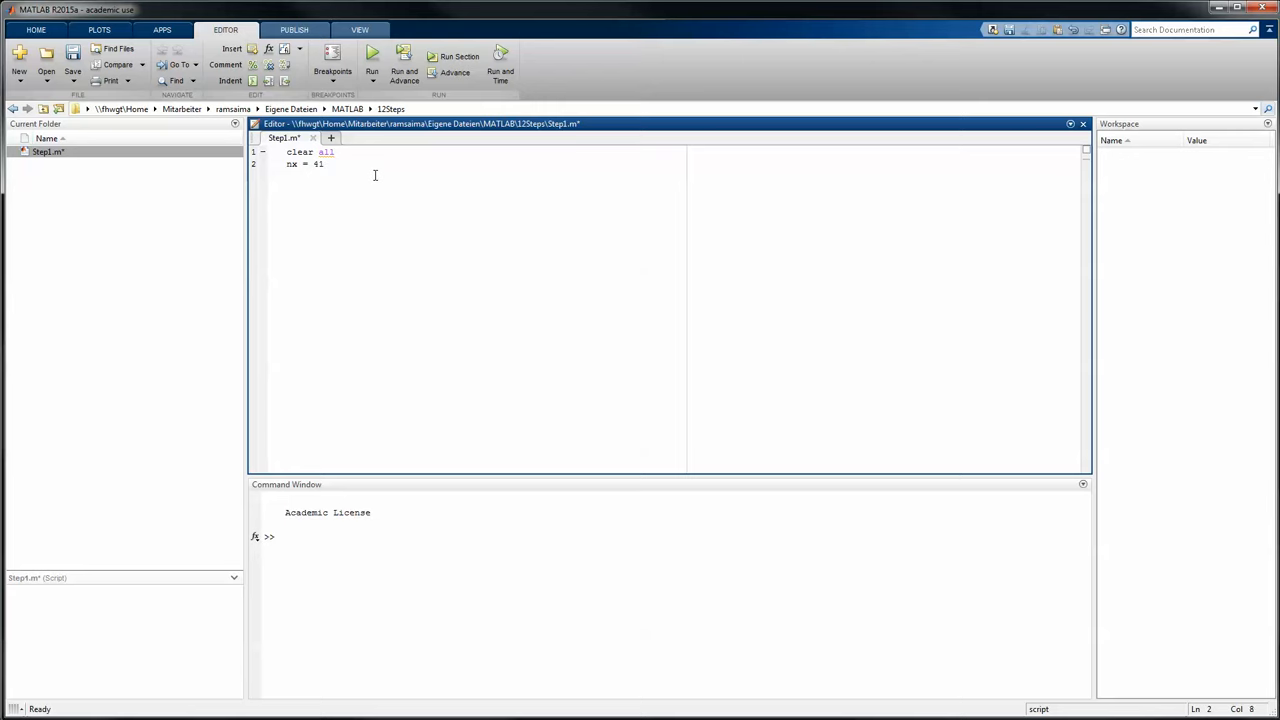
type(";")
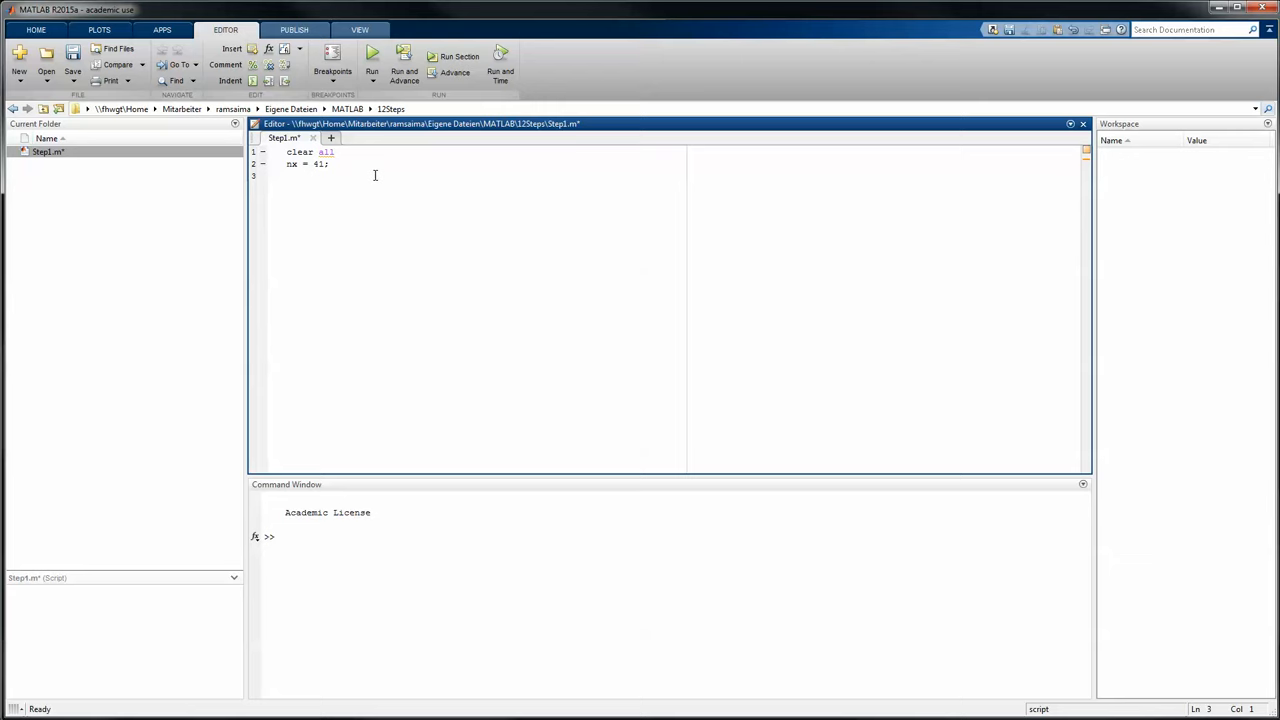
Step: Add dx=2./(nx-1) on line 3 for the grid spacing
type("dx")
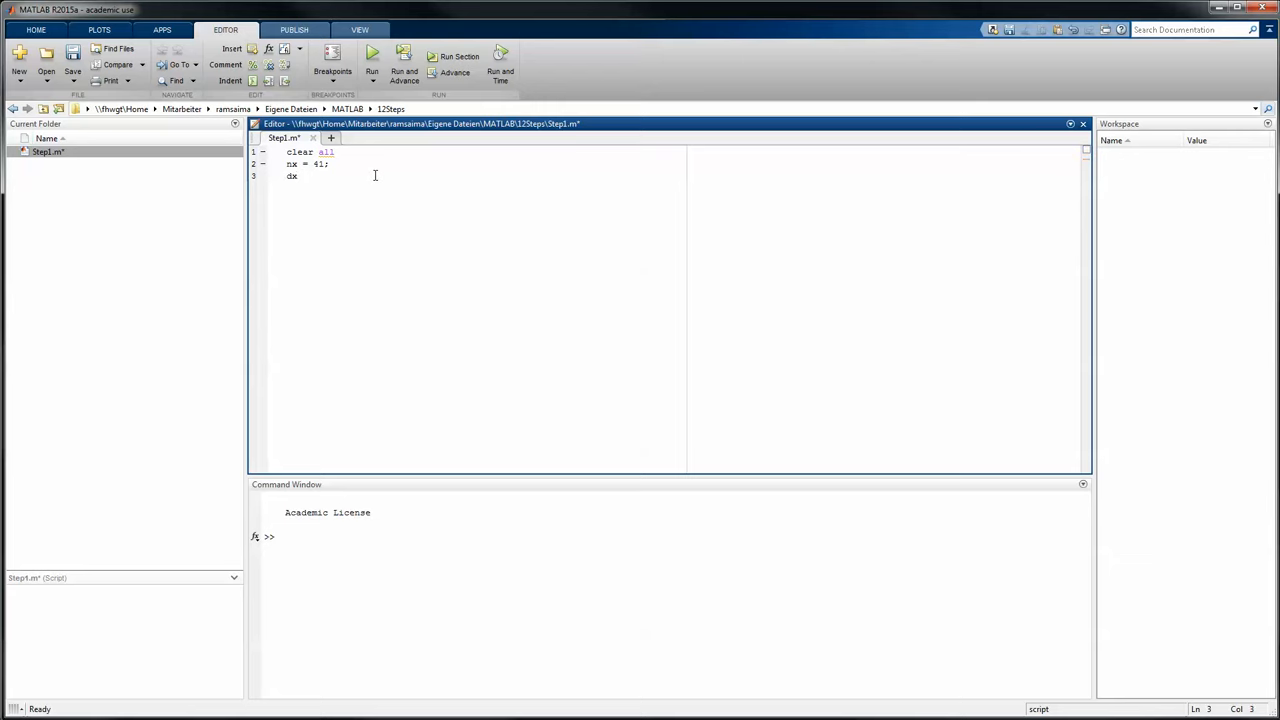
type("=")
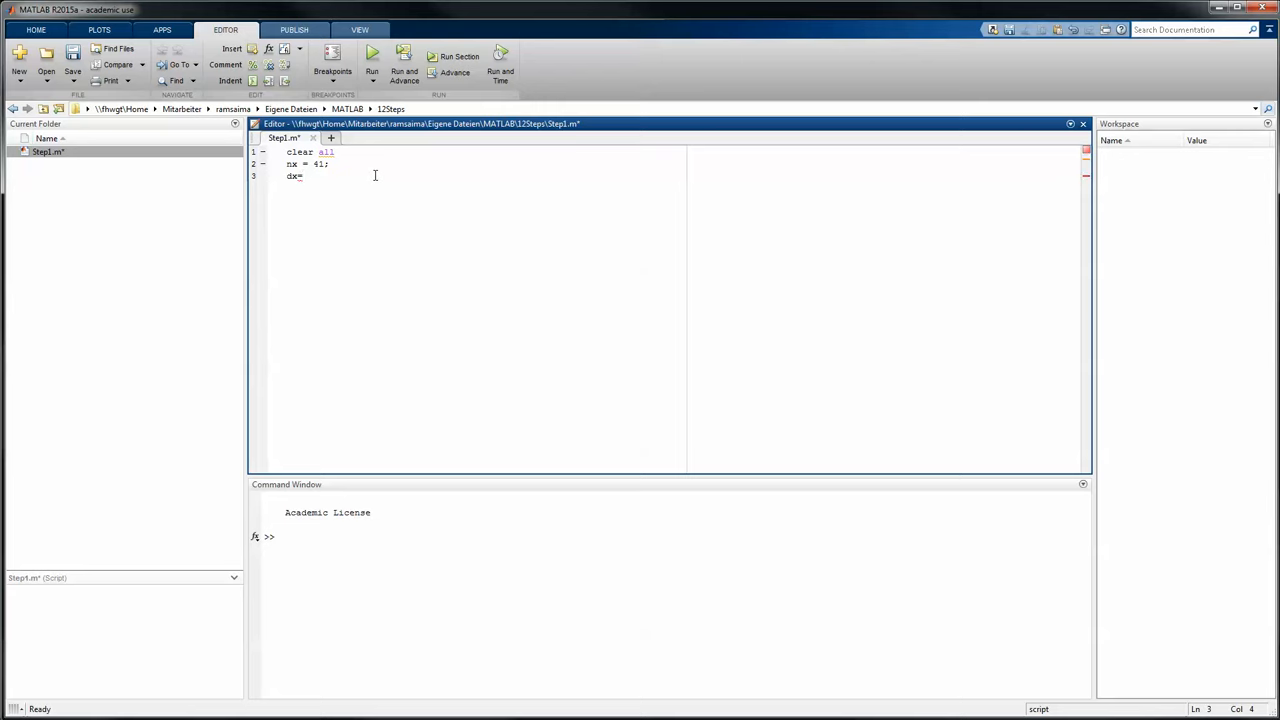
type("2.")
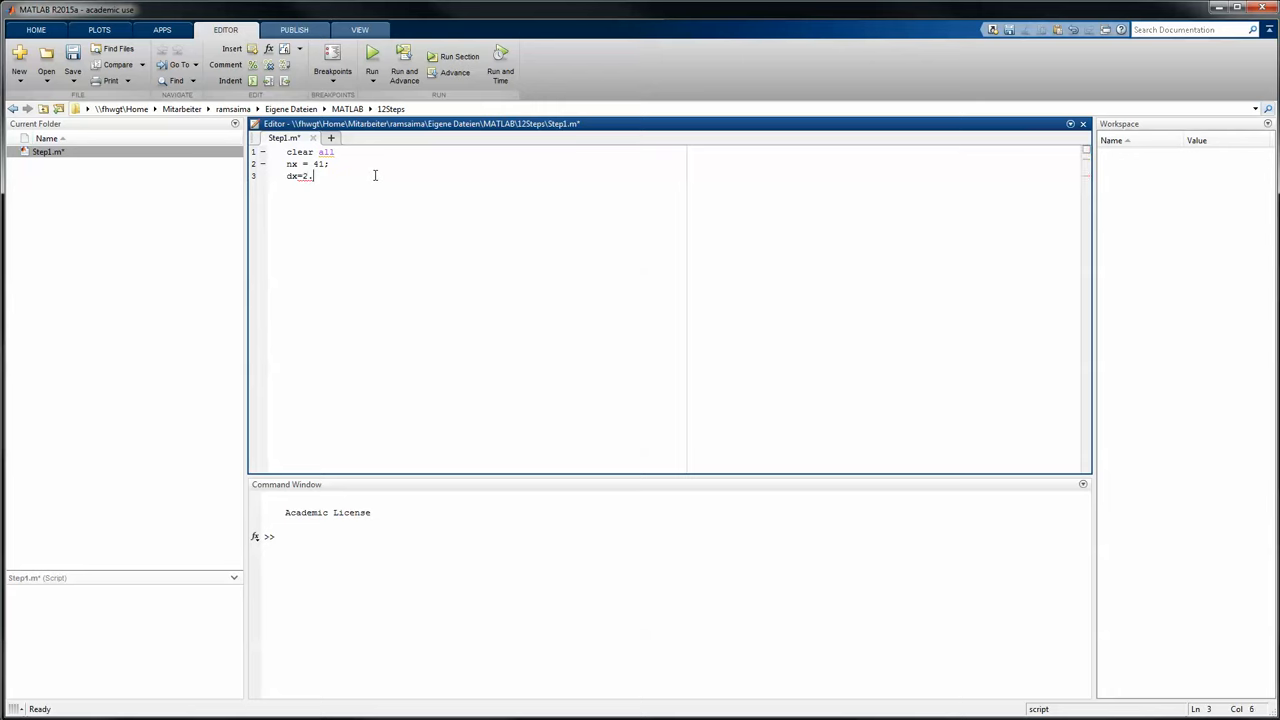
type("/")
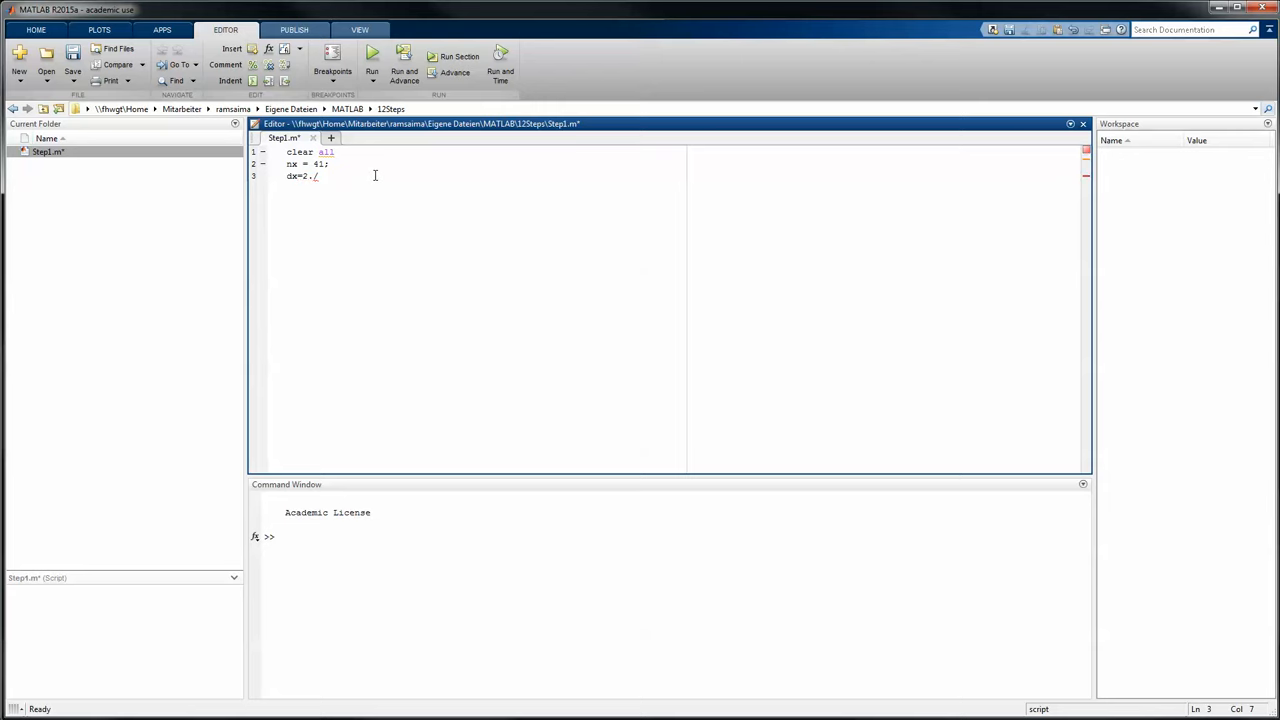
type("(")
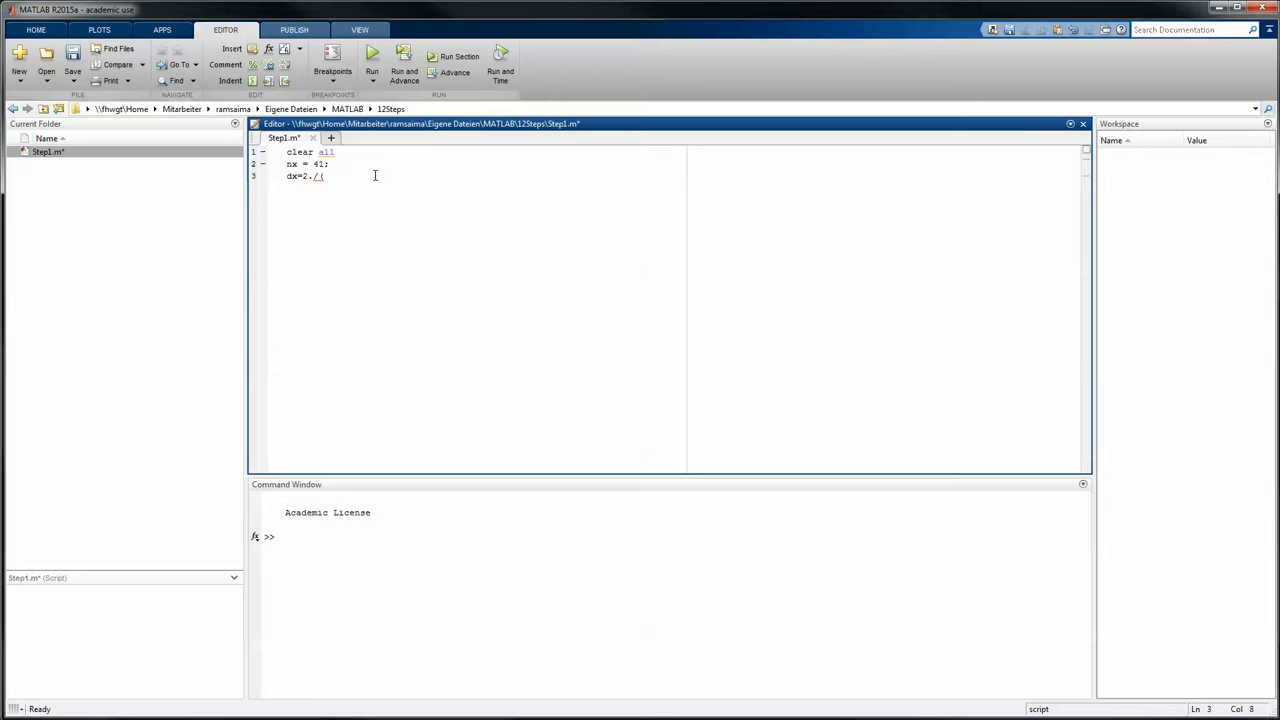
type("nx")
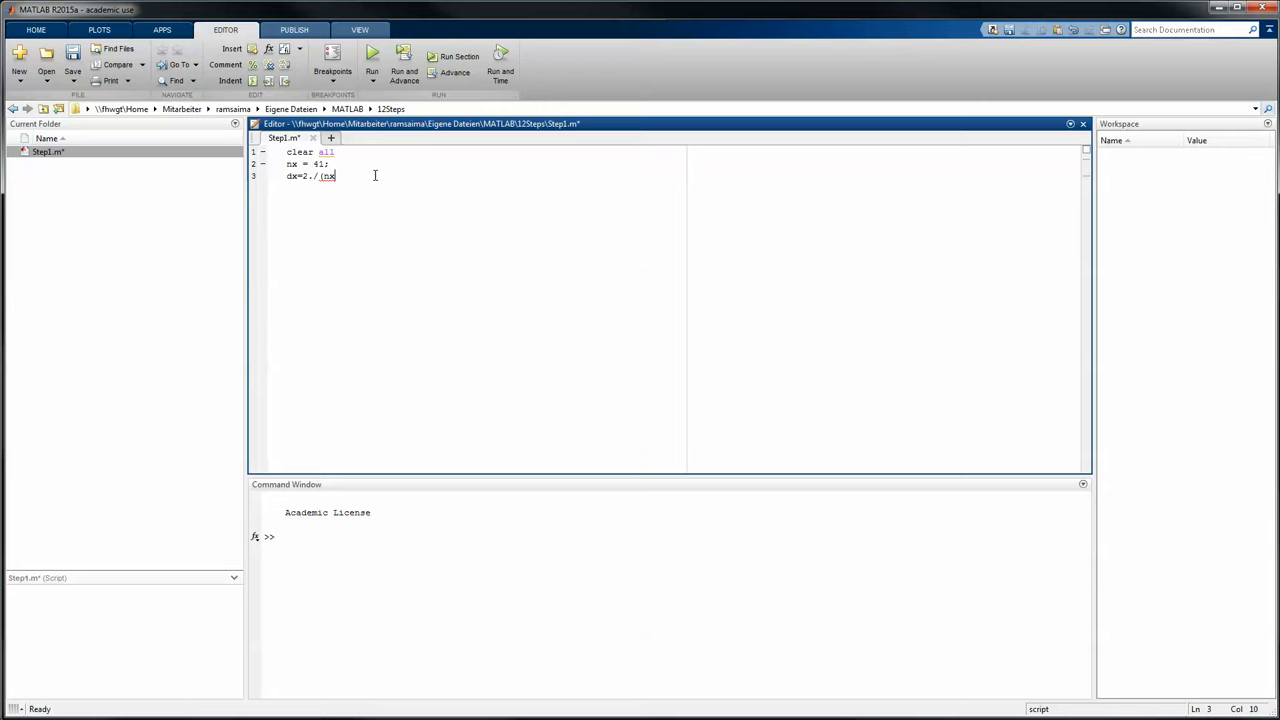
type("-")
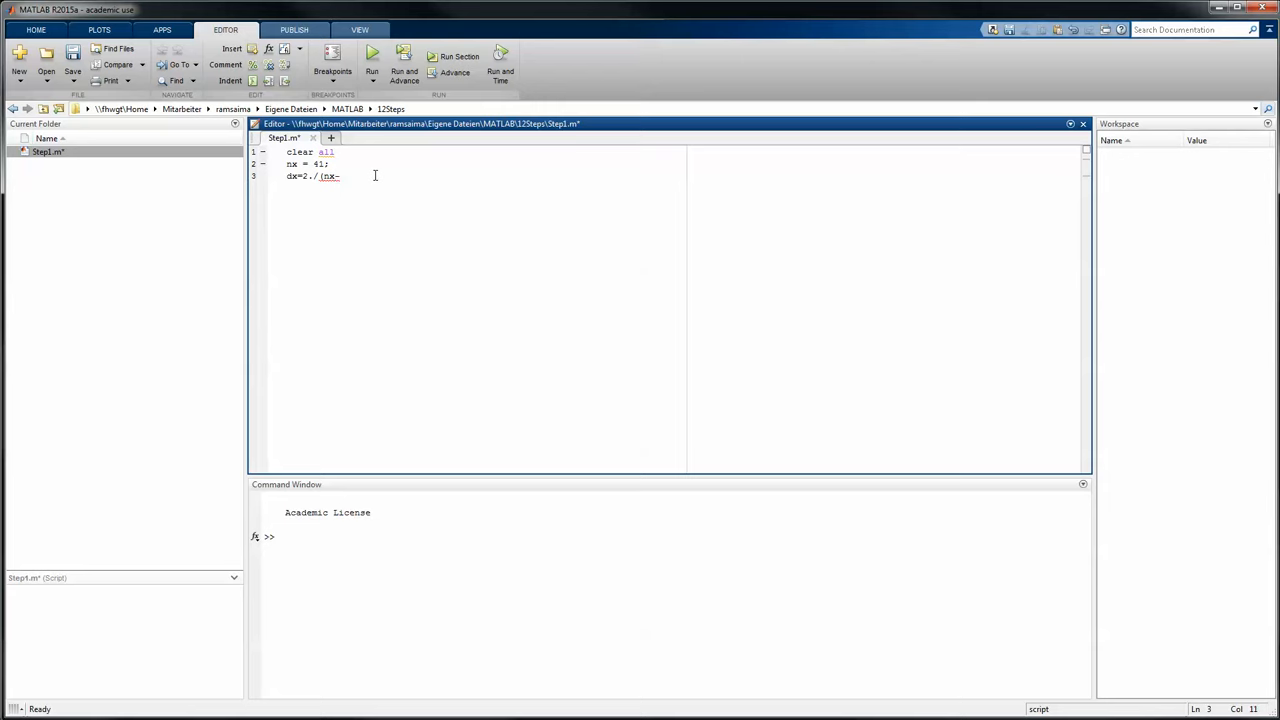
type("-1)")
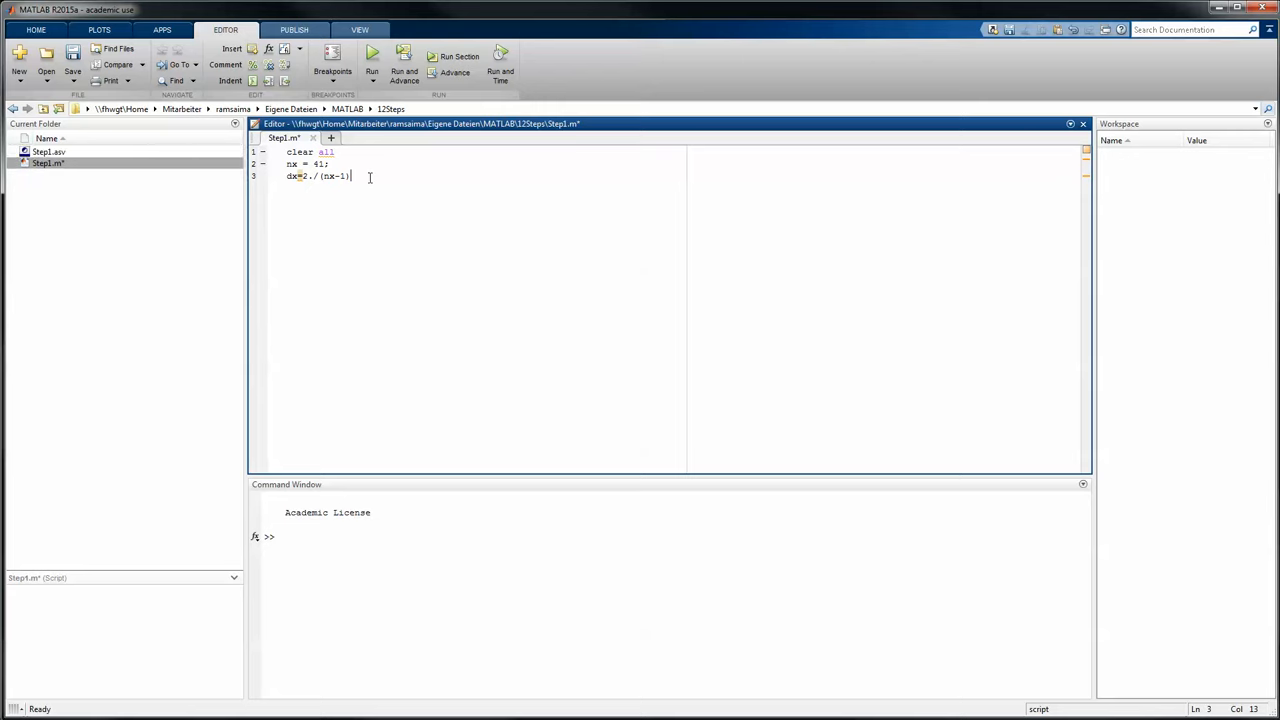
Step: Define nt=100, dt=0.025 and c=1 on new lines and save Step1.m
key("Enter")
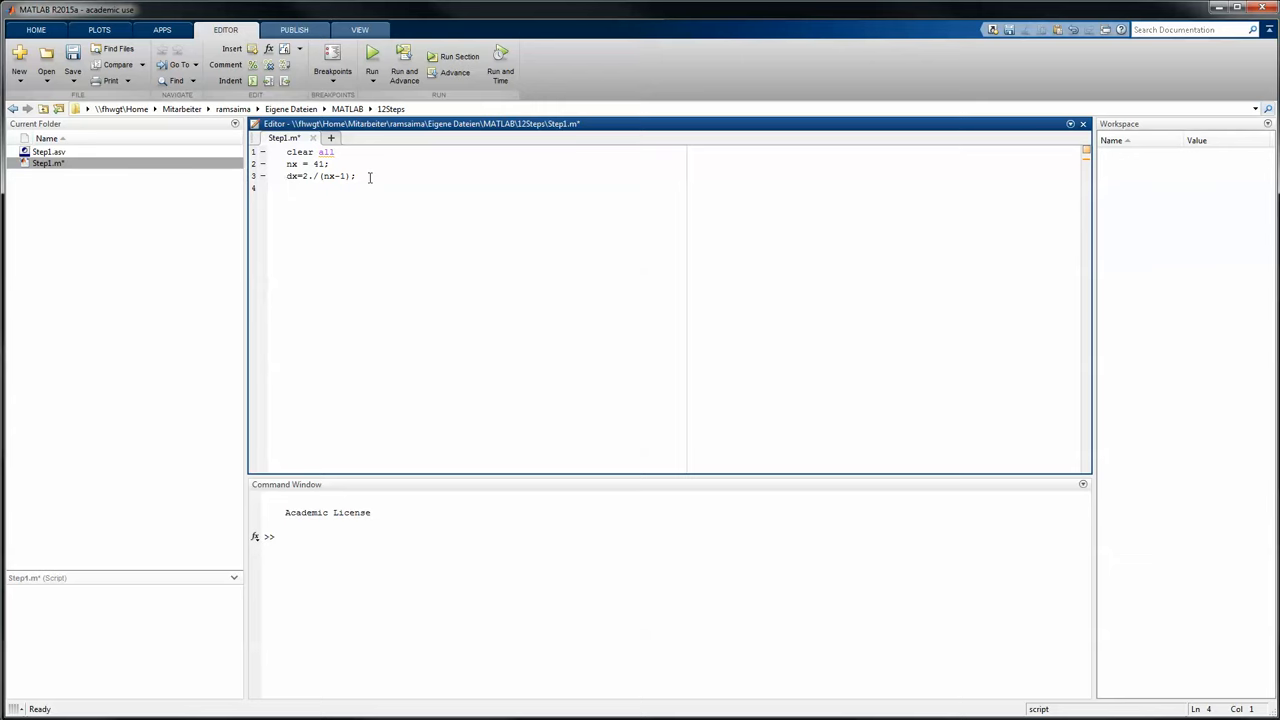
type("nt=")
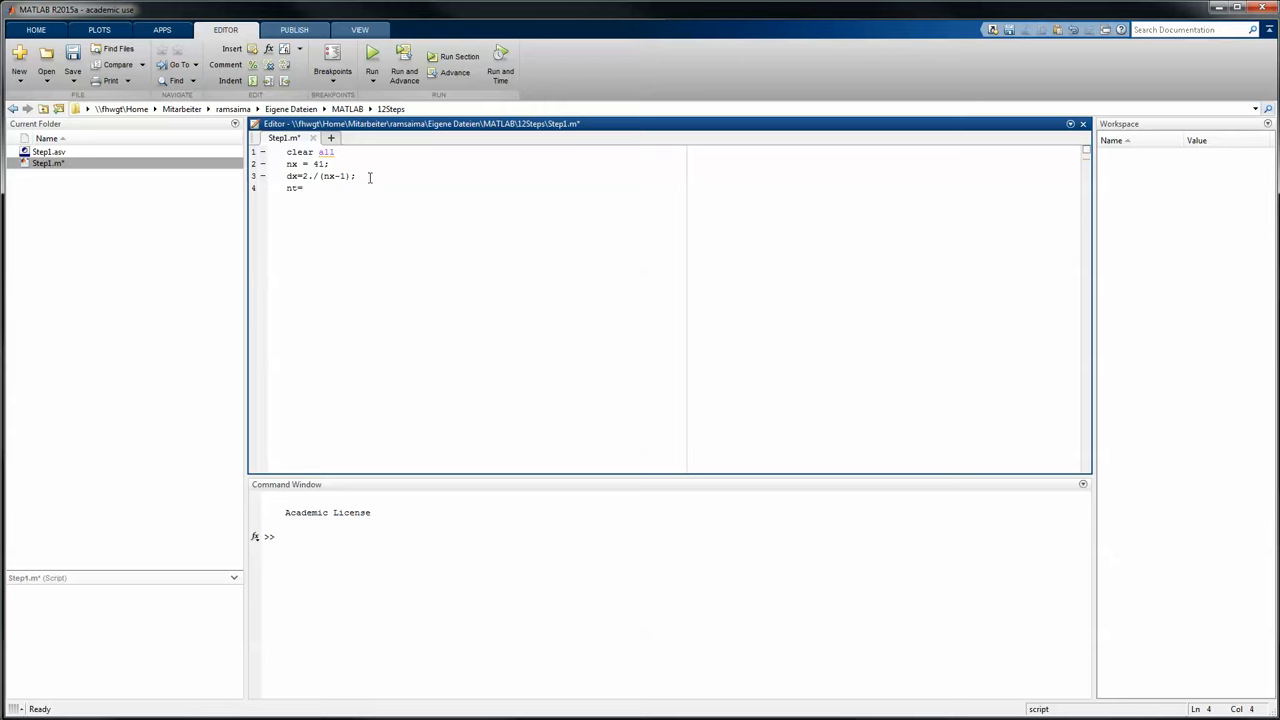
type("100")
type("dt")
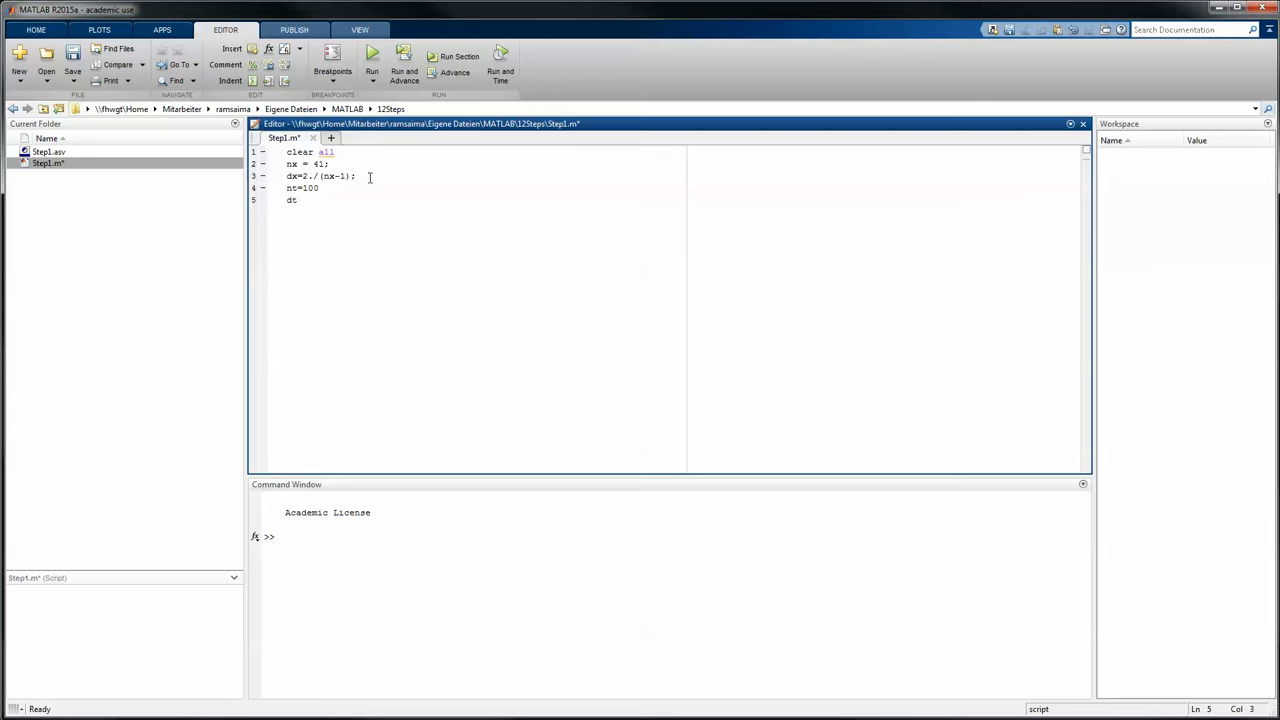
type("=")
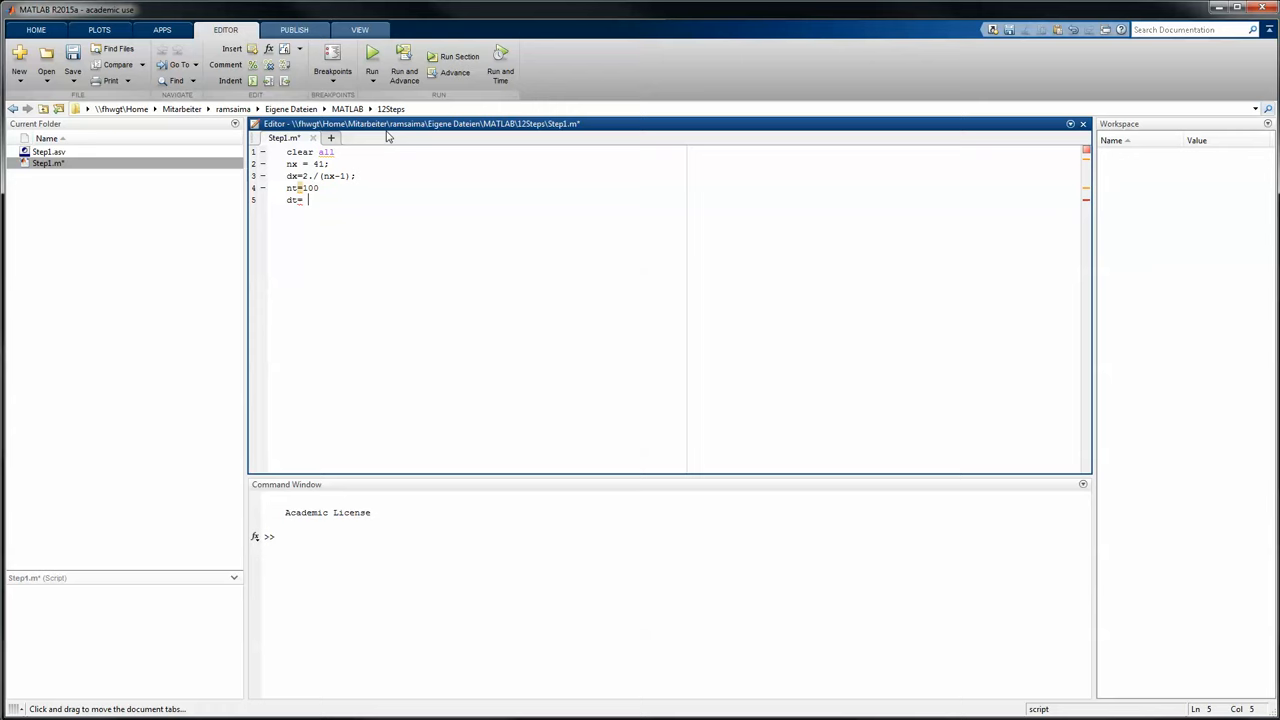
type("0")
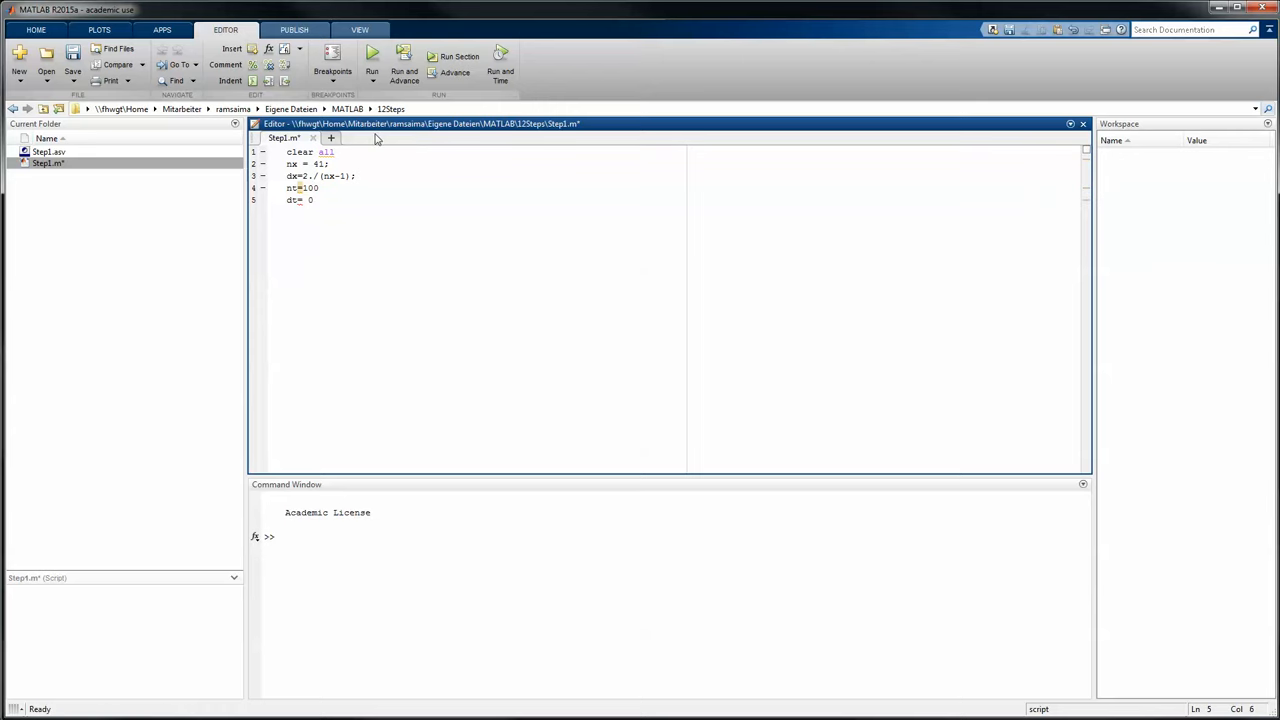
type(".025")
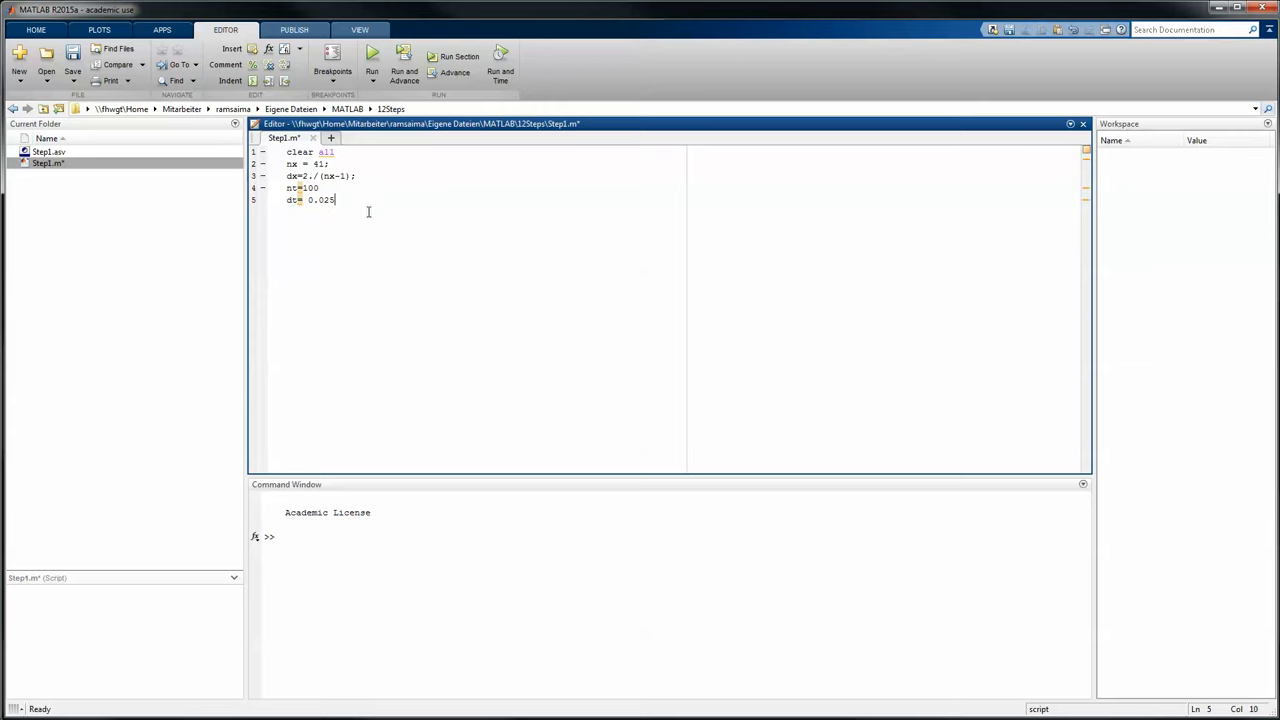
type("c")
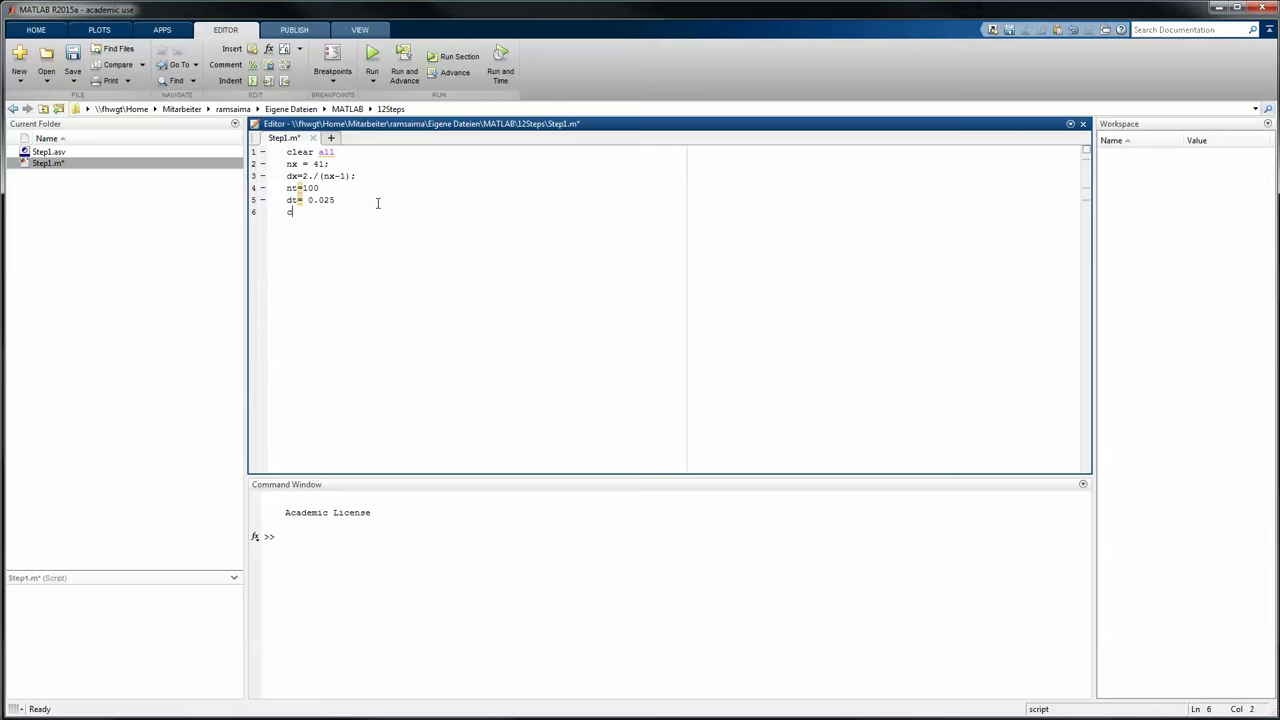
type("= 1")
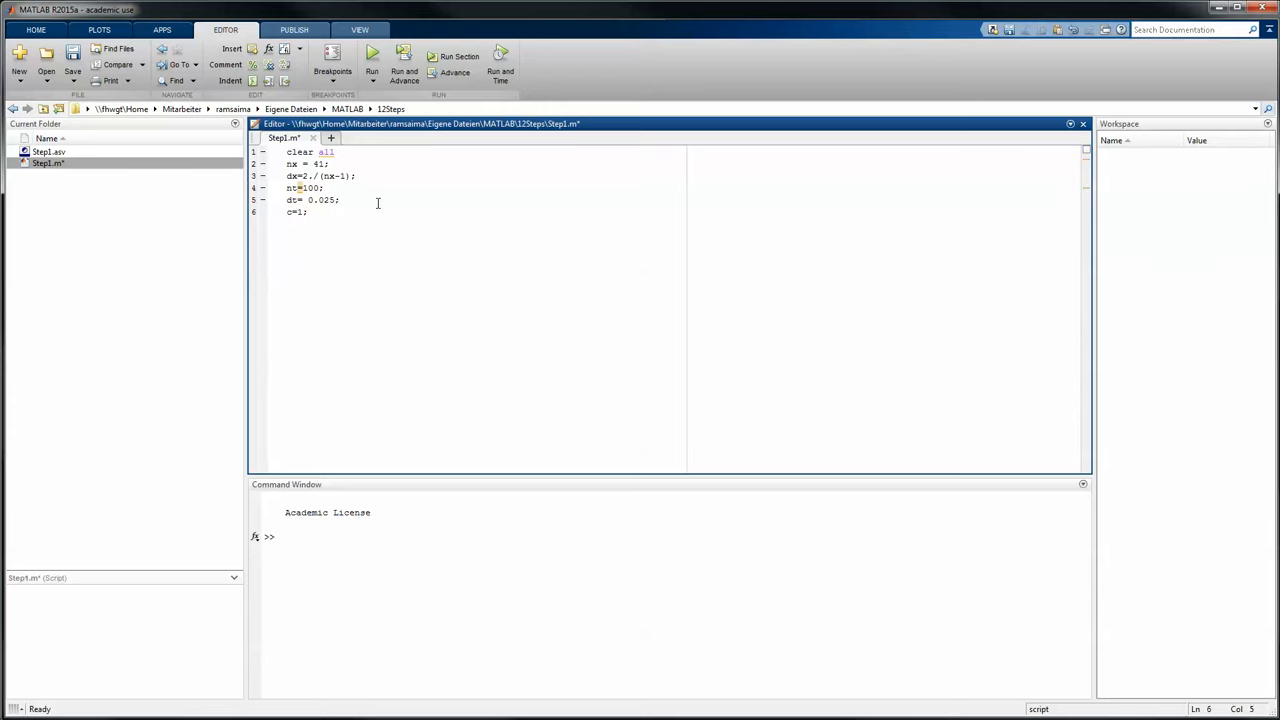
key("Enter")
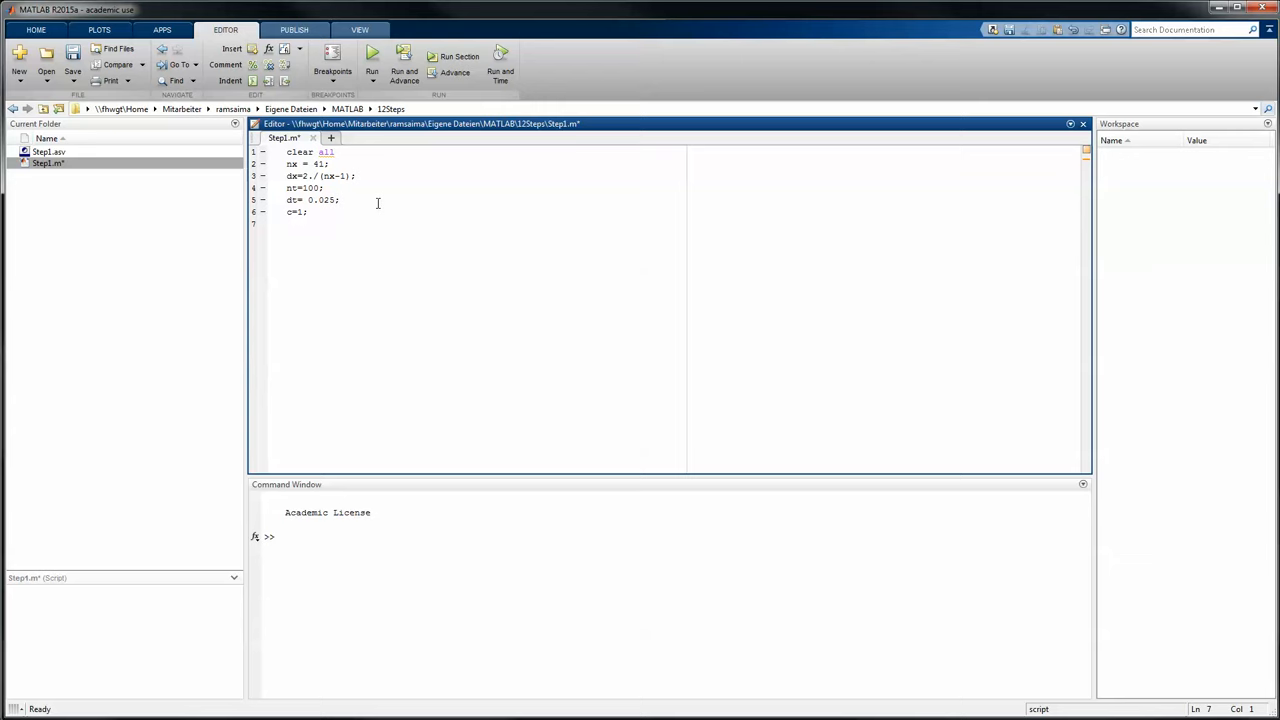
key("Enter")
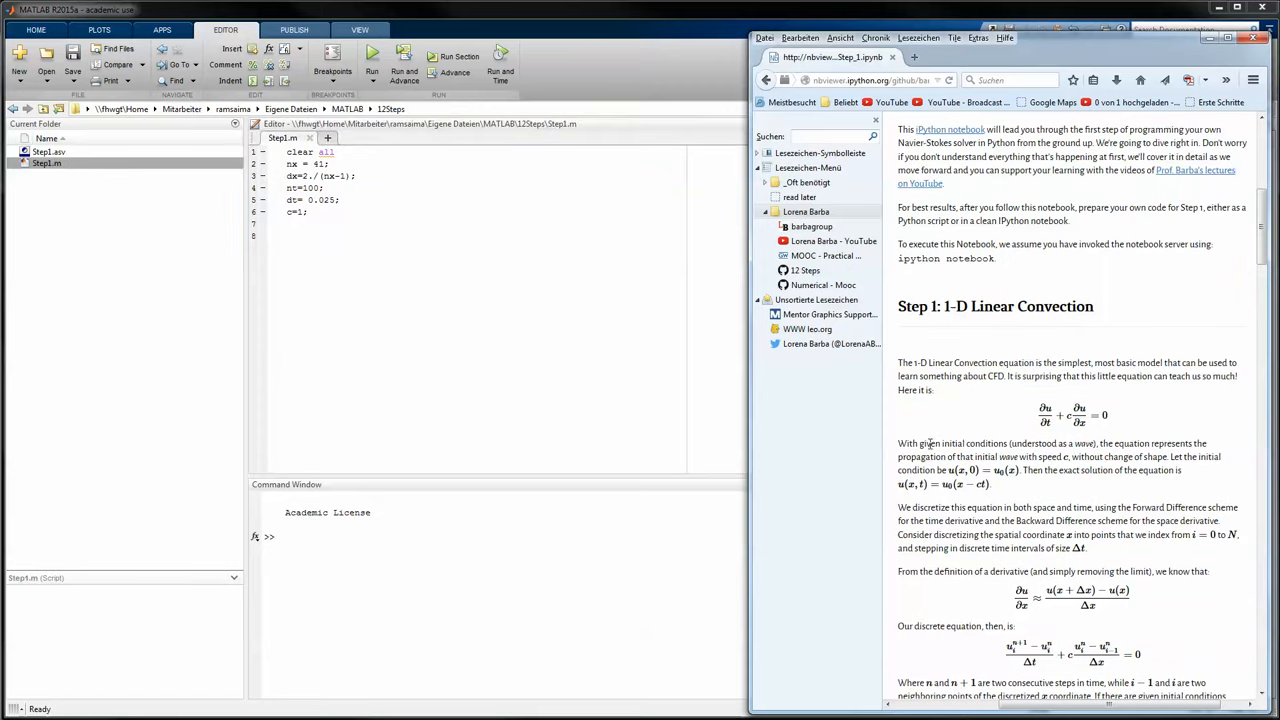
Step: Scroll the Firefox notebook down to the hat-function initial condition plot
double_click(1061, 443)
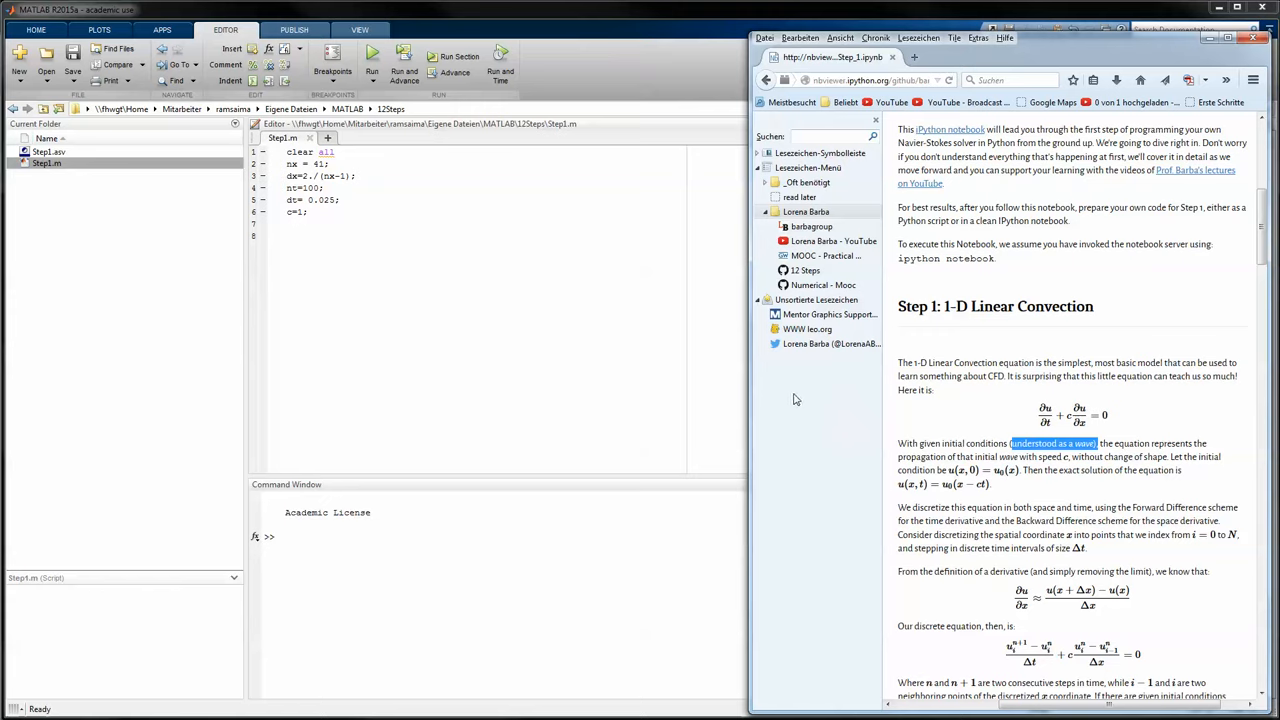
scroll("down", 3)
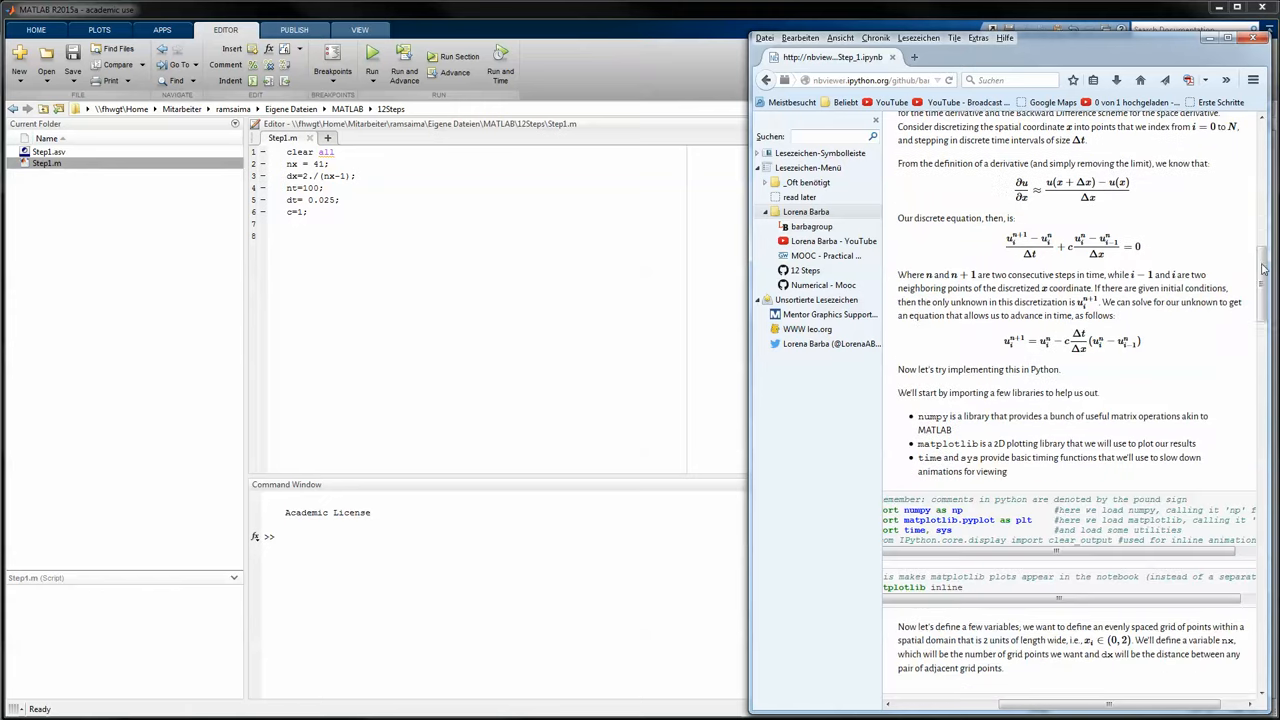
scroll("down", 3)
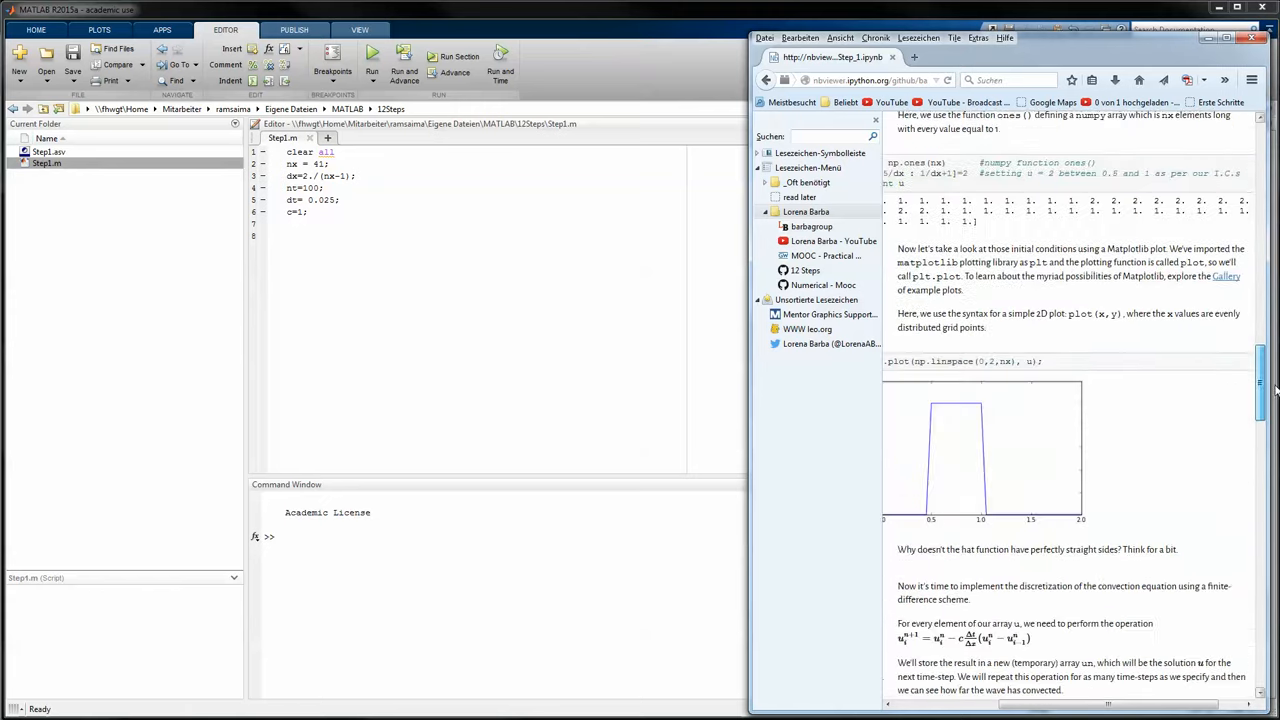
scroll("down", 3)
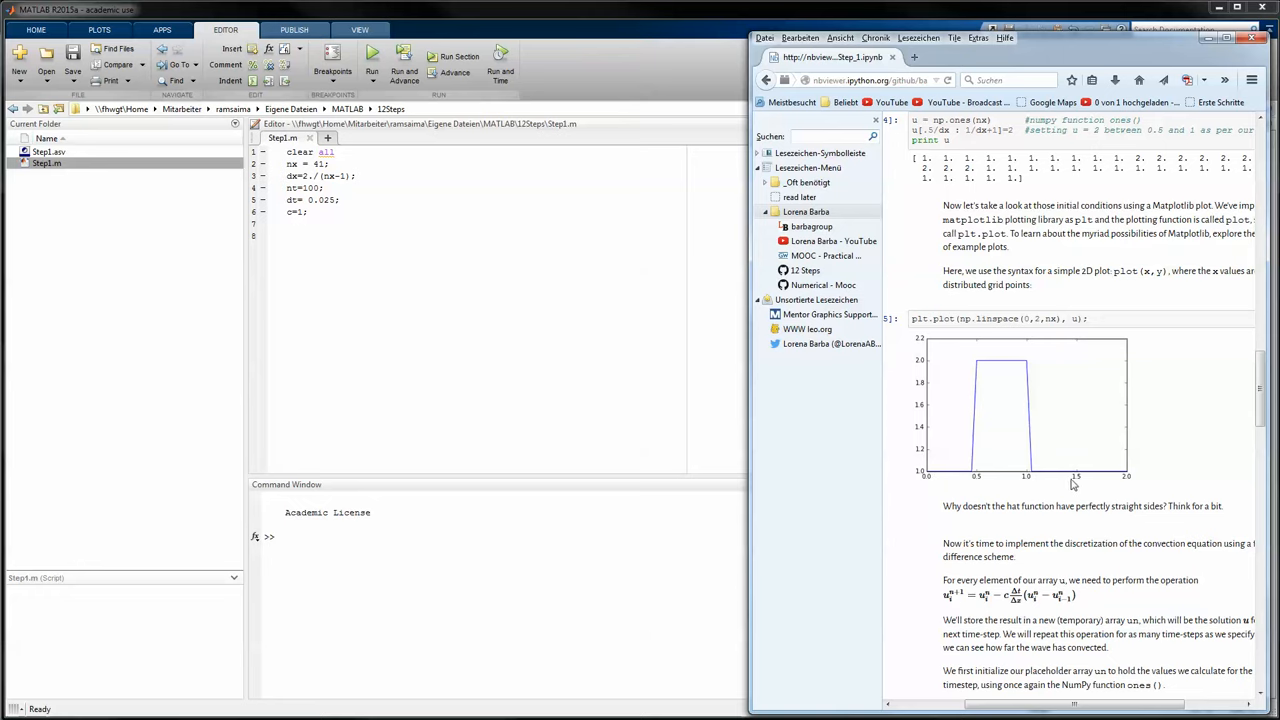
mouse_move(1037, 473)
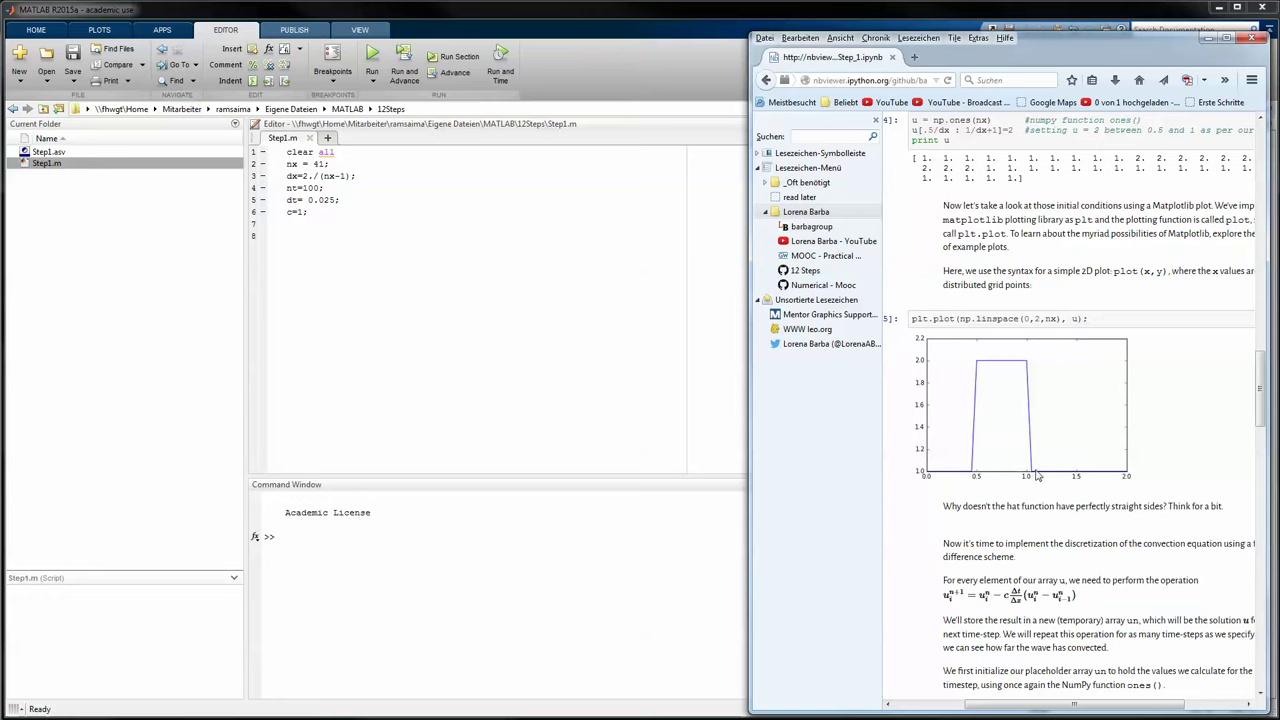
mouse_move(1020, 370)
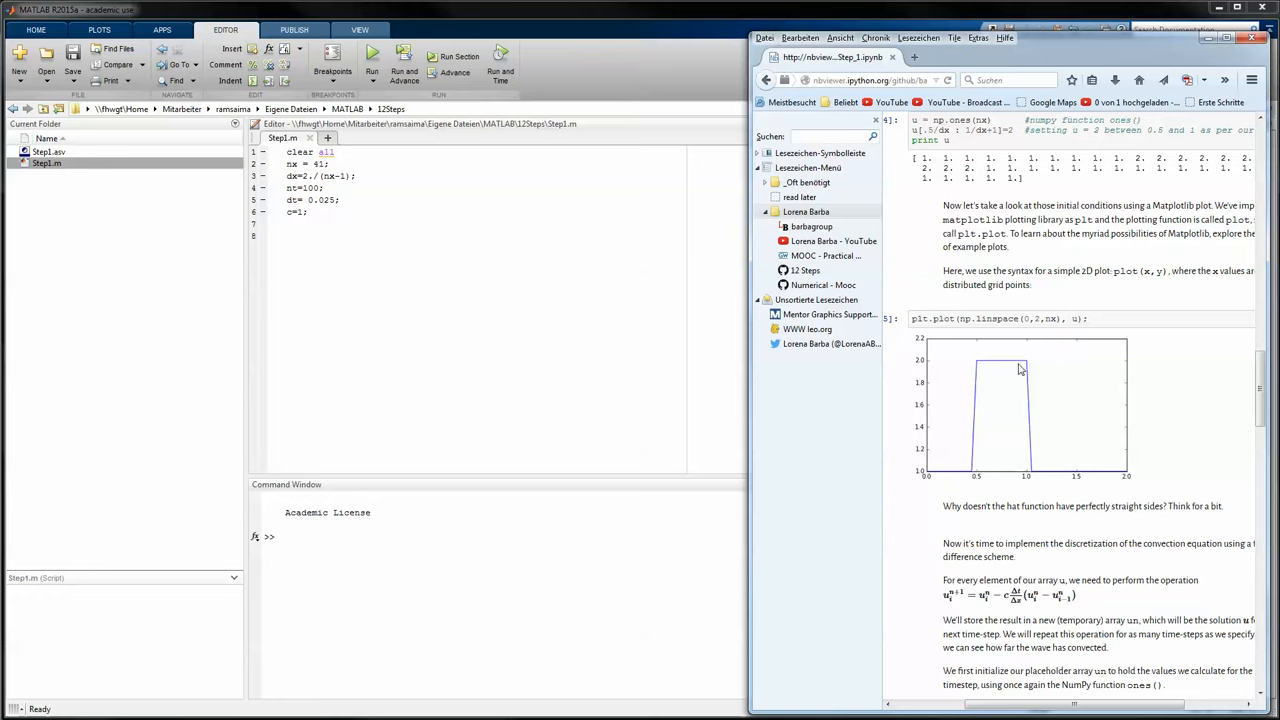
mouse_move(1030, 367)
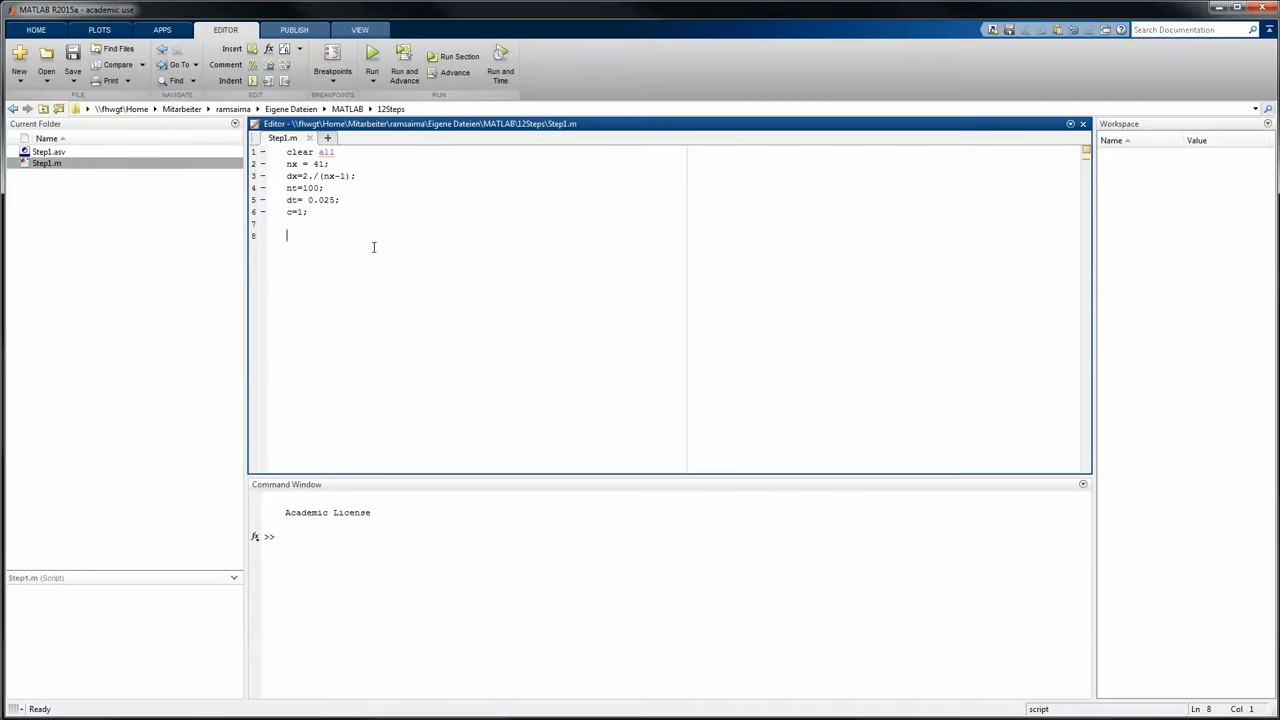
Step: Initialize the wave as u=ones(1,nx) on a new line
type("u=")
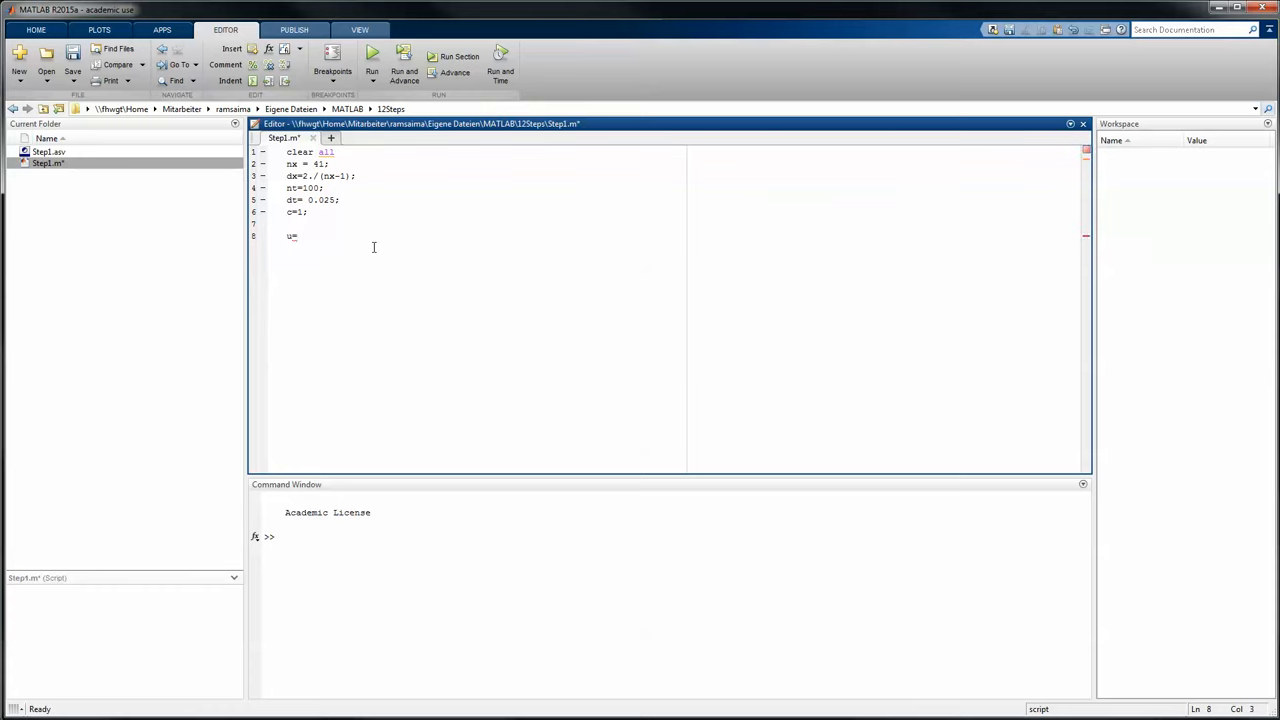
type("ones(")
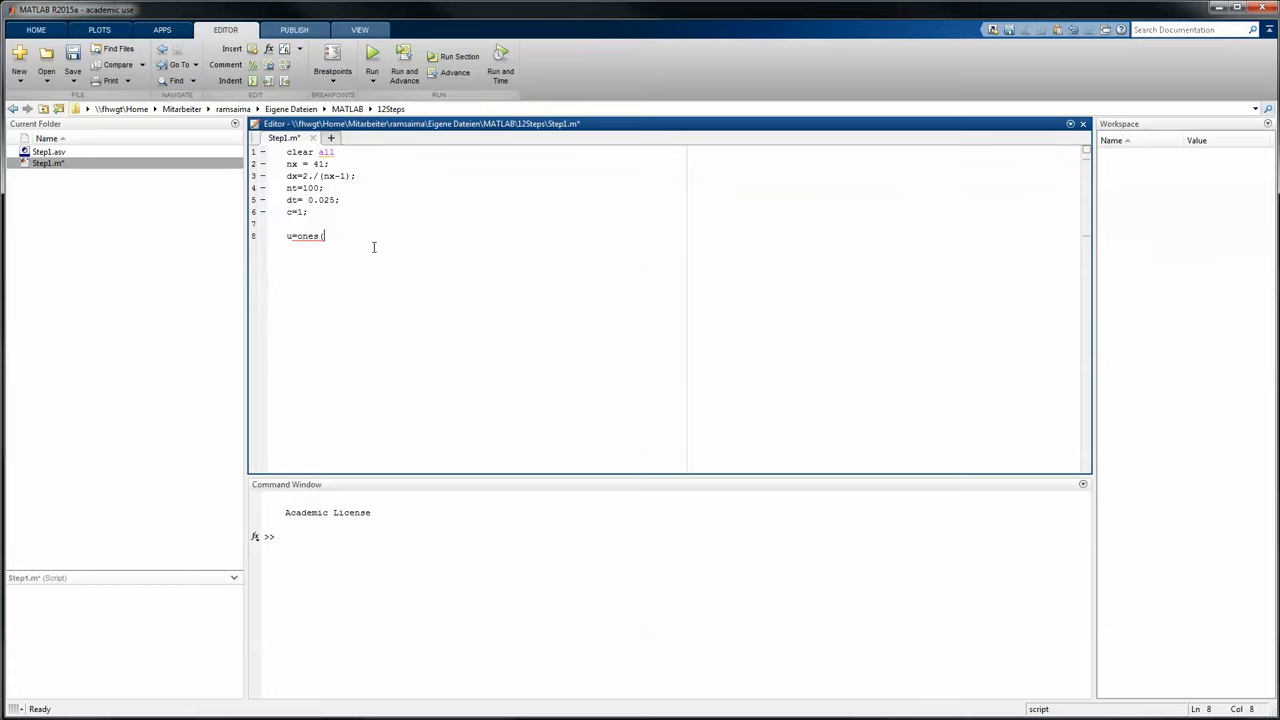
type("(1,")
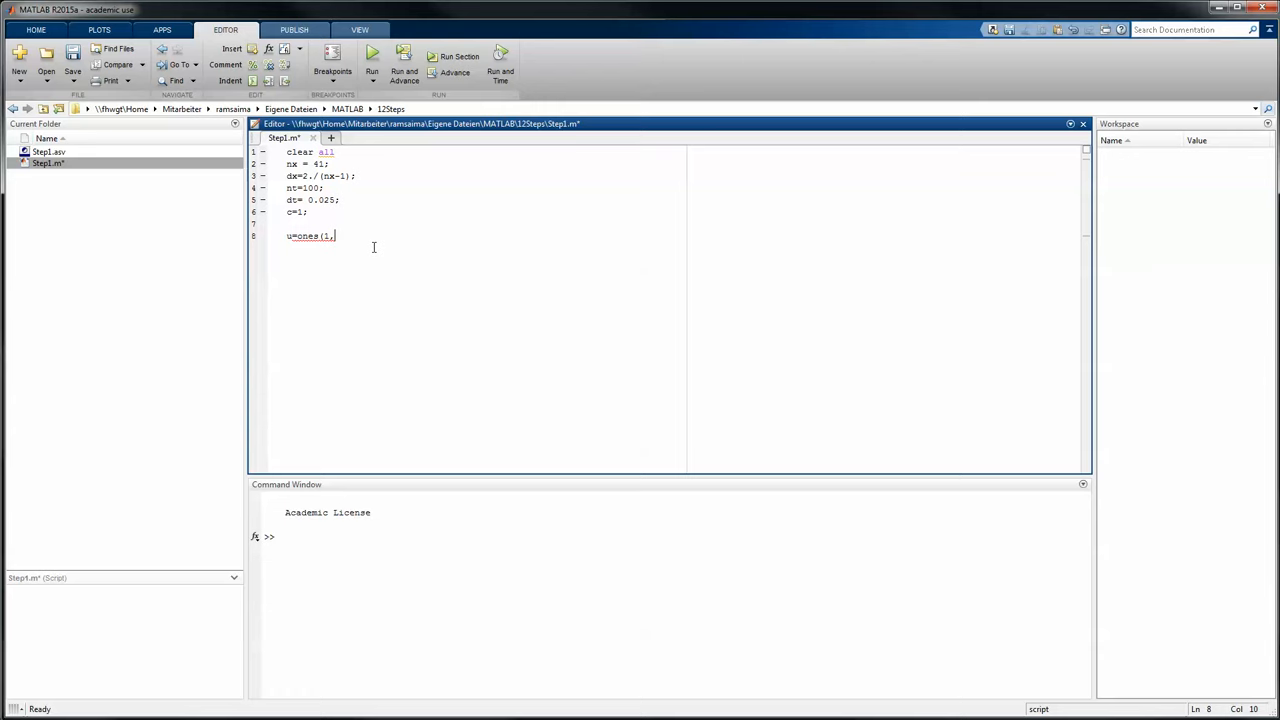
type("nx);")
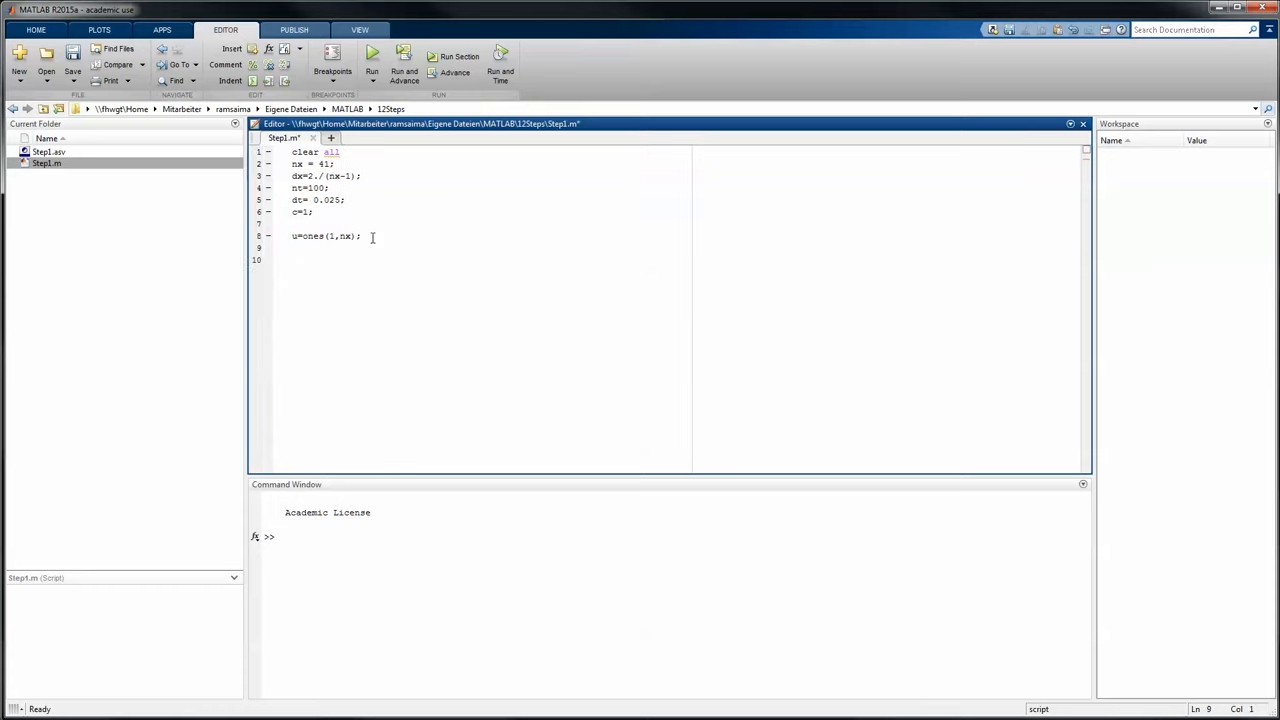
Step: Raise a section of u to 2 with u(1,0.5/x : 1/dx+1)=2
type("u(1")
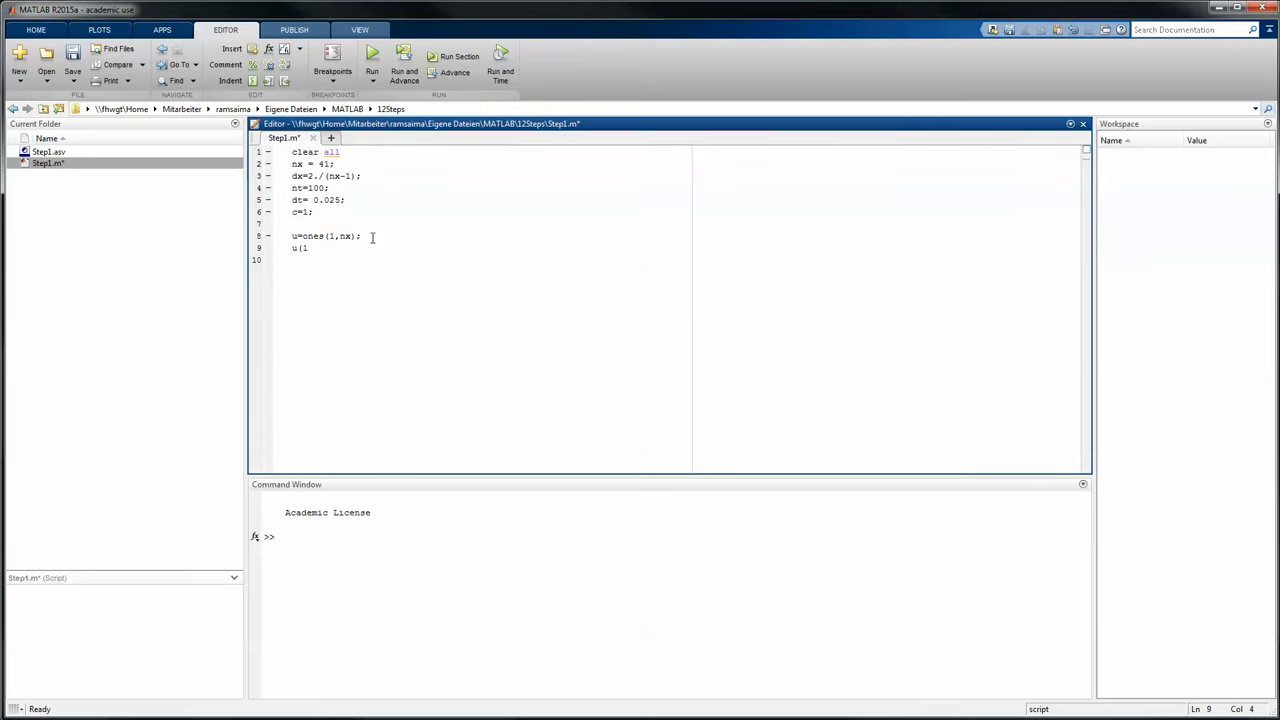
type(",")
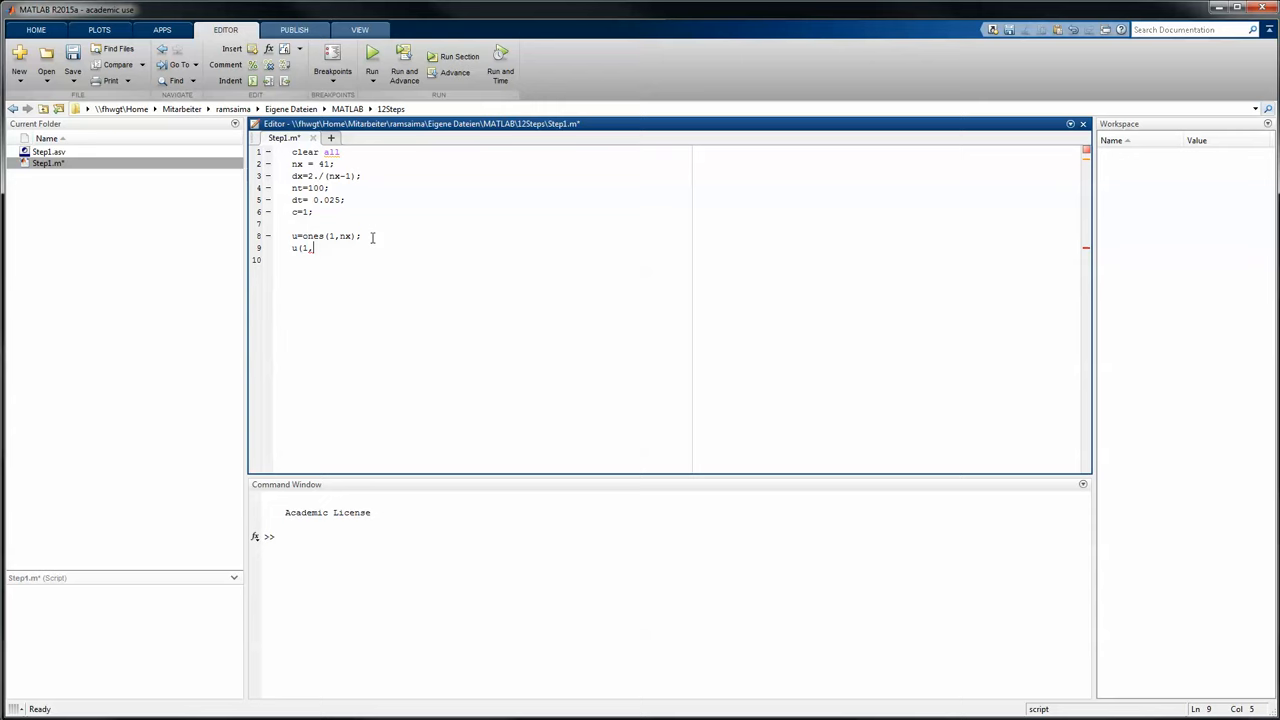
type("0.5")
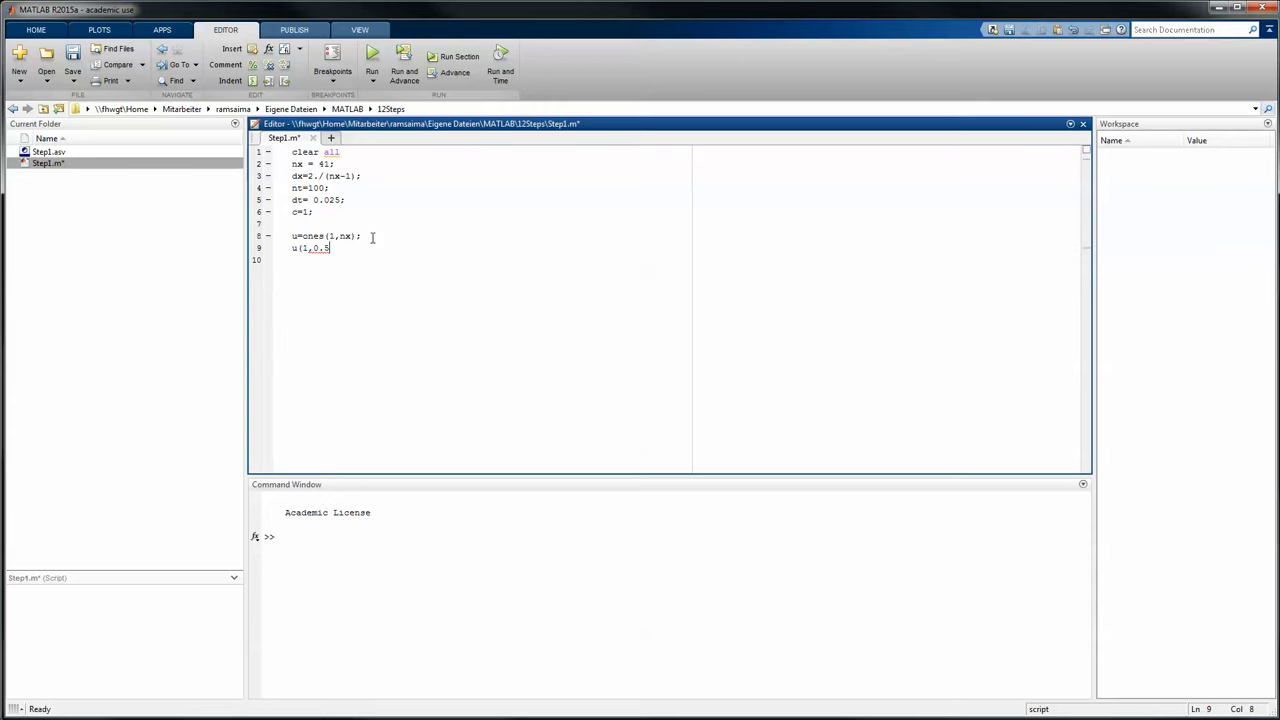
type("/x")
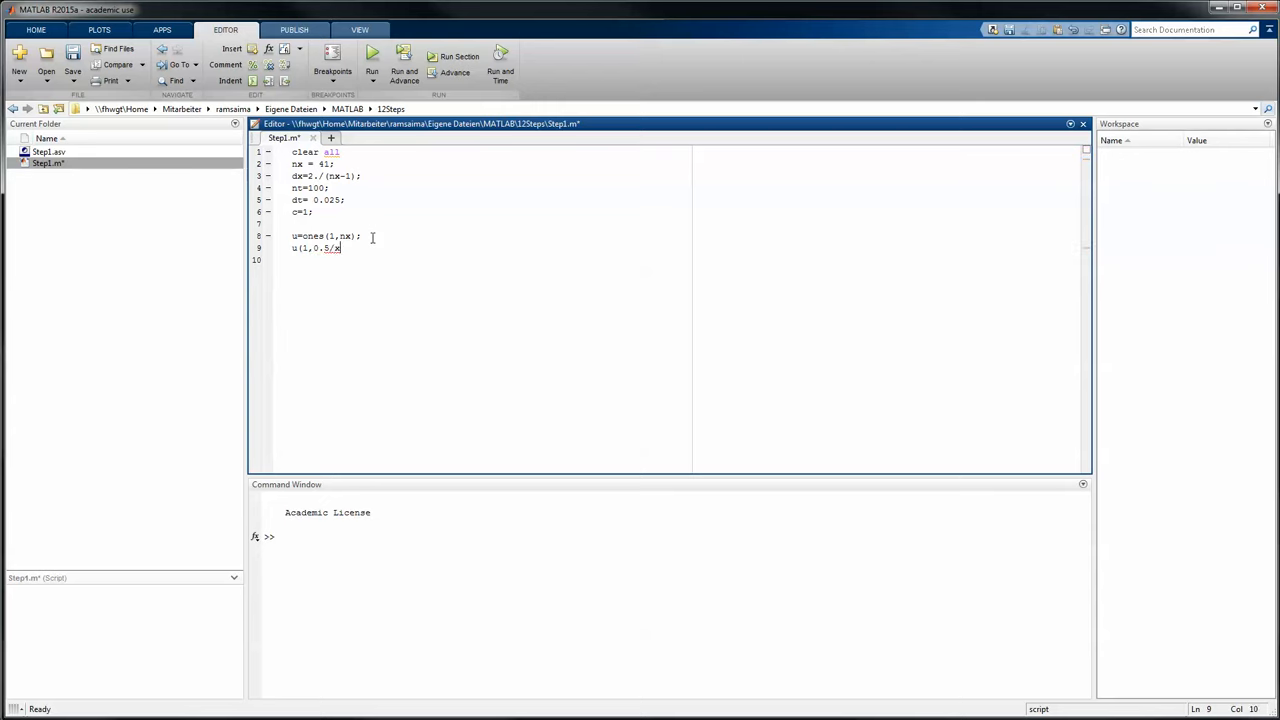
type(":")
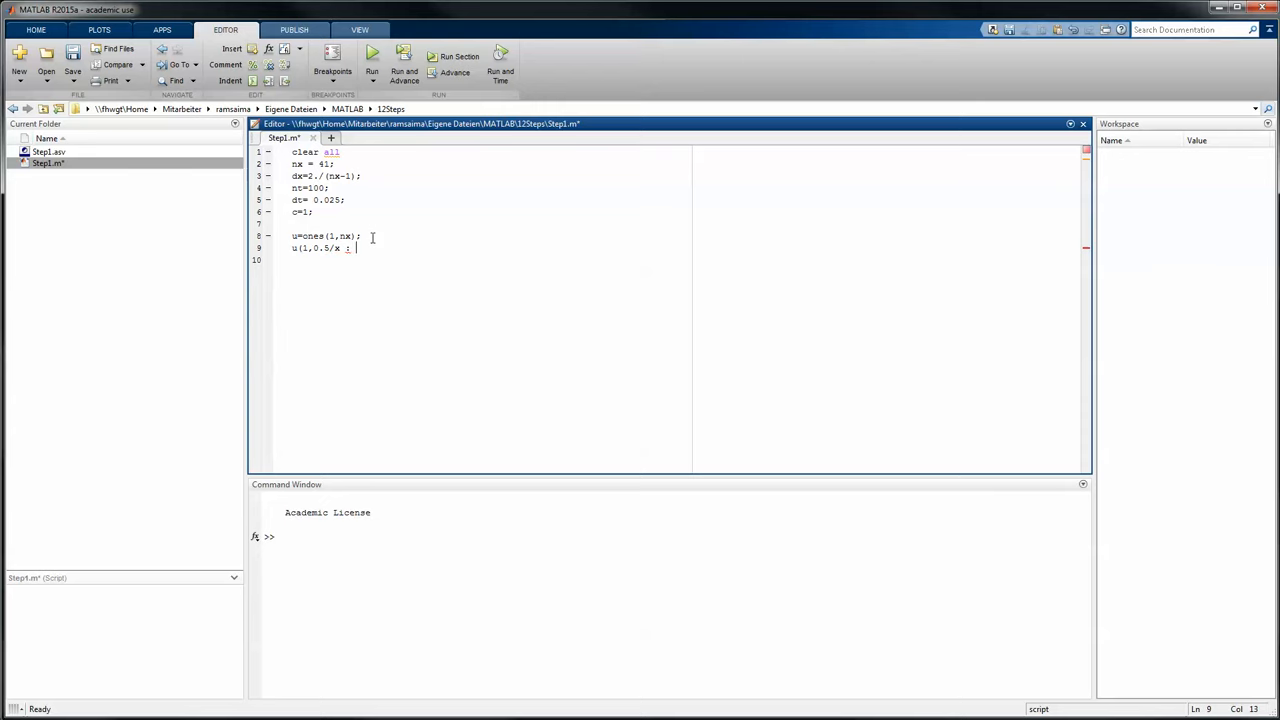
type("1/")
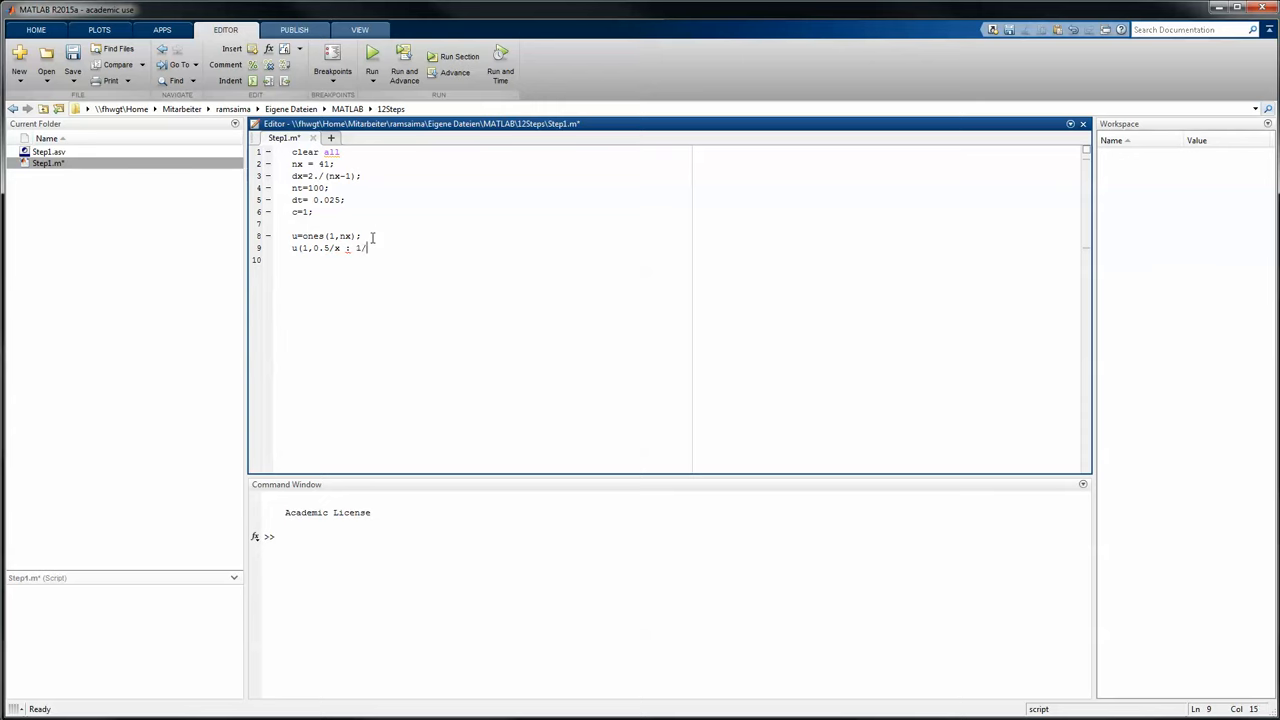
type("dx+")
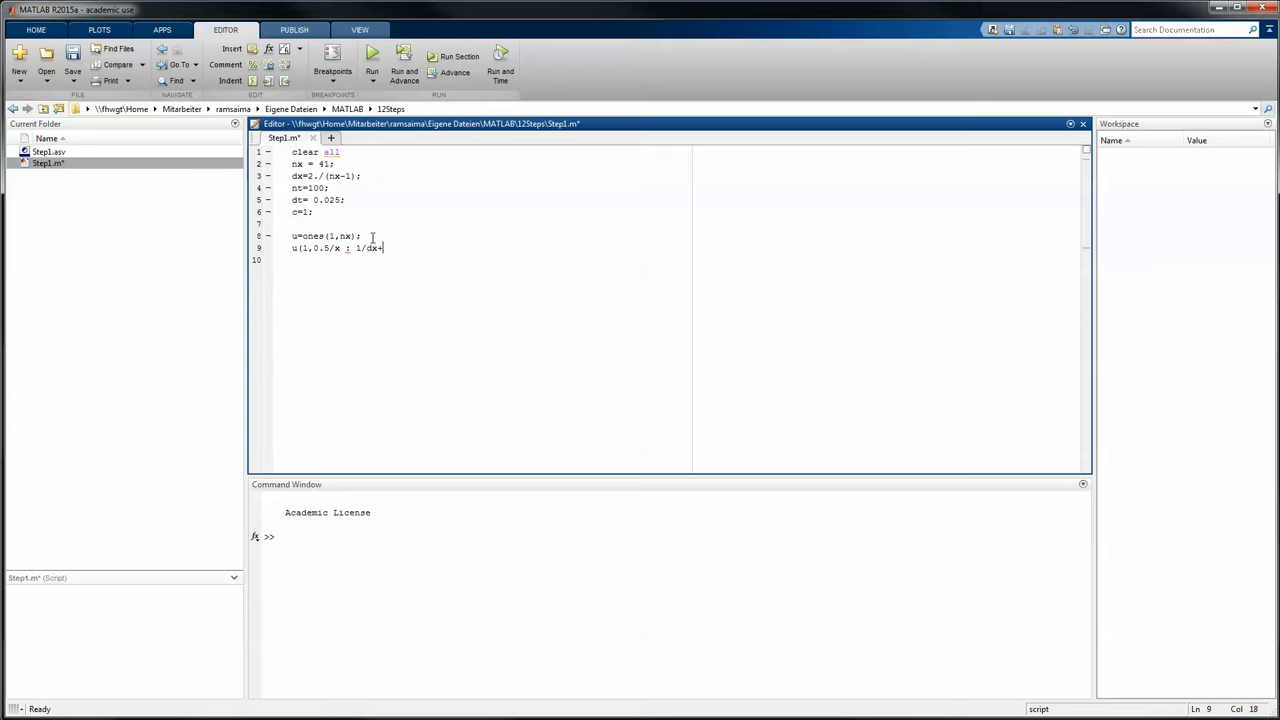
type("+1)")
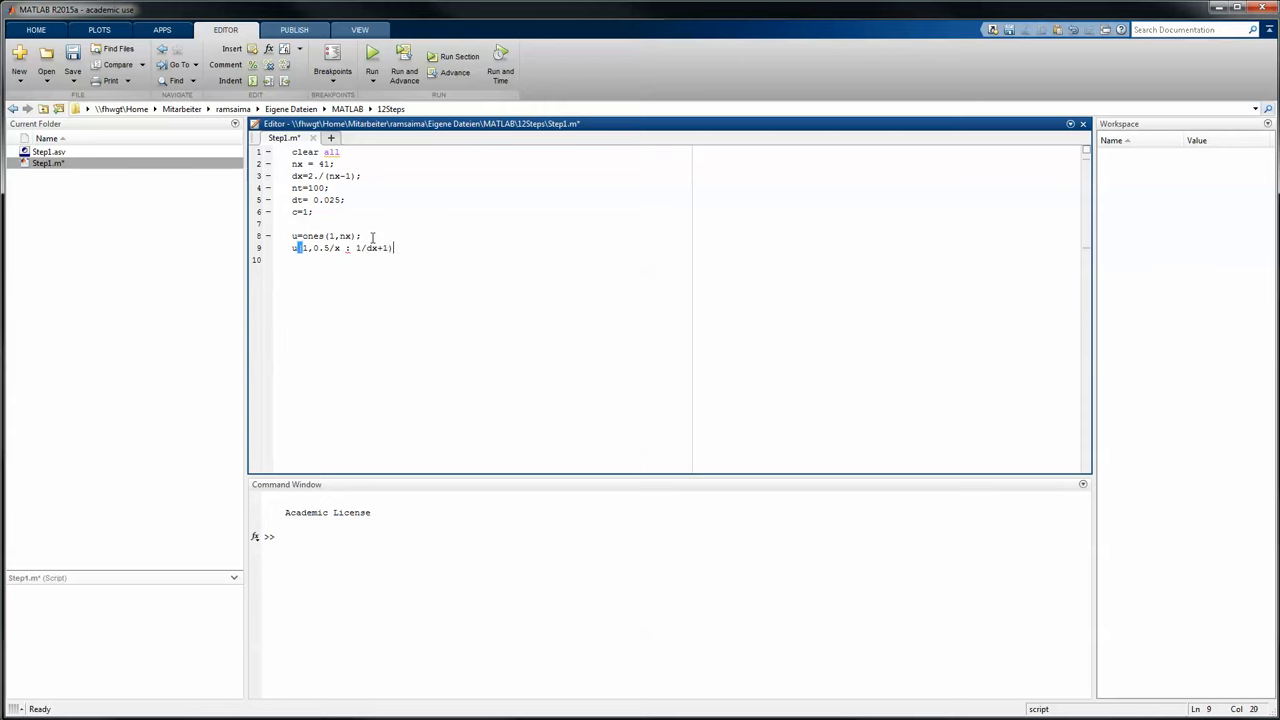
type("=2")
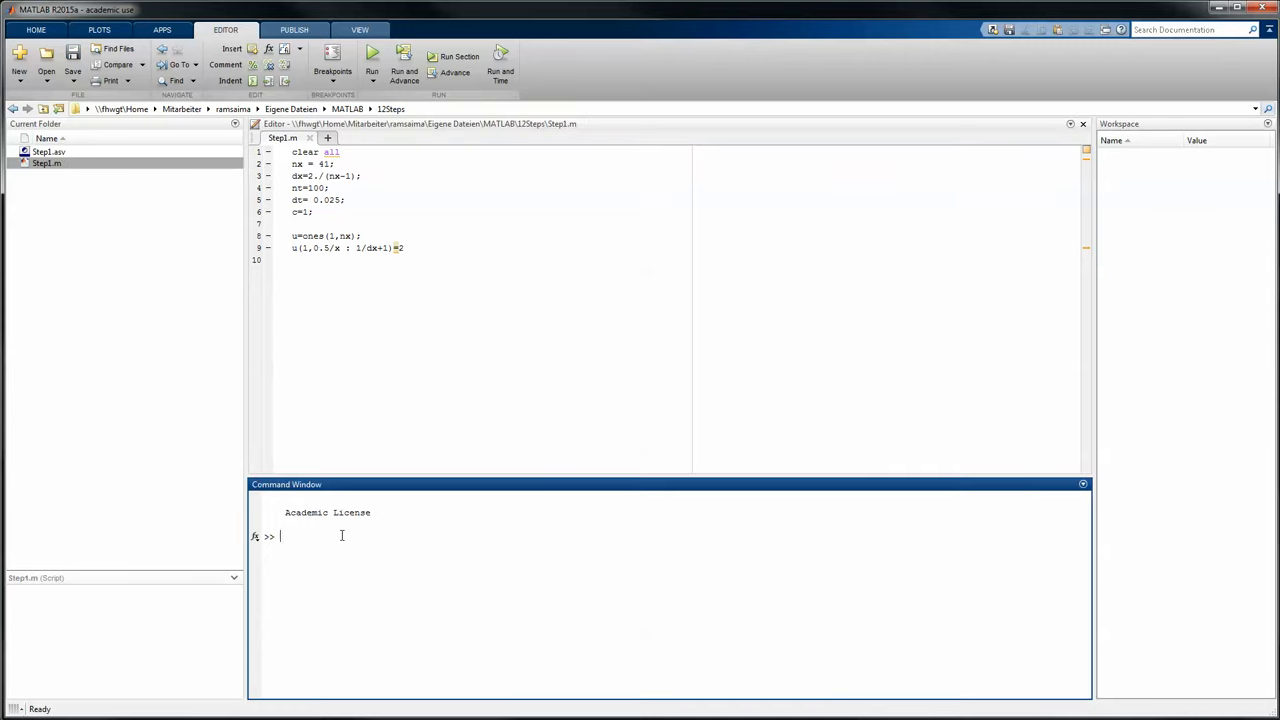
Step: Run nx, dx and the u lines in the Command Window, highlighting the run of 2s
type("u=ones(1")
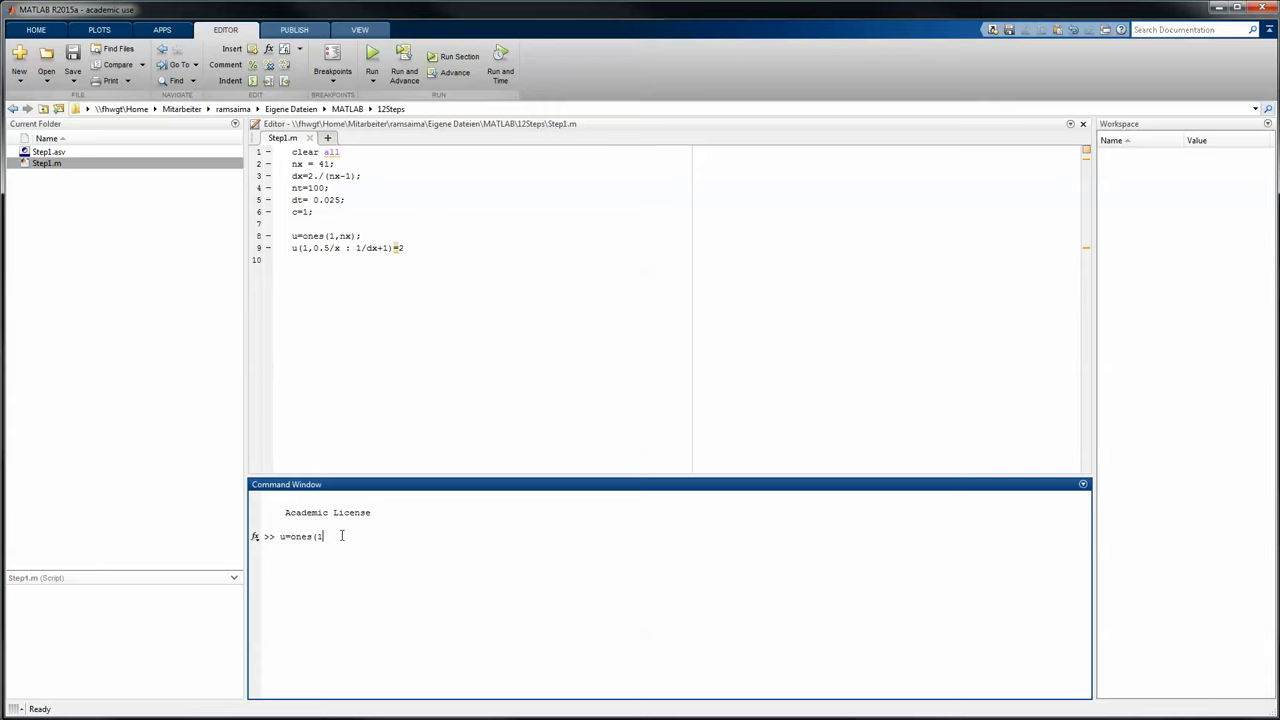
type(",nx)")
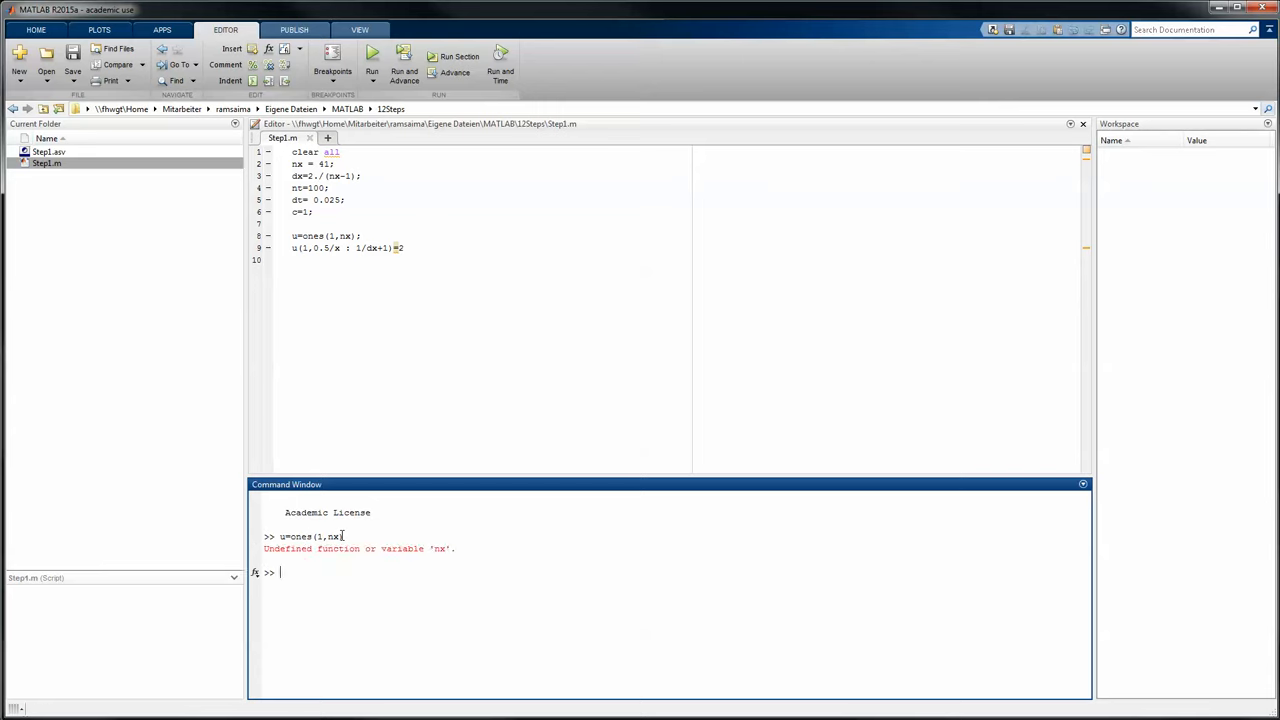
type("nx")
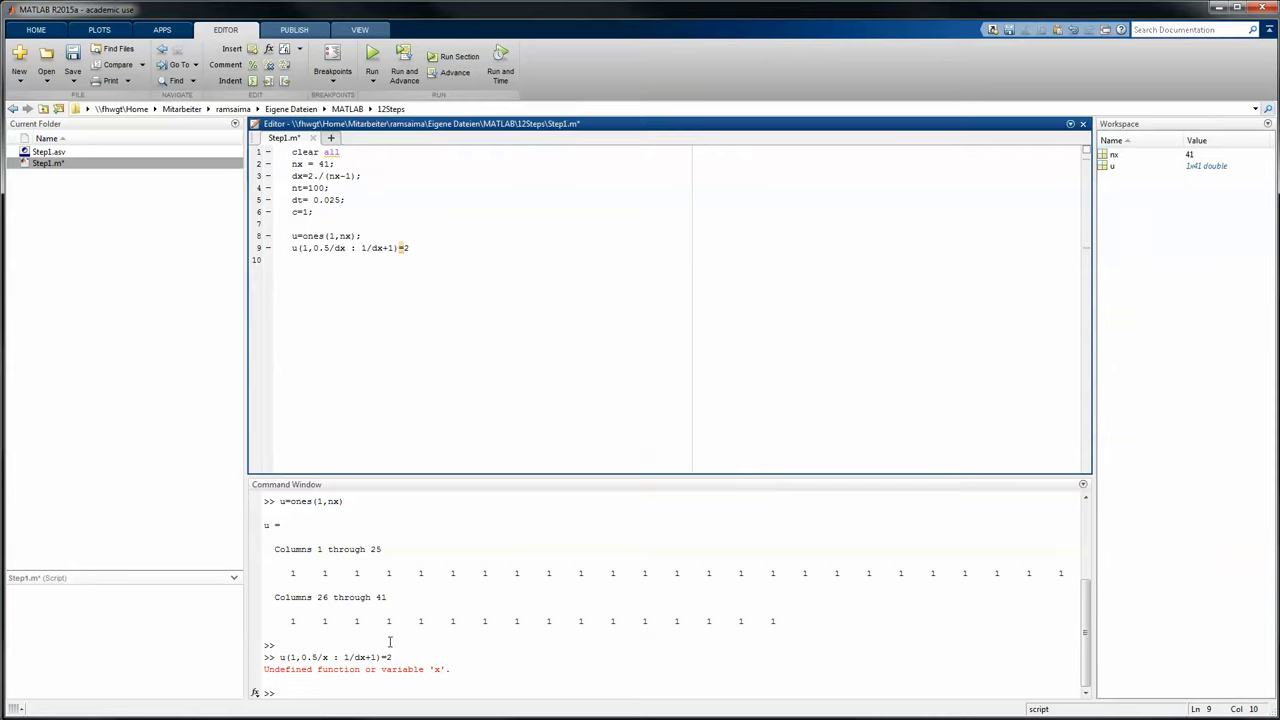
type("dx =")
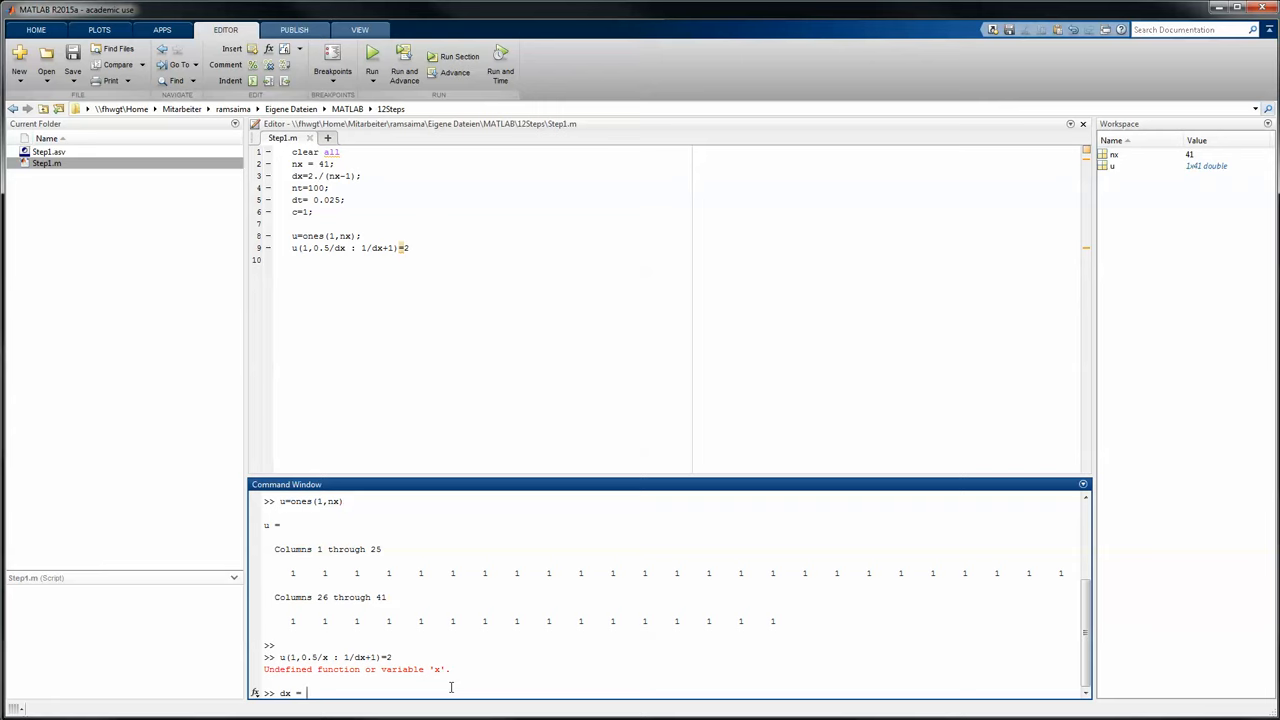
type("2/")
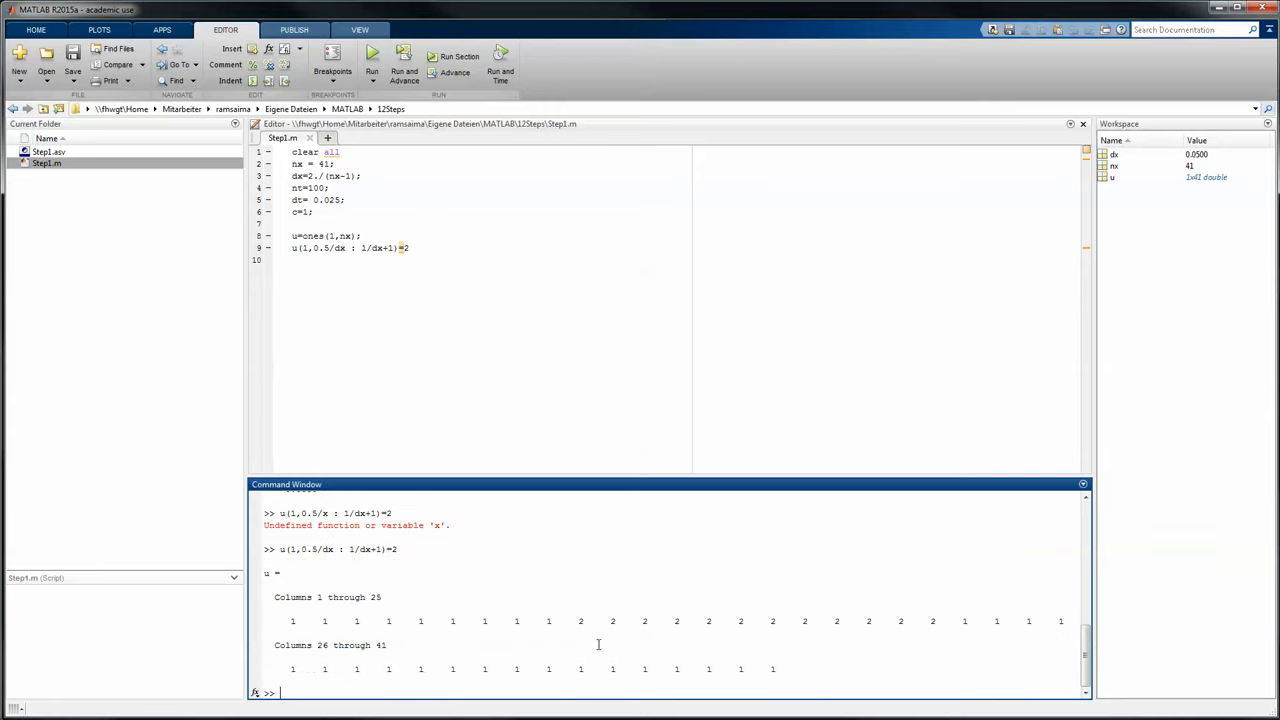
left_click_drag(575, 621, 932, 621)
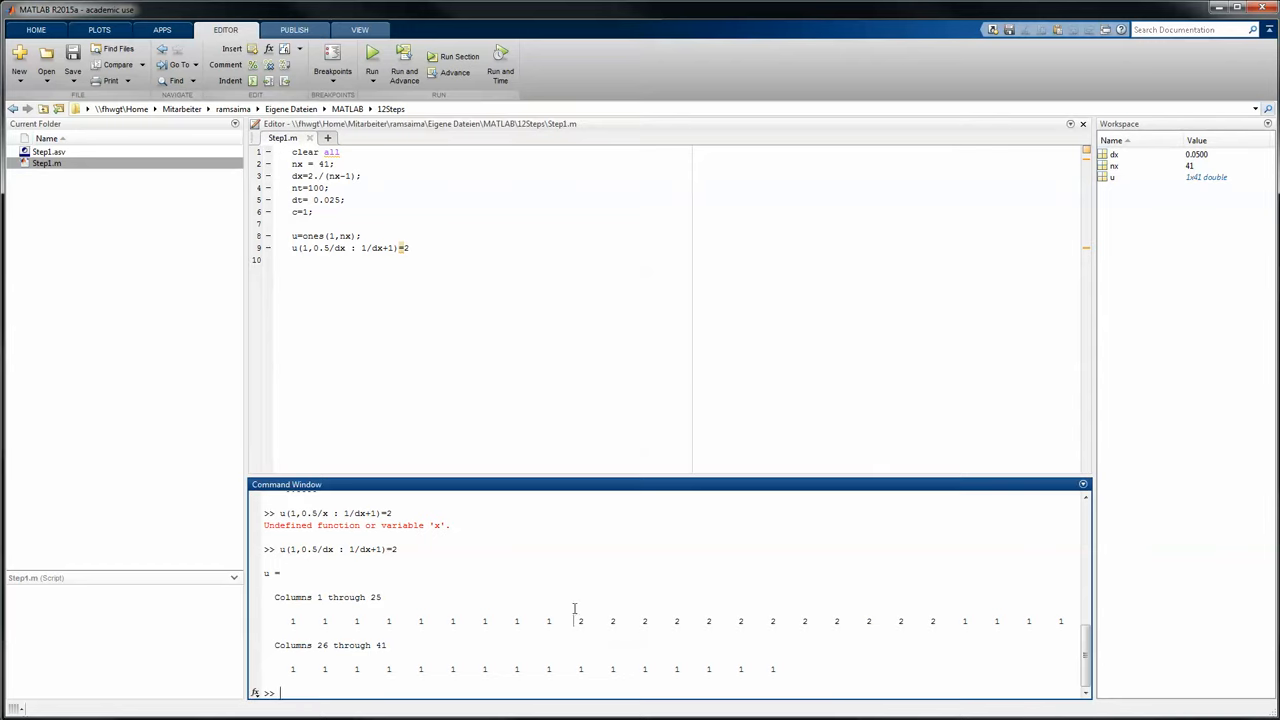
left_click_drag(578, 621, 940, 621)
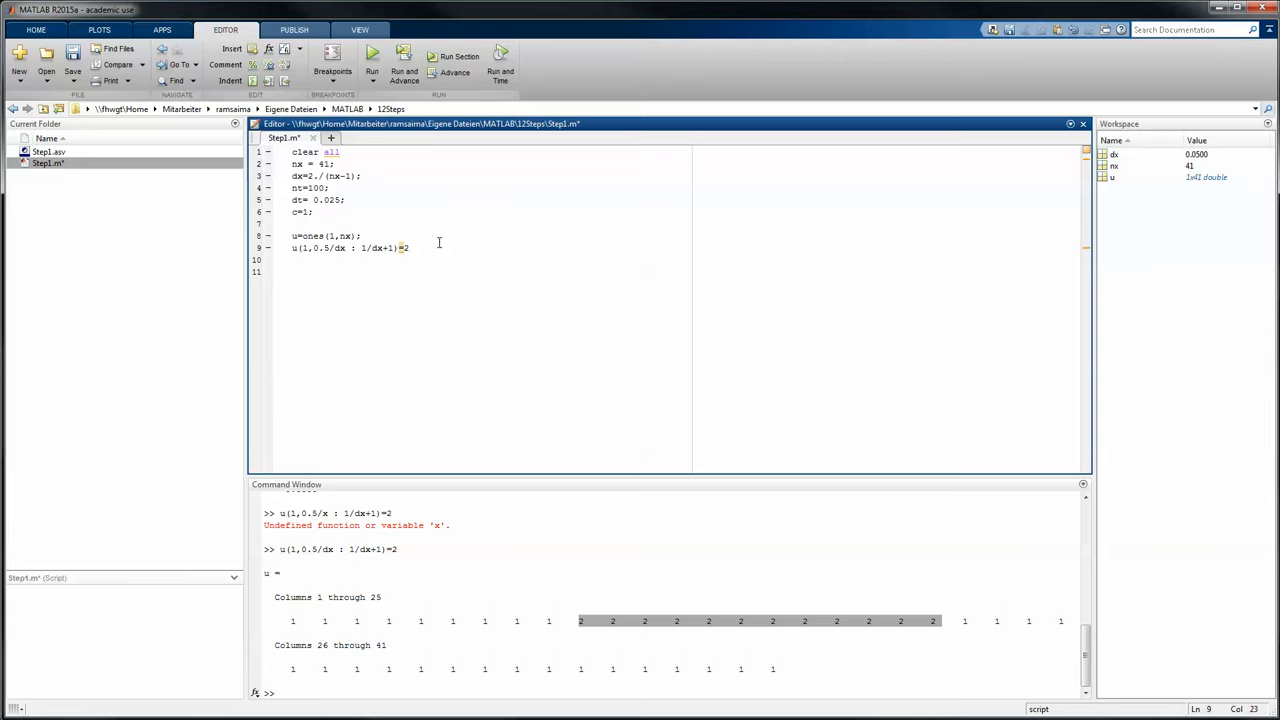
Step: End the u line with a semicolon and write the header for n=1:1:nt
type(";")
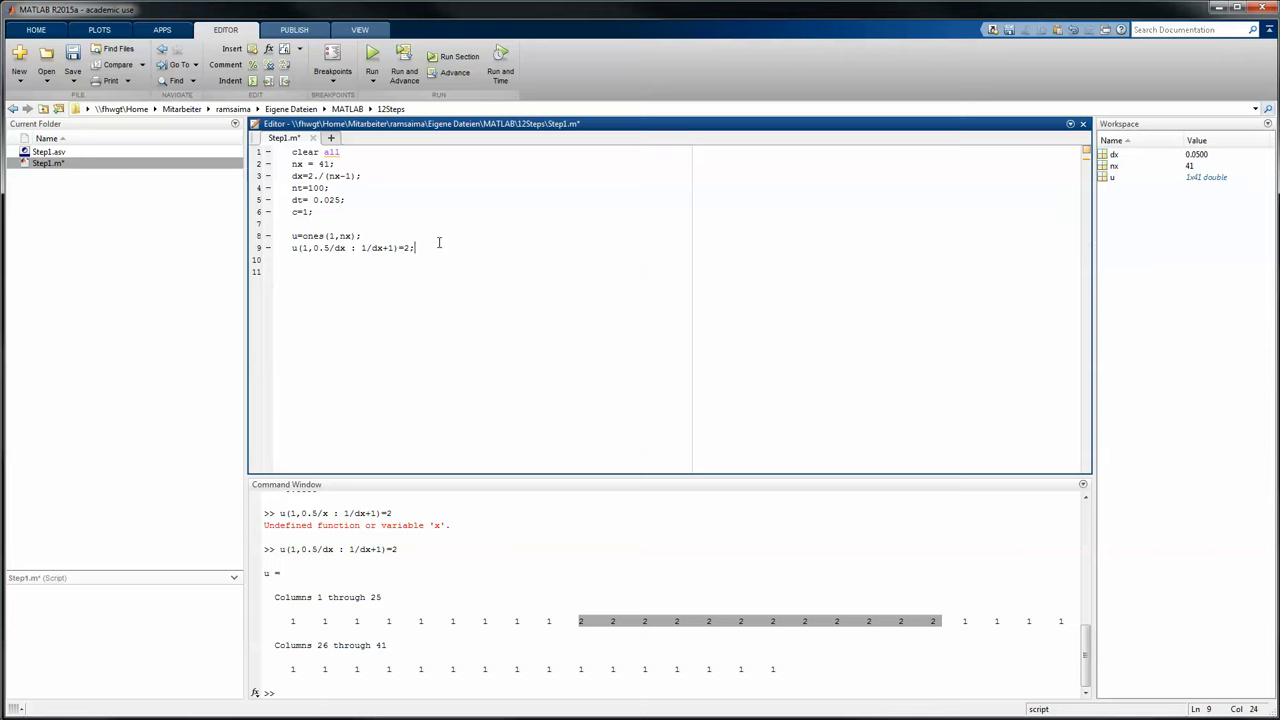
key("Enter")
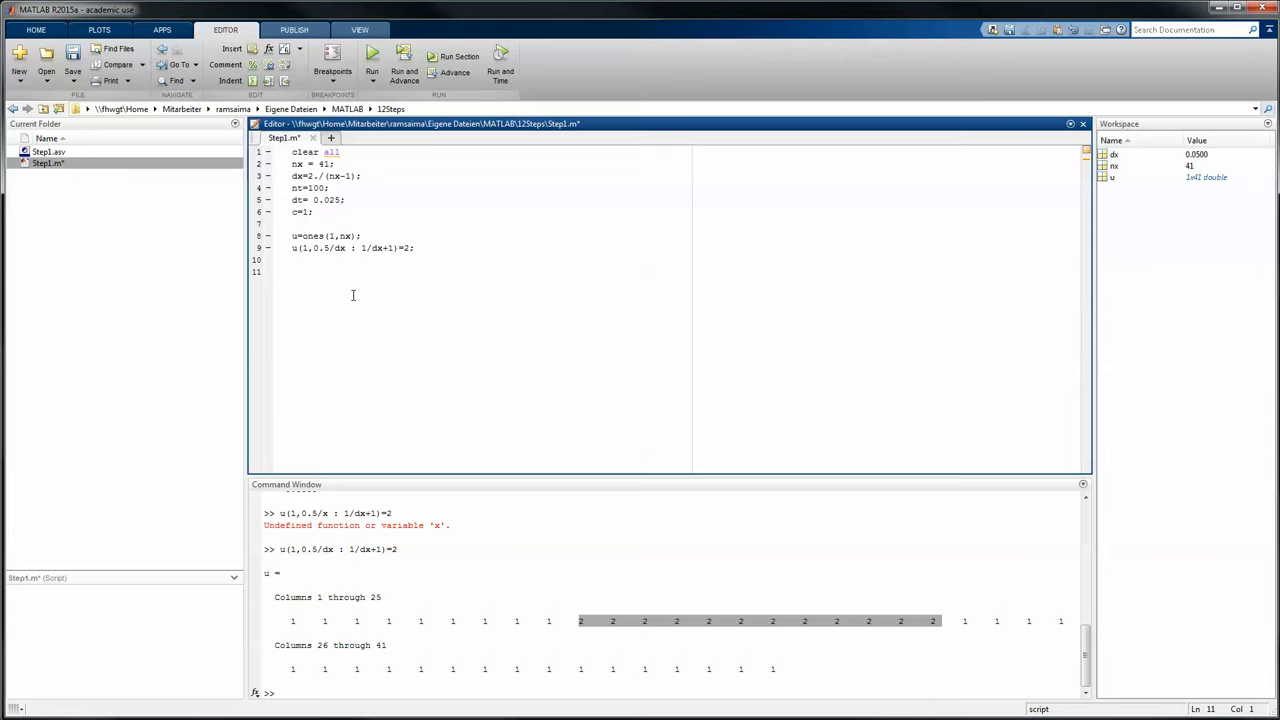
mouse_move(370, 302)
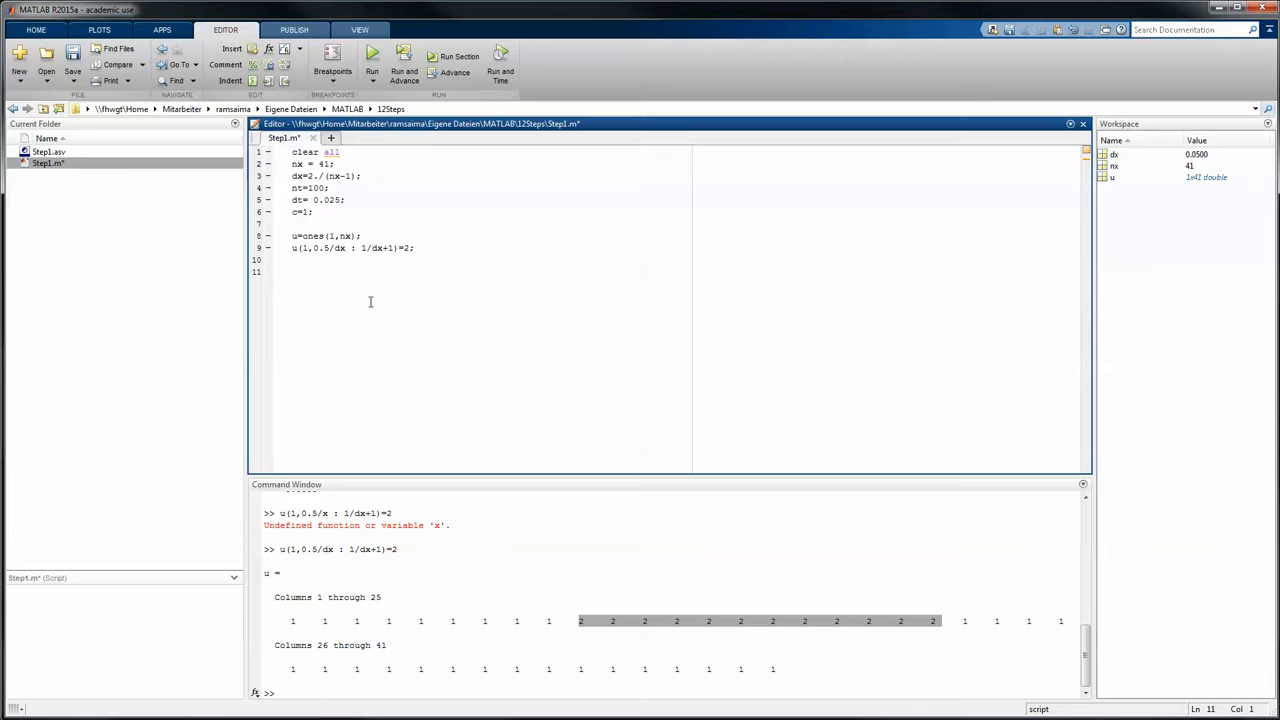
type("for")
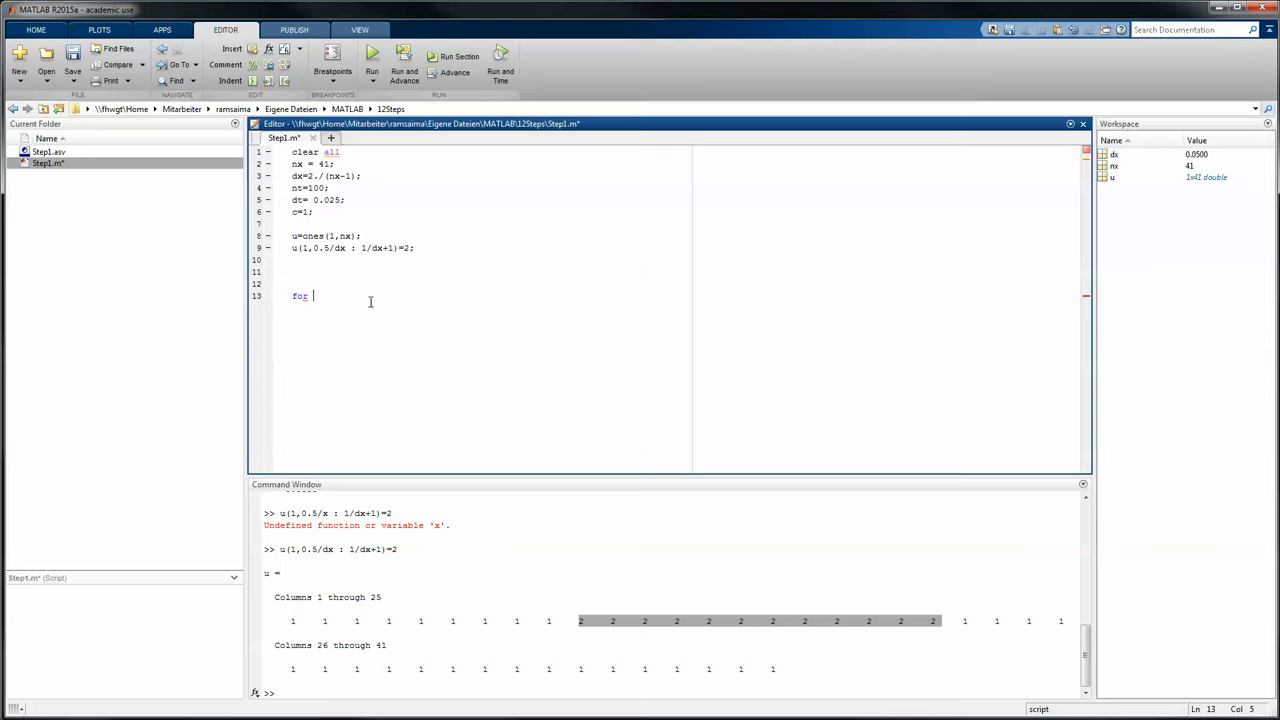
type("n:")
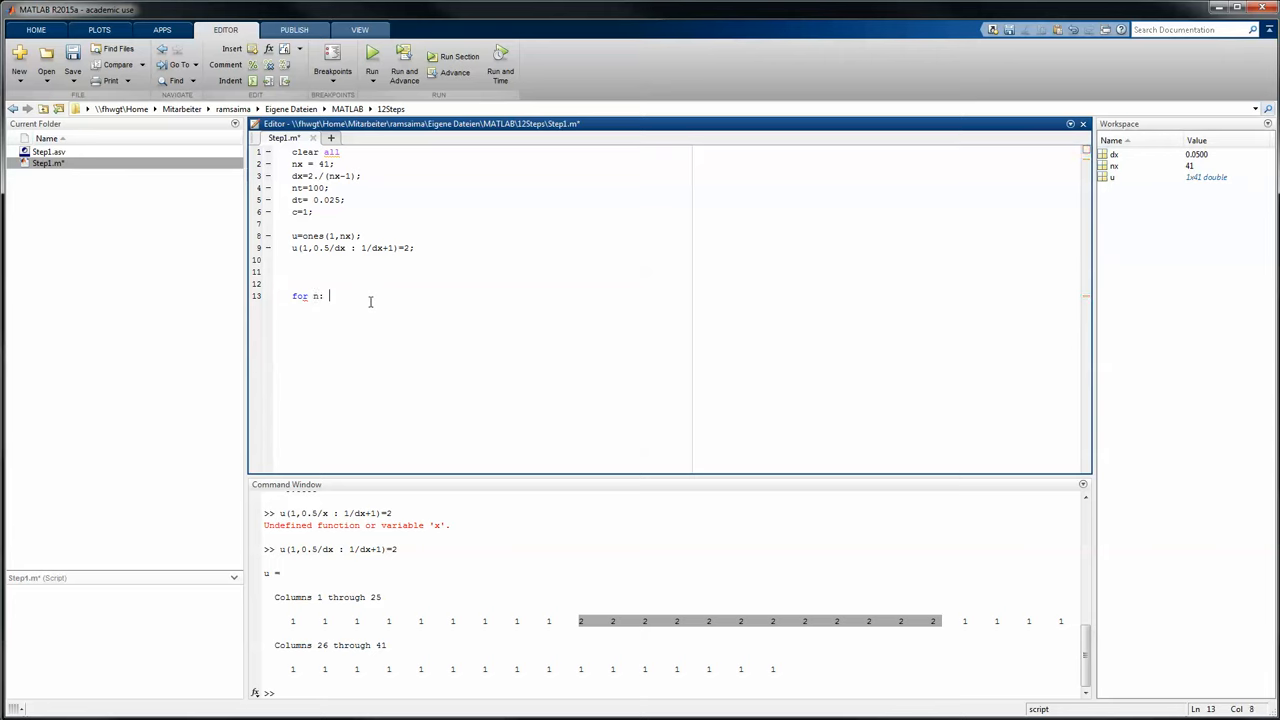
type("1:")
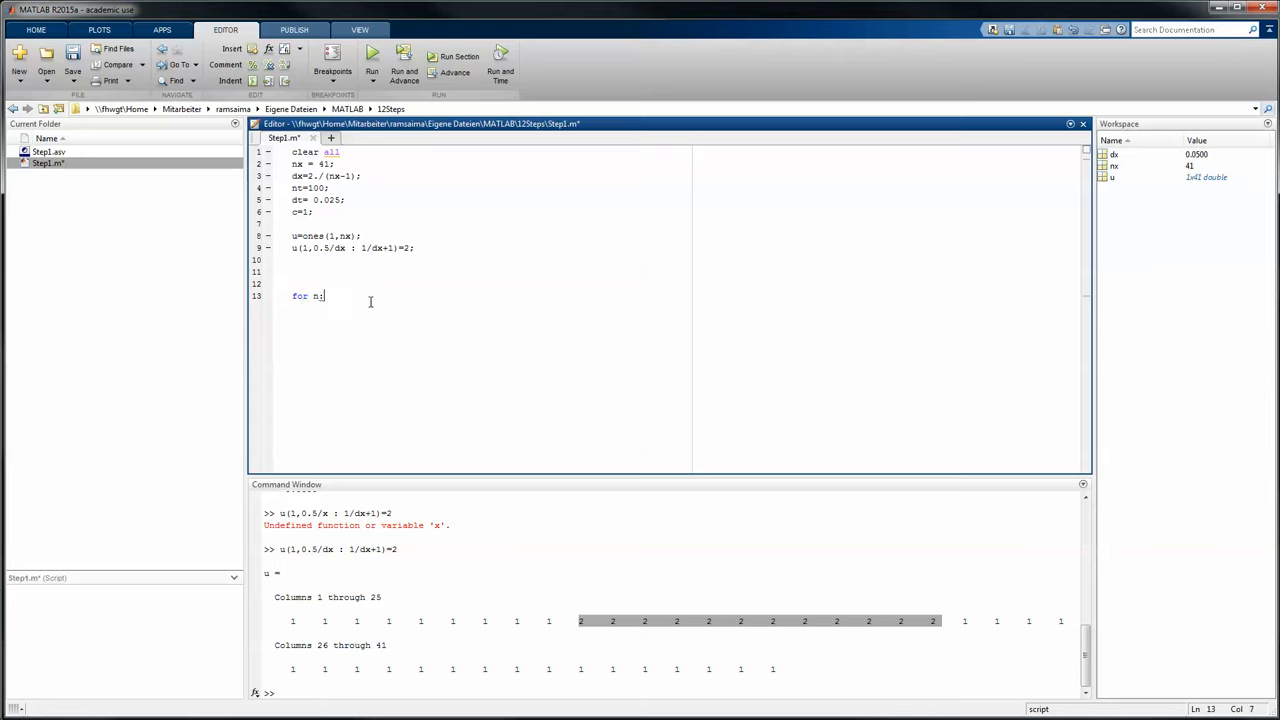
type("=1")
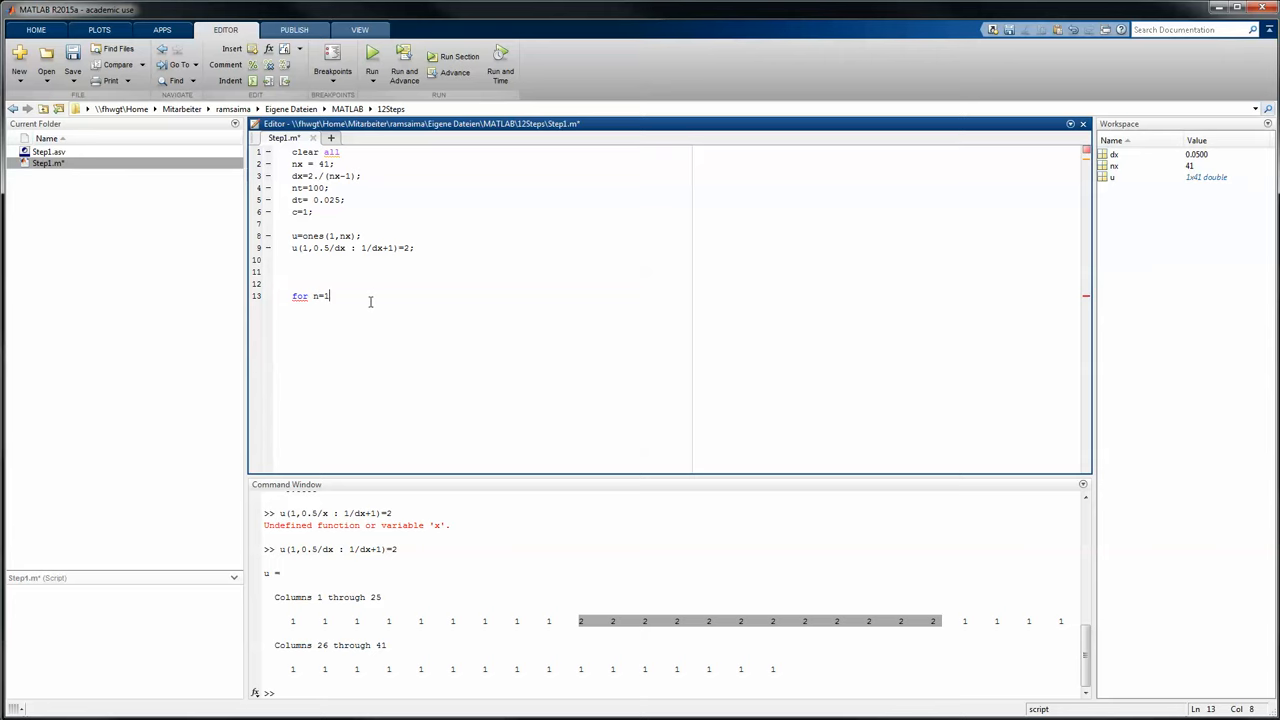
type(":1:")
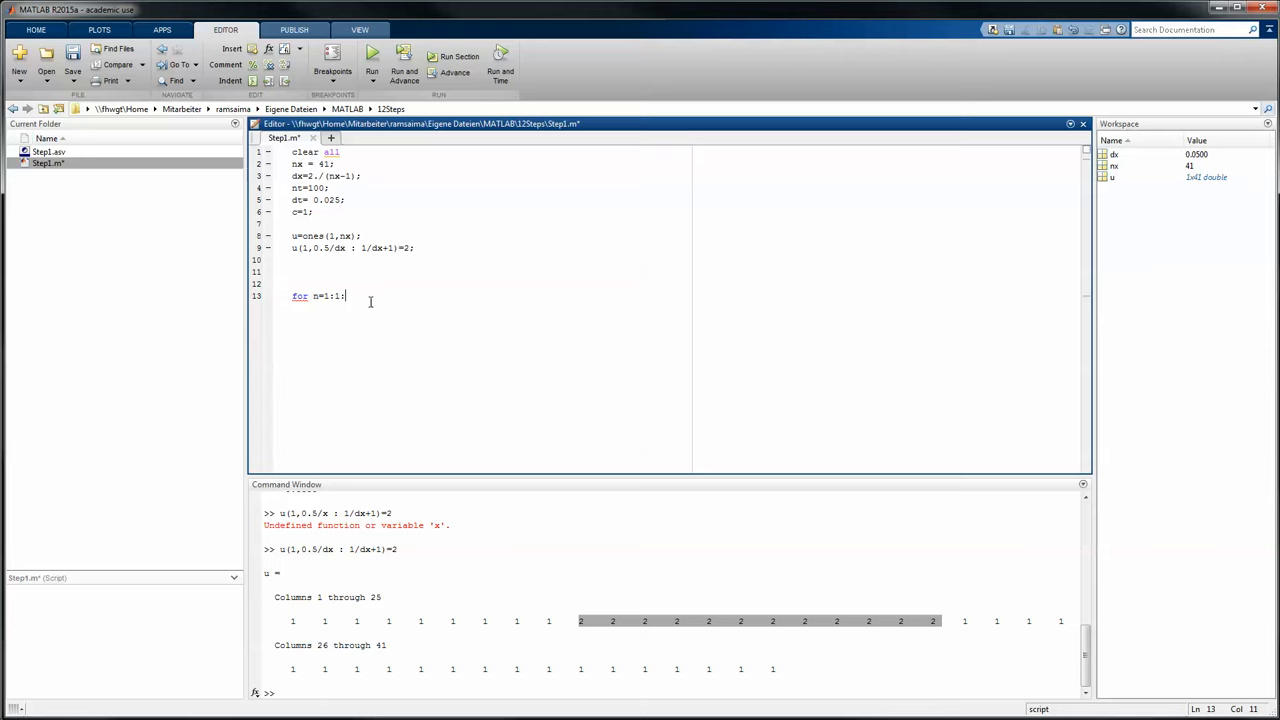
type("nt")
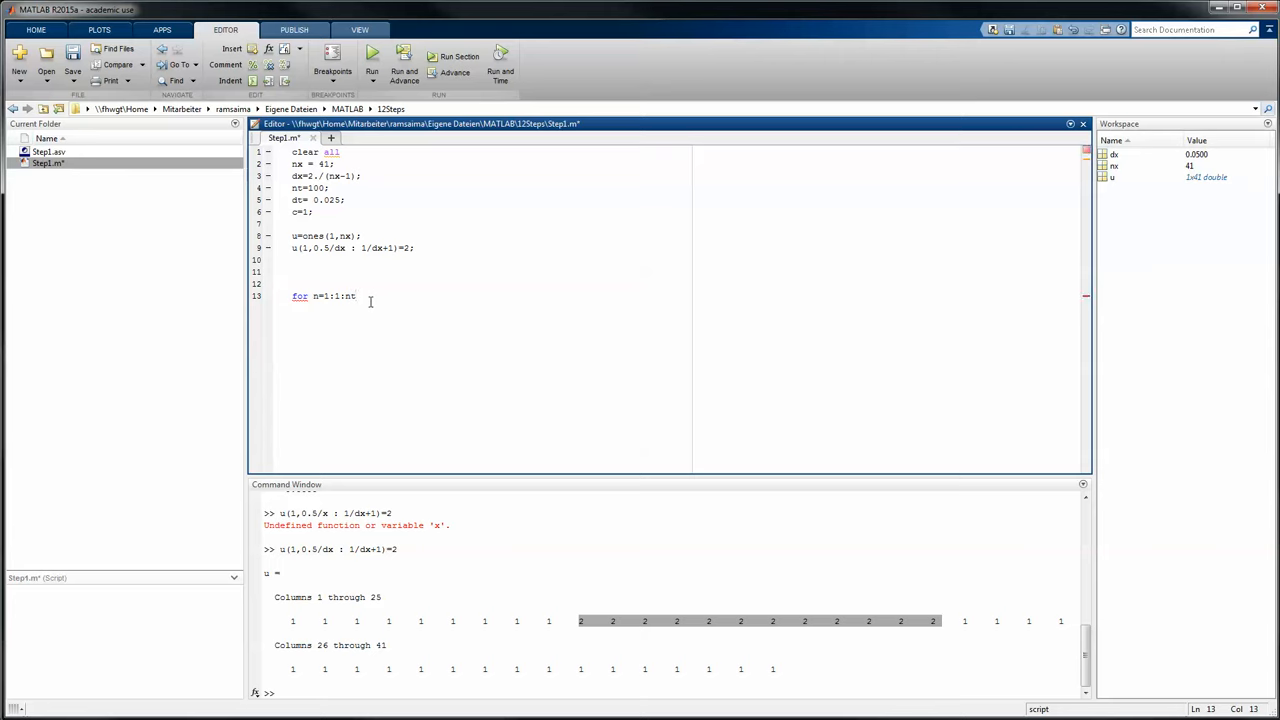
left_click(362, 296)
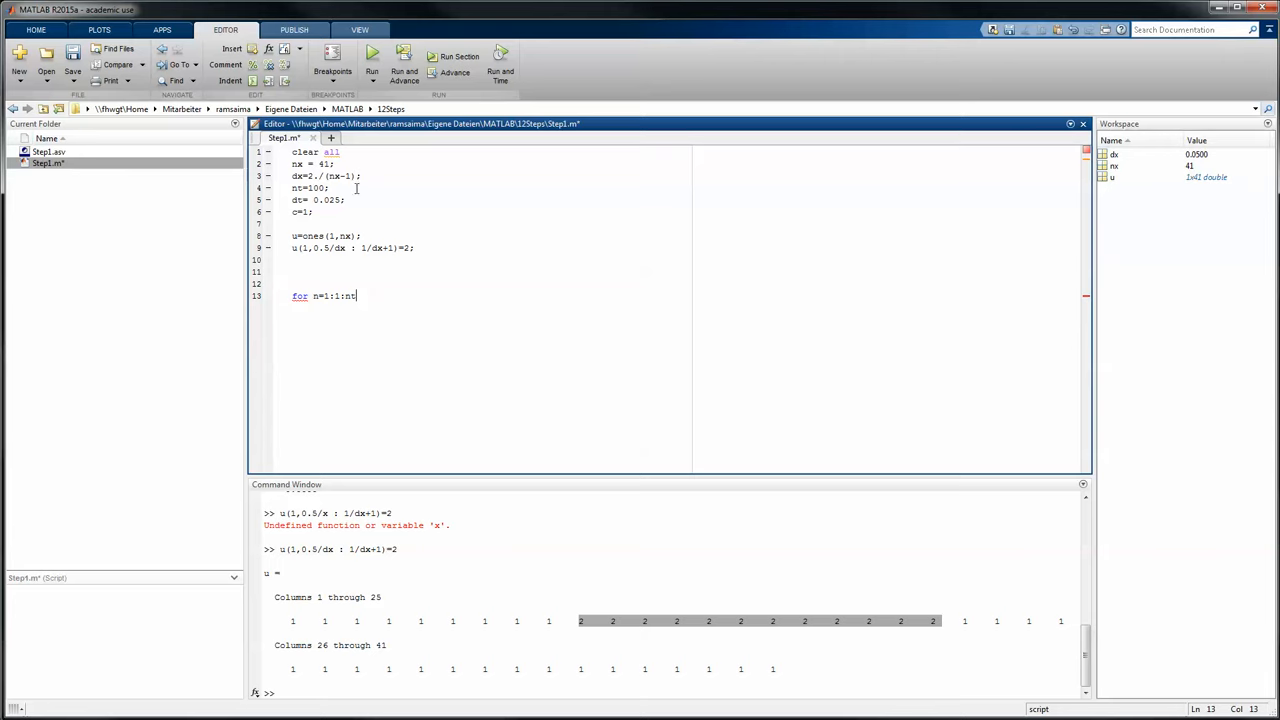
Step: Comment nt as number of timesteps and dt as time during one timestep
left_click(356, 188)
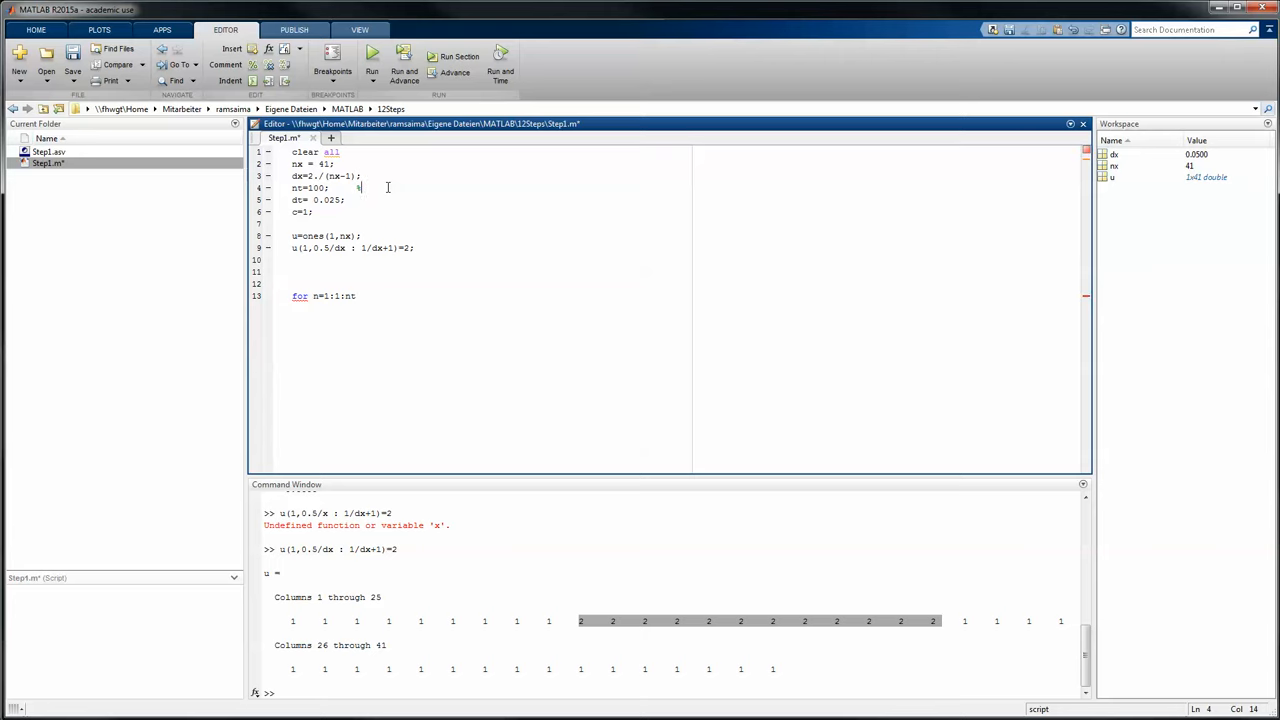
type("%numer")
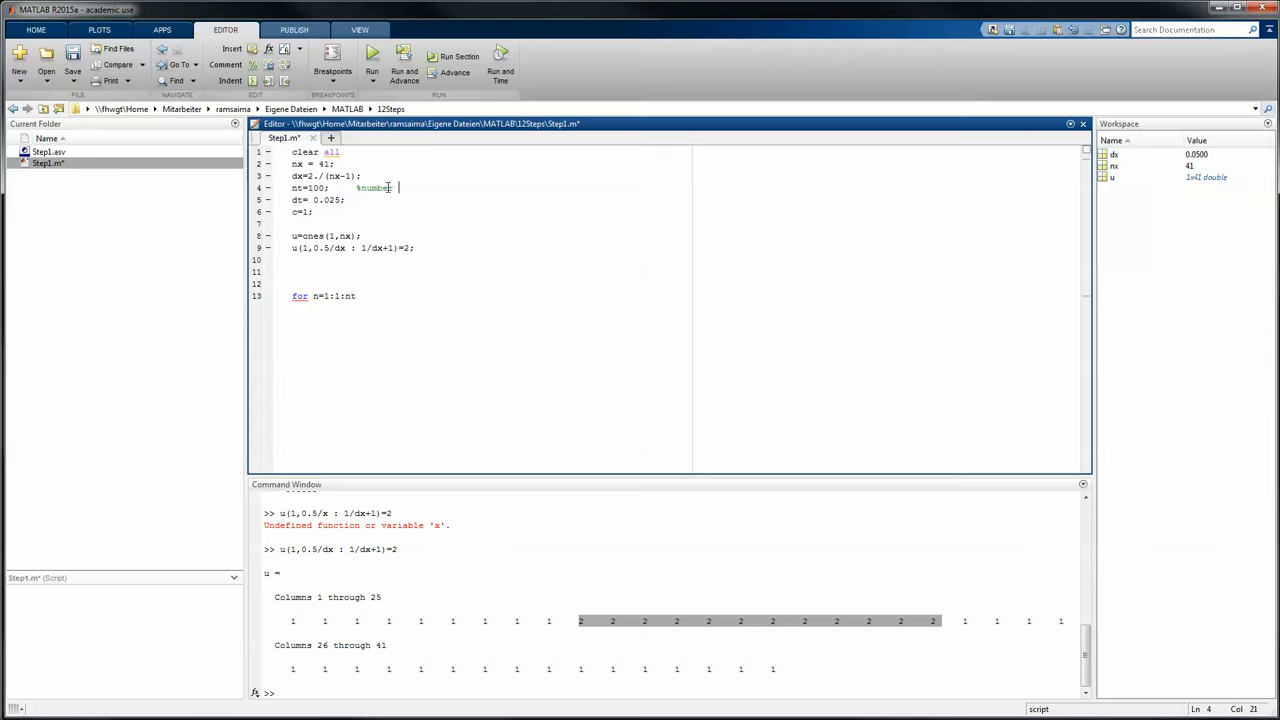
type("of timesteps")
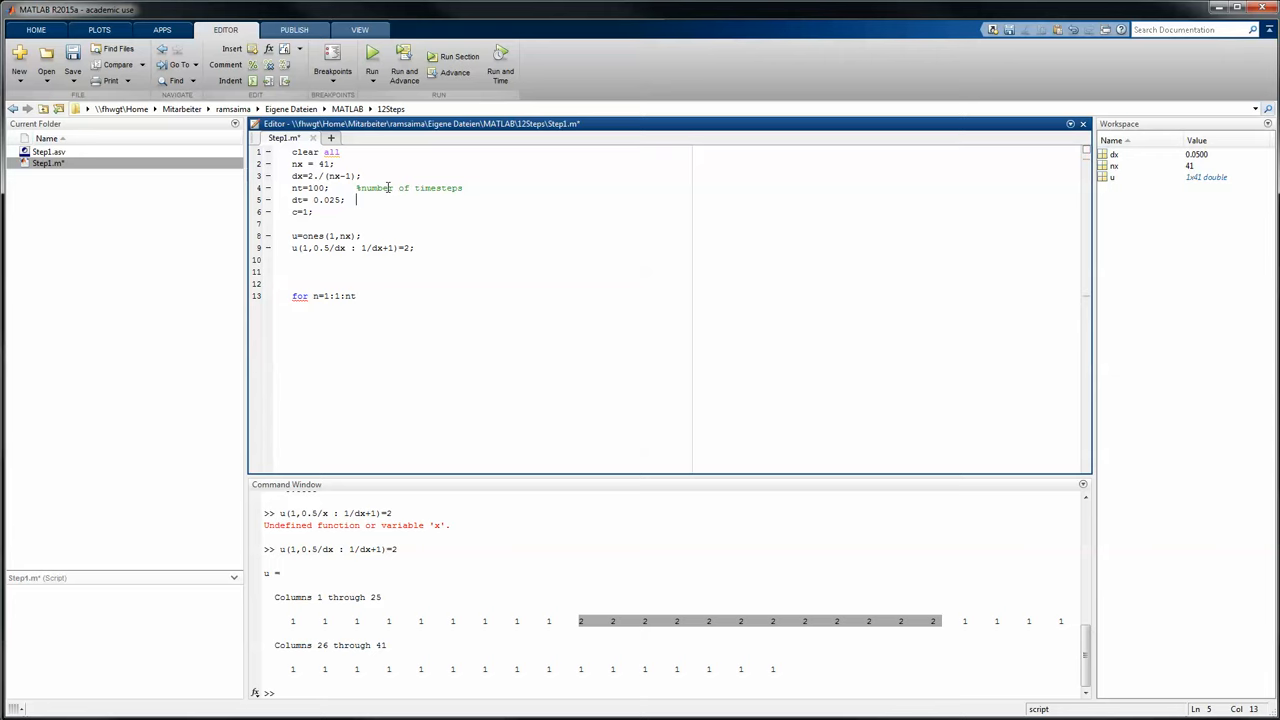
type("%")
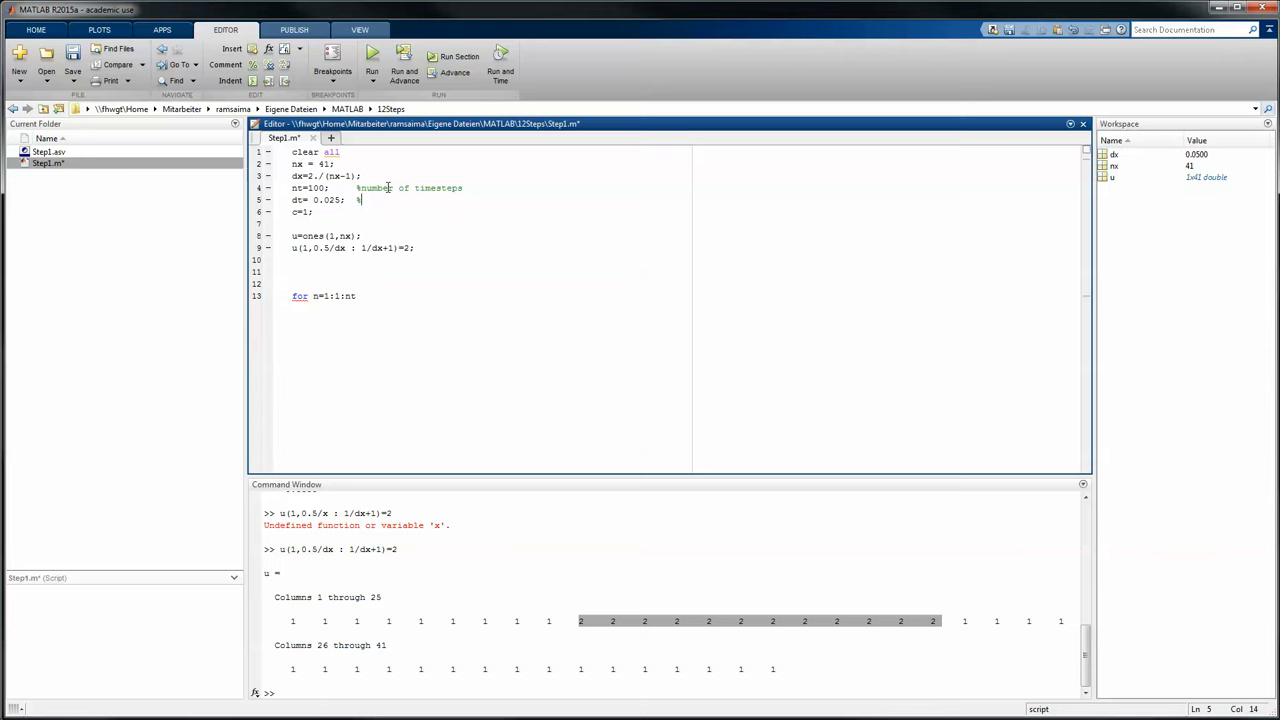
type("number")
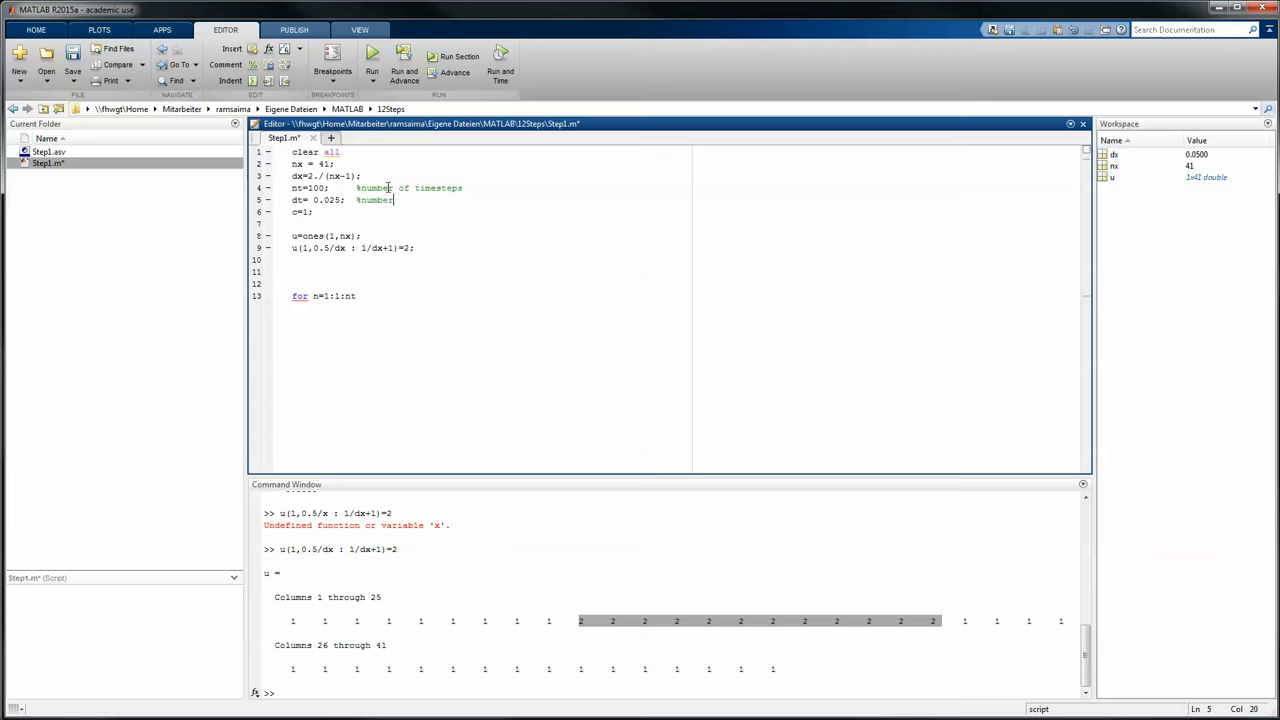
type("of time during")
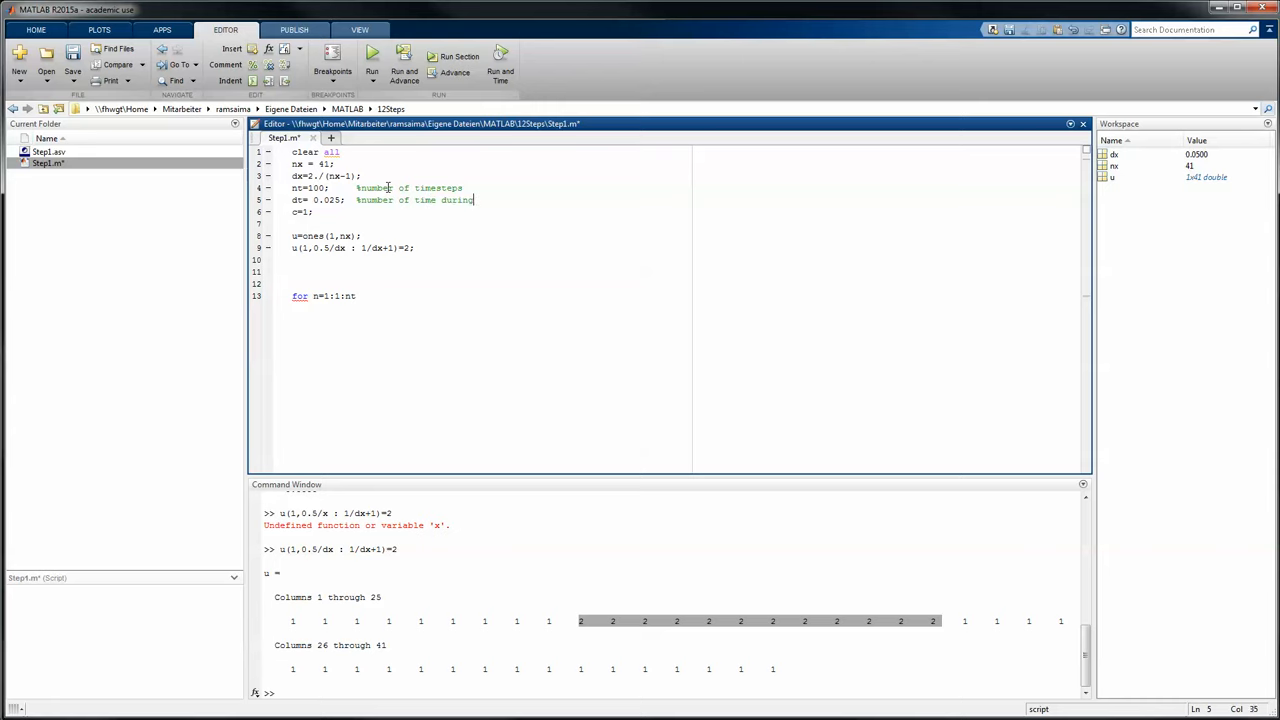
type("one timespe")
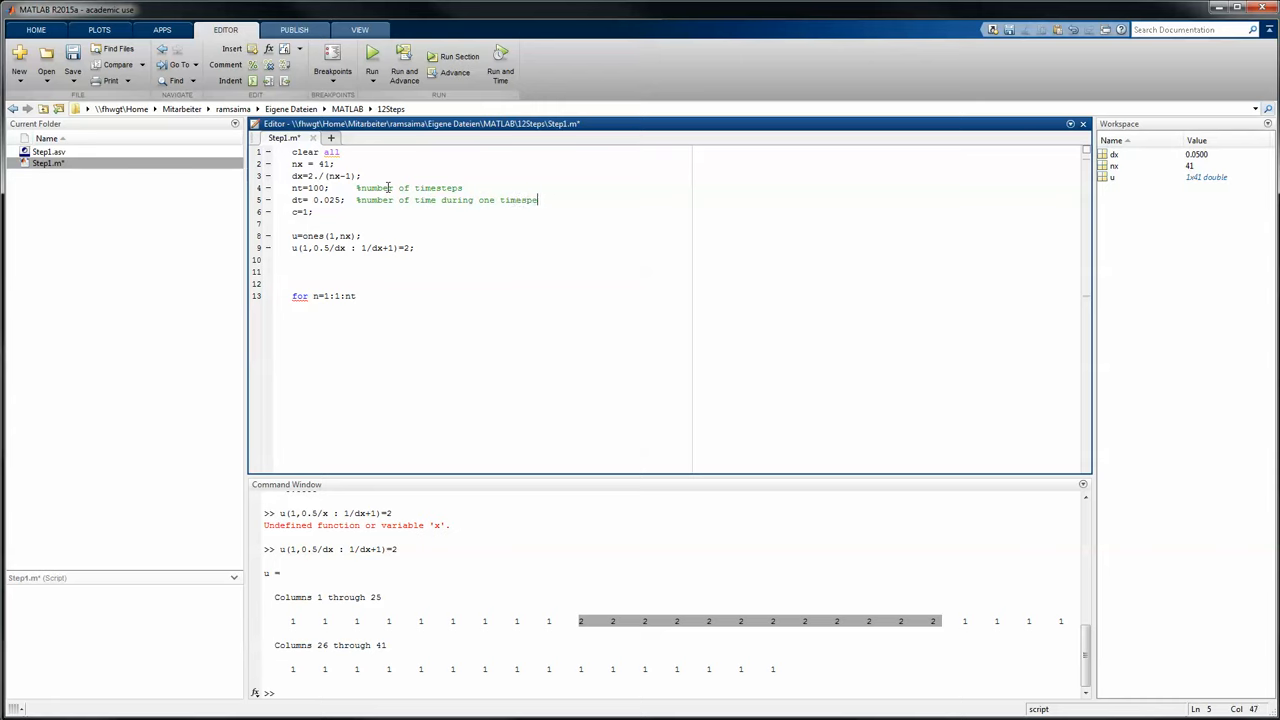
type("p")
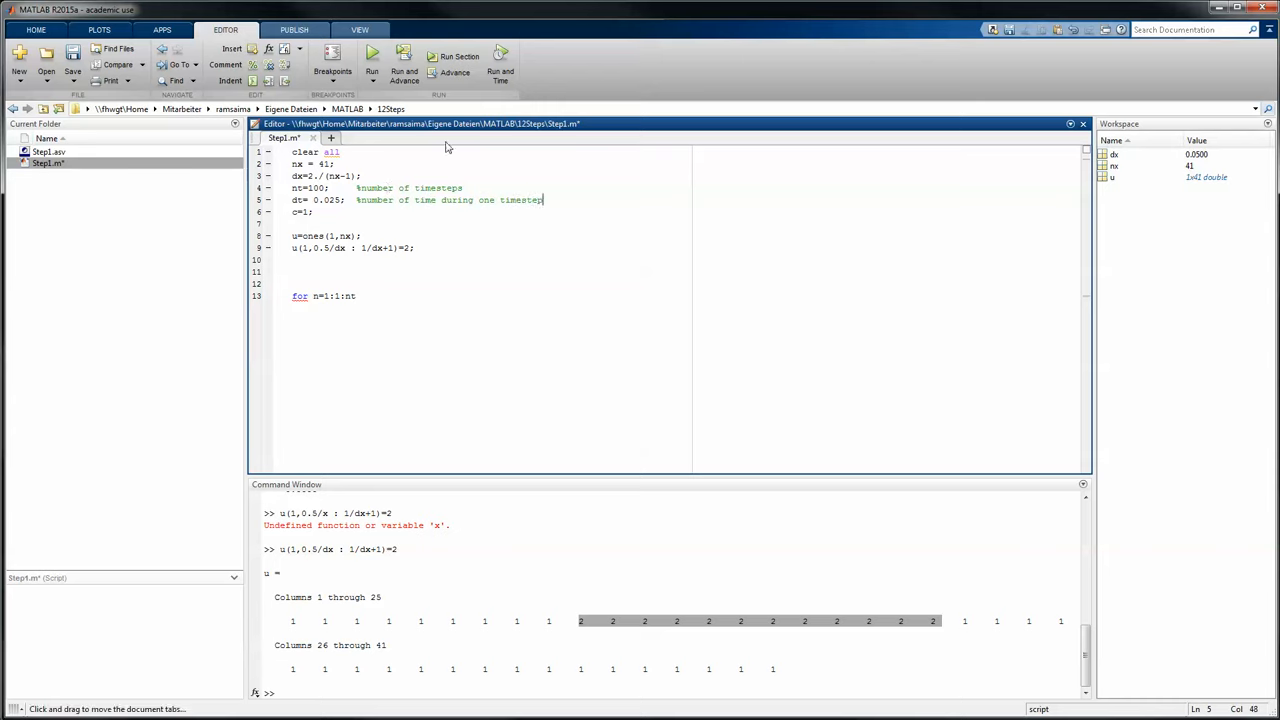
Step: Comment nx, dx as local spacing and c as velocity
left_click(377, 164)
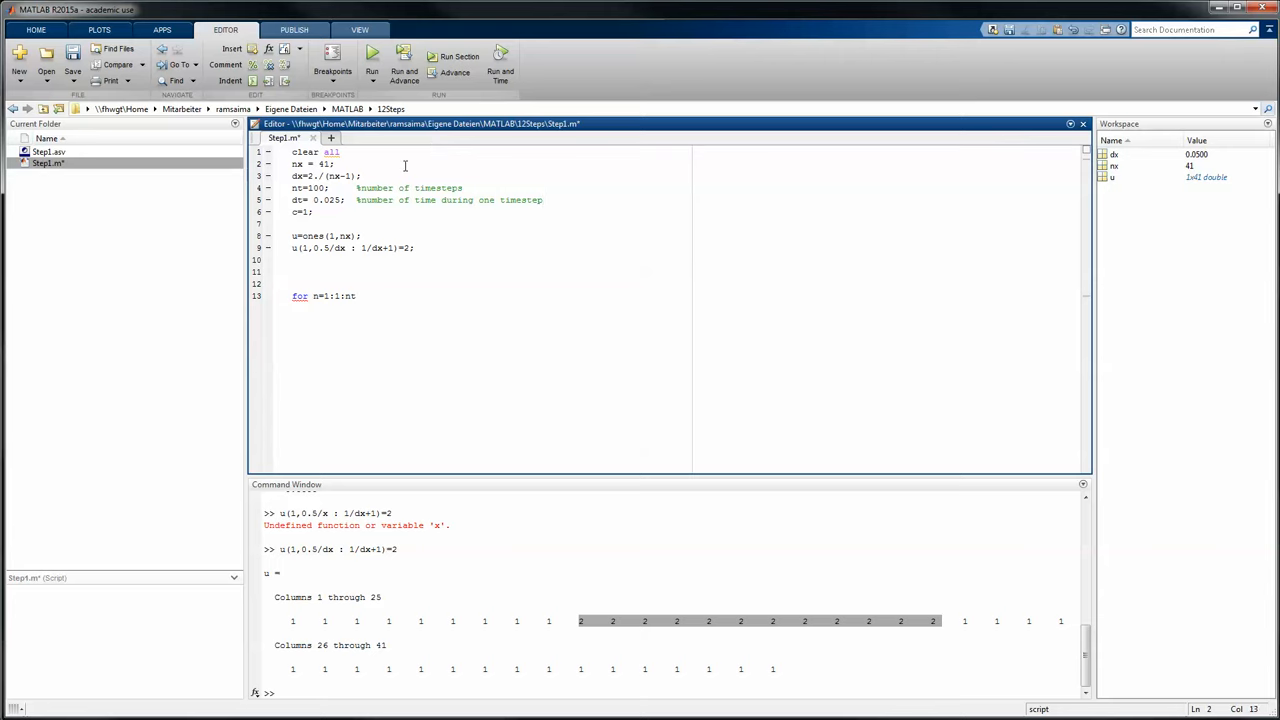
type("%number of dots")
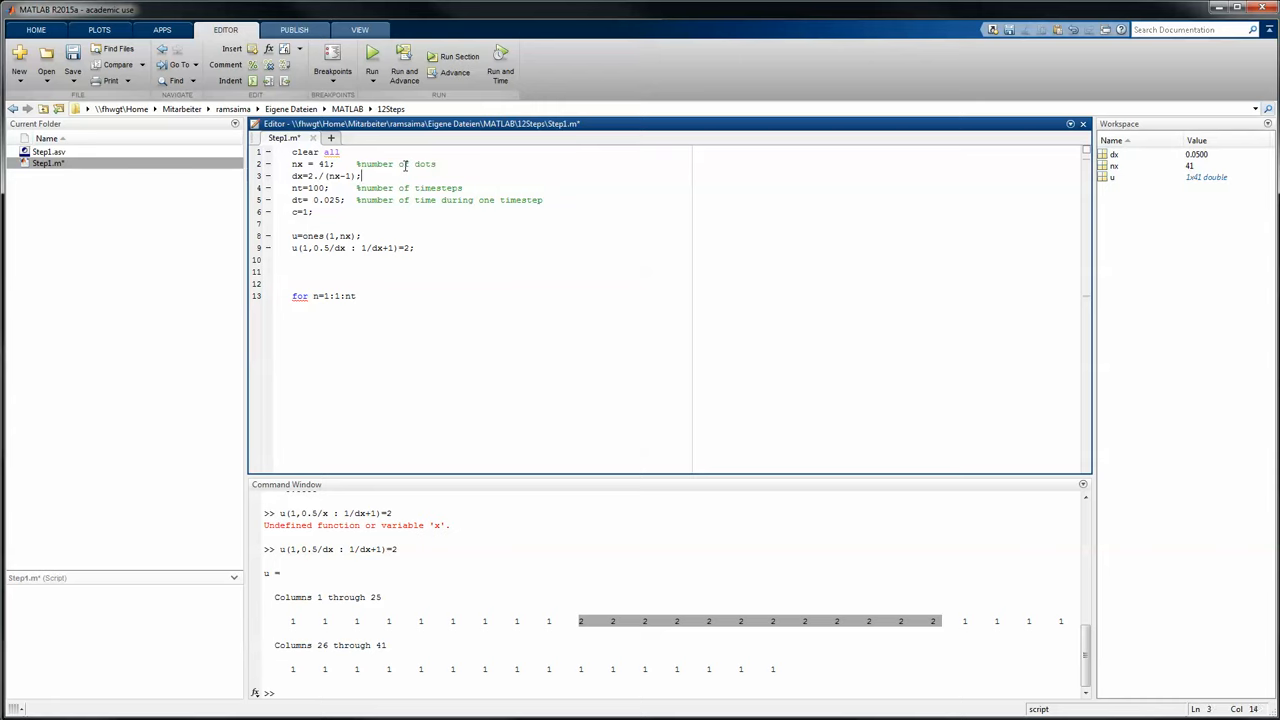
type("%")
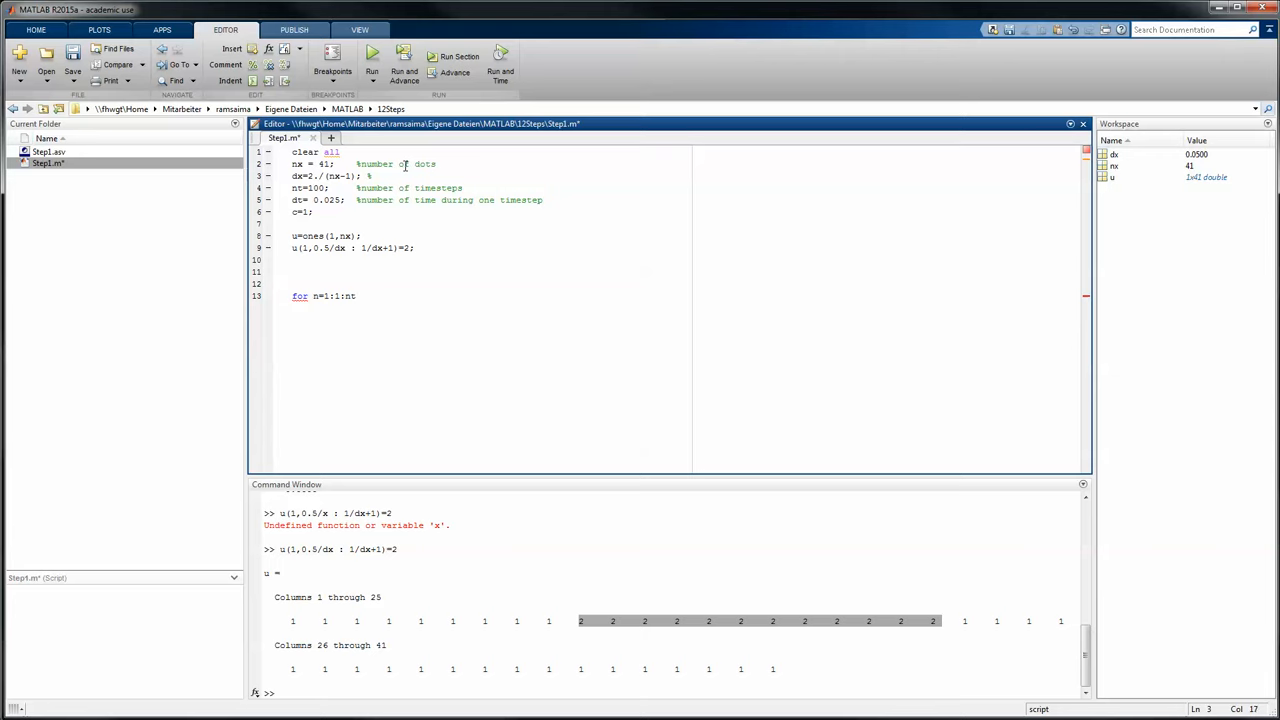
type("%local spacing")
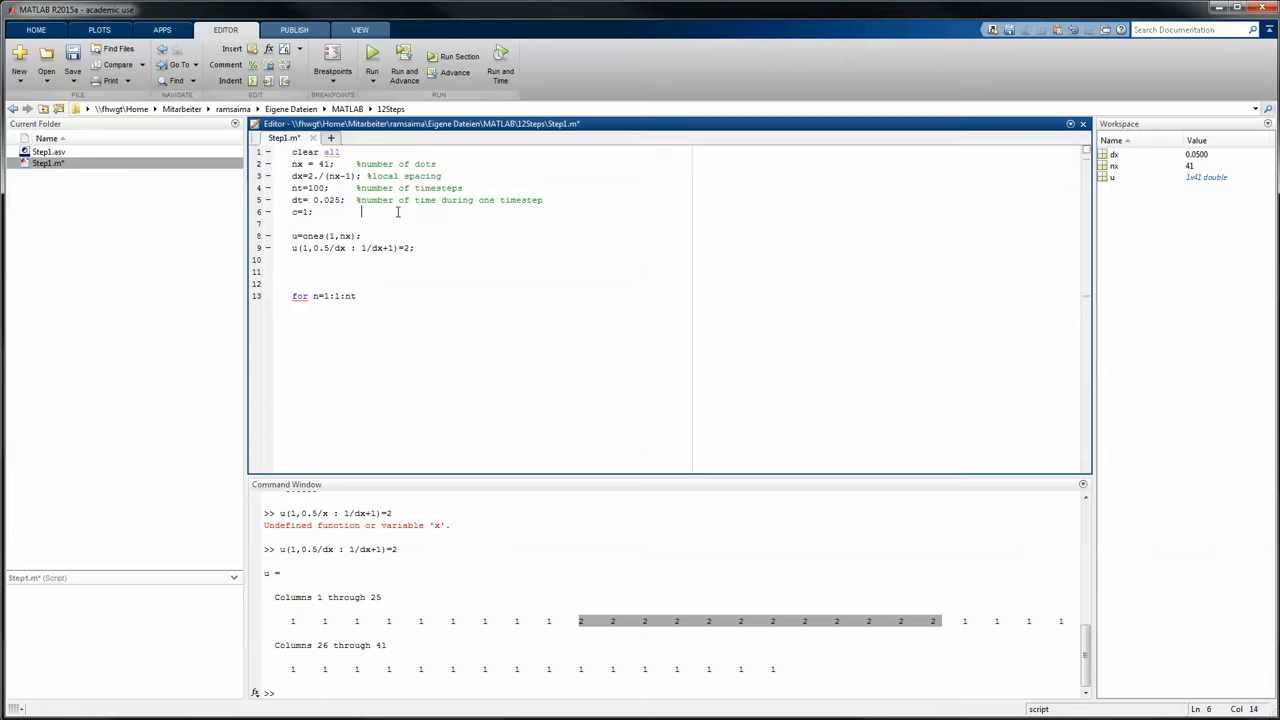
type("%")
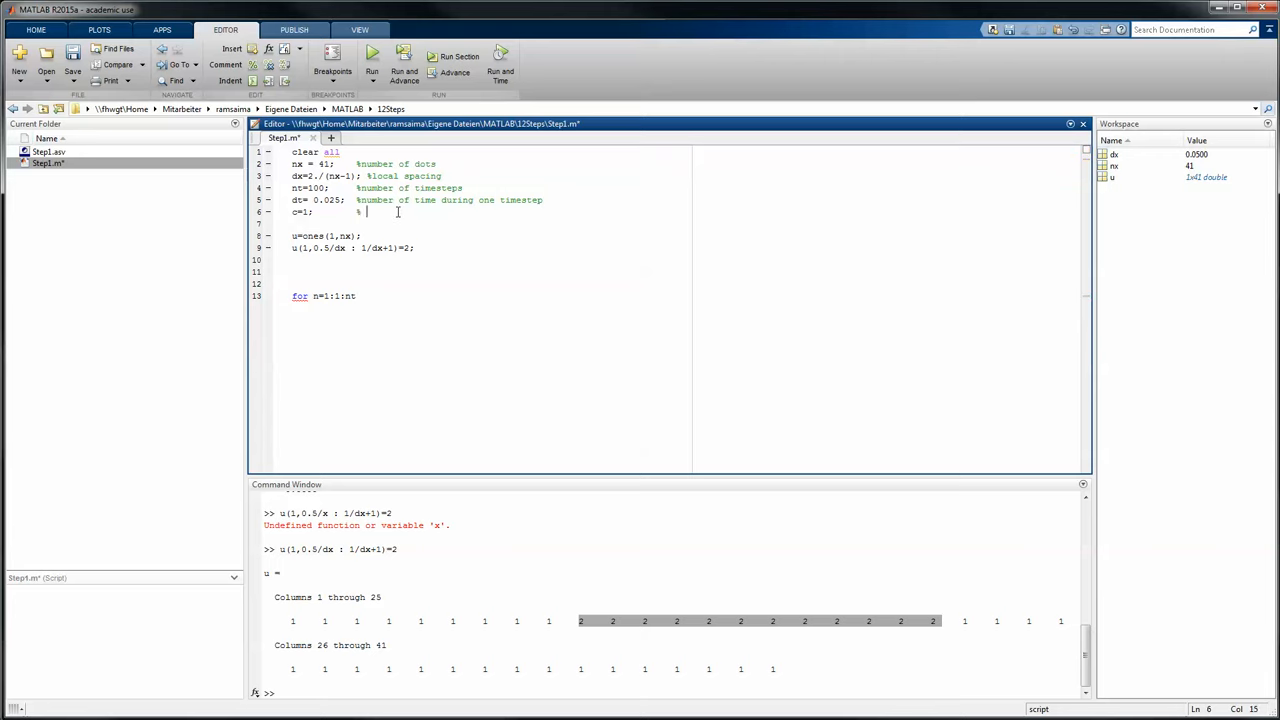
type("velocity")
type("%%")
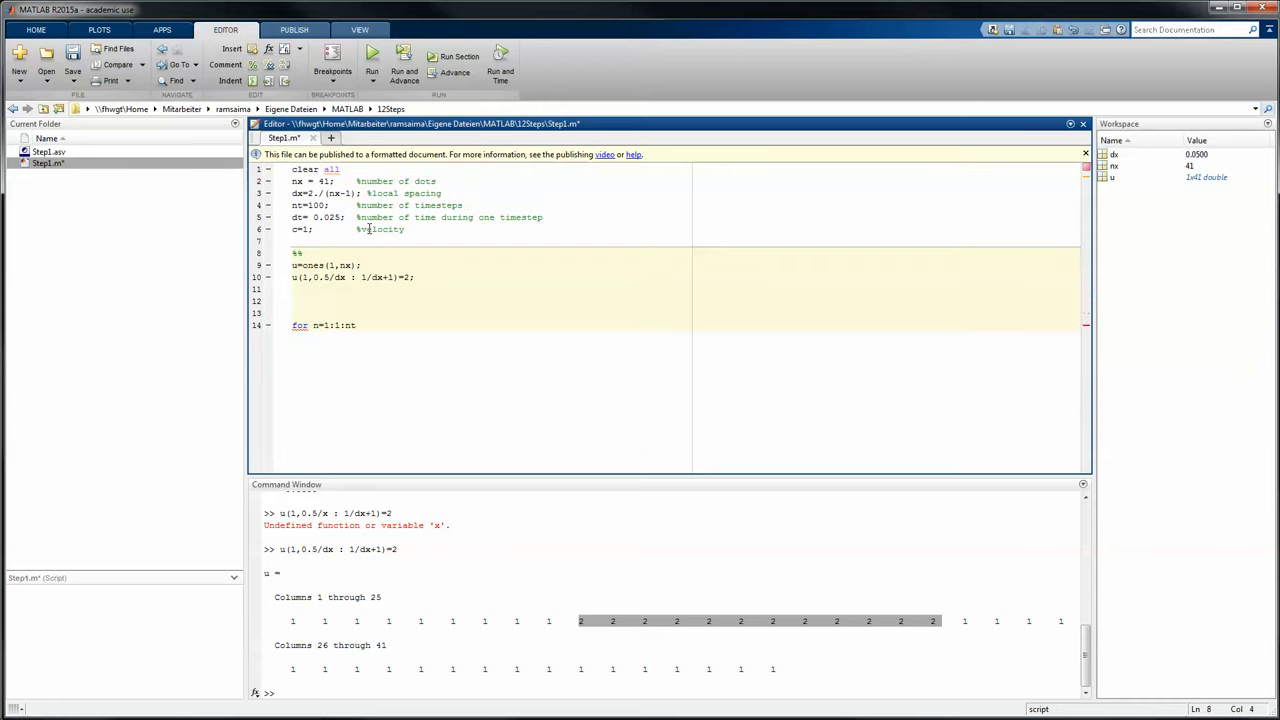
Step: Title the section 'Wave definition' and write the inner loop header for i=2:1:nx
type("D")
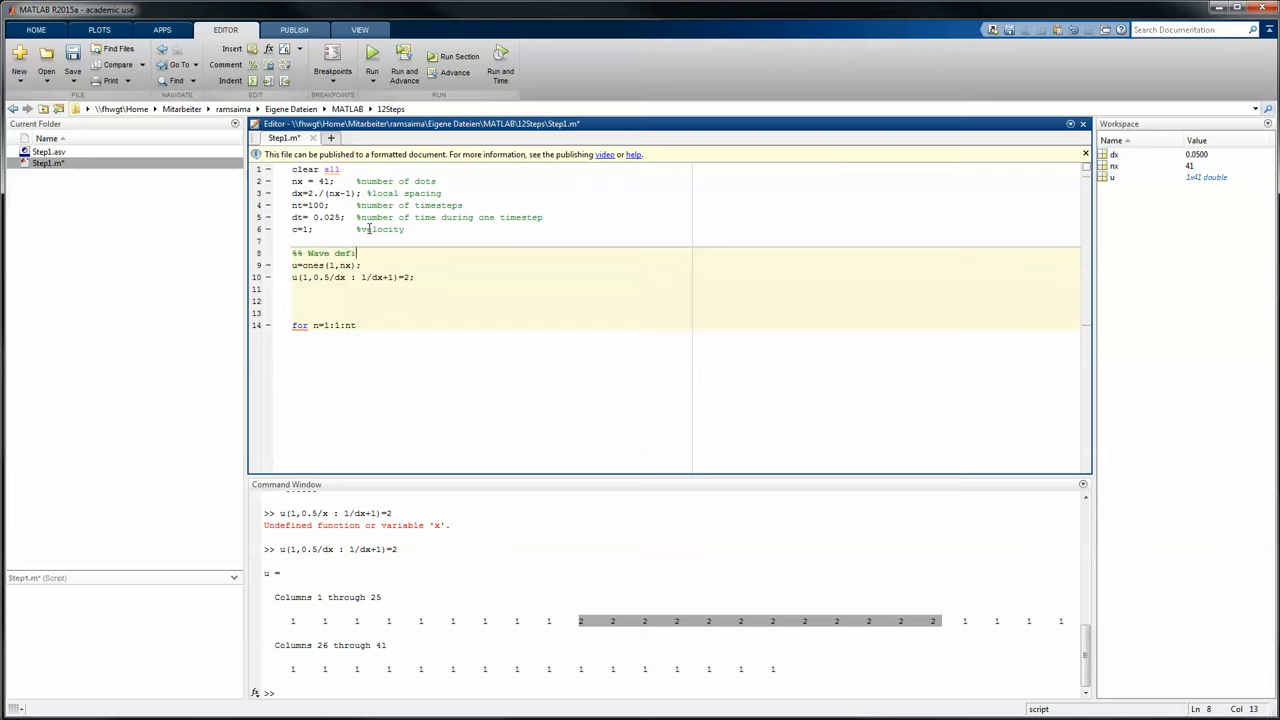
type("nition")
left_click(684, 313)
type("%% Loops")
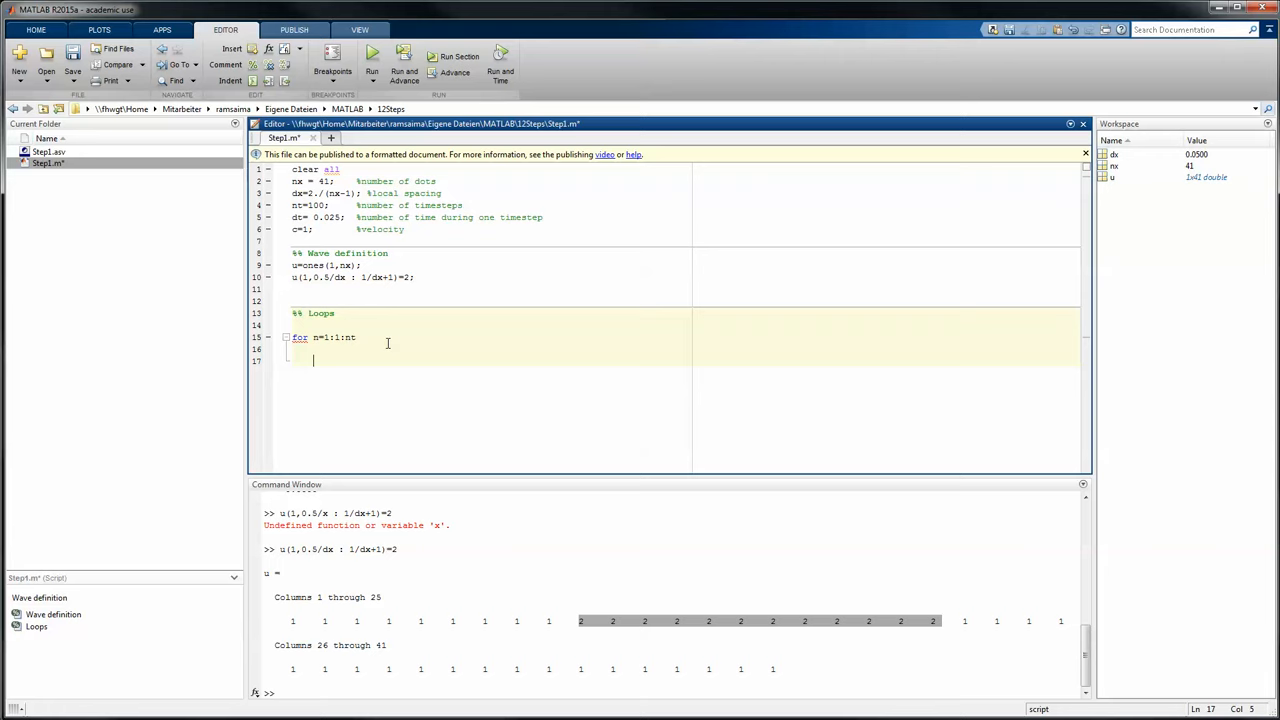
type("for")
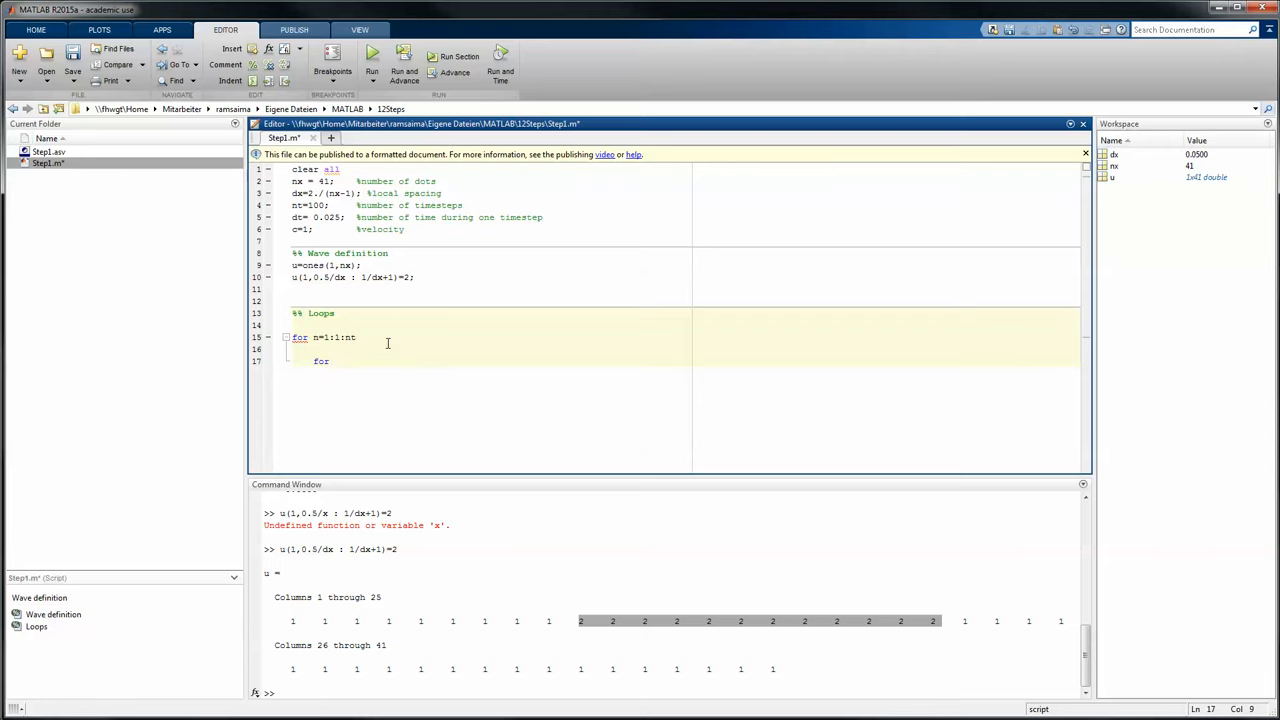
type("i")
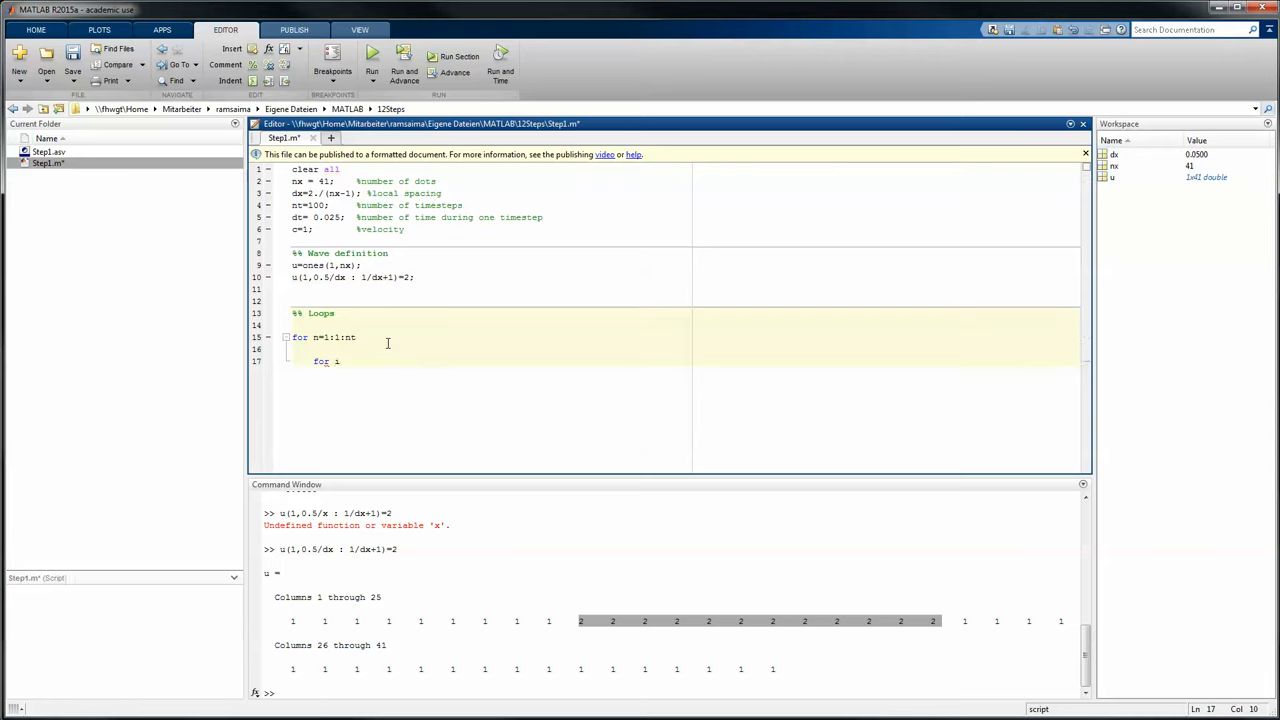
type("=")
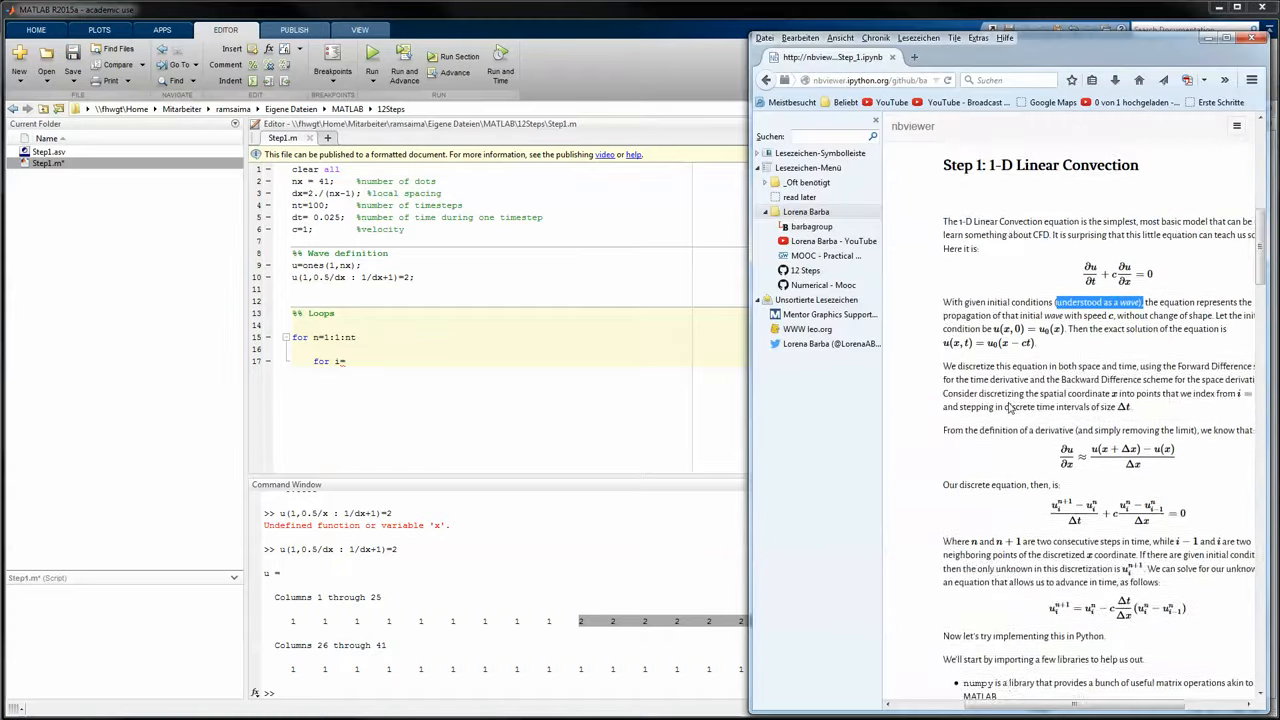
scroll("down", 3)
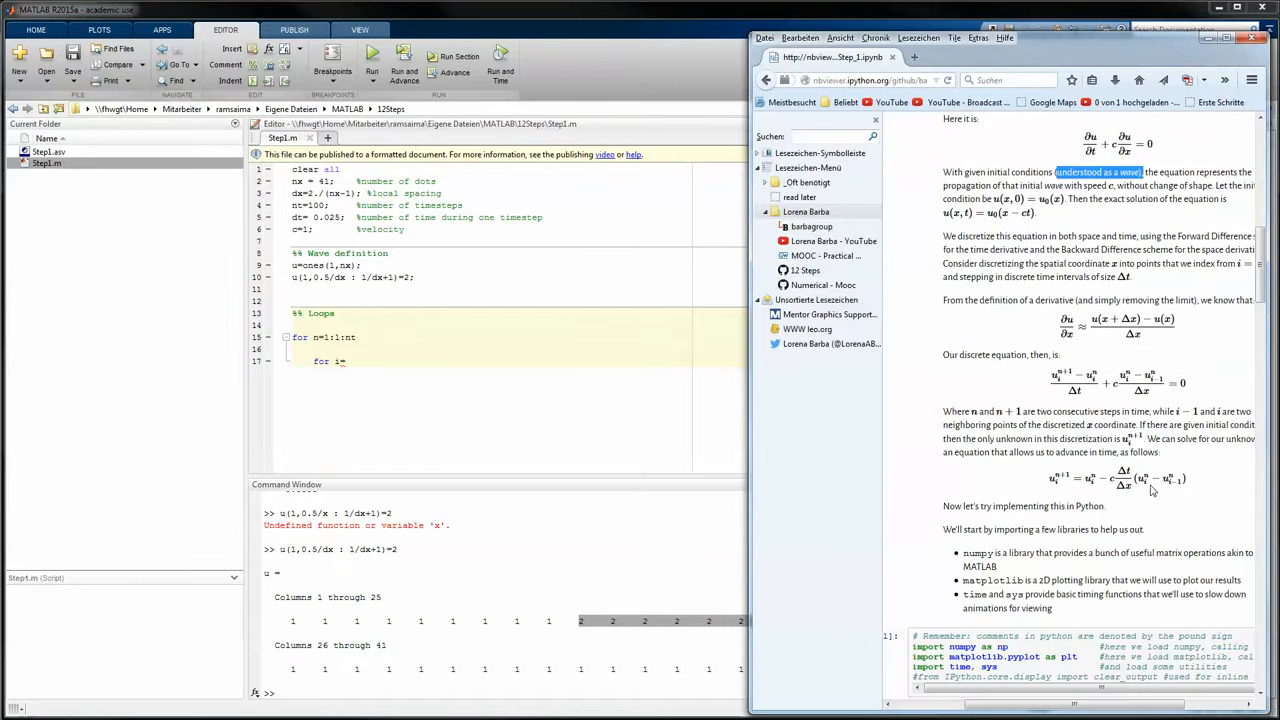
mouse_move(1179, 496)
type("1:1:")
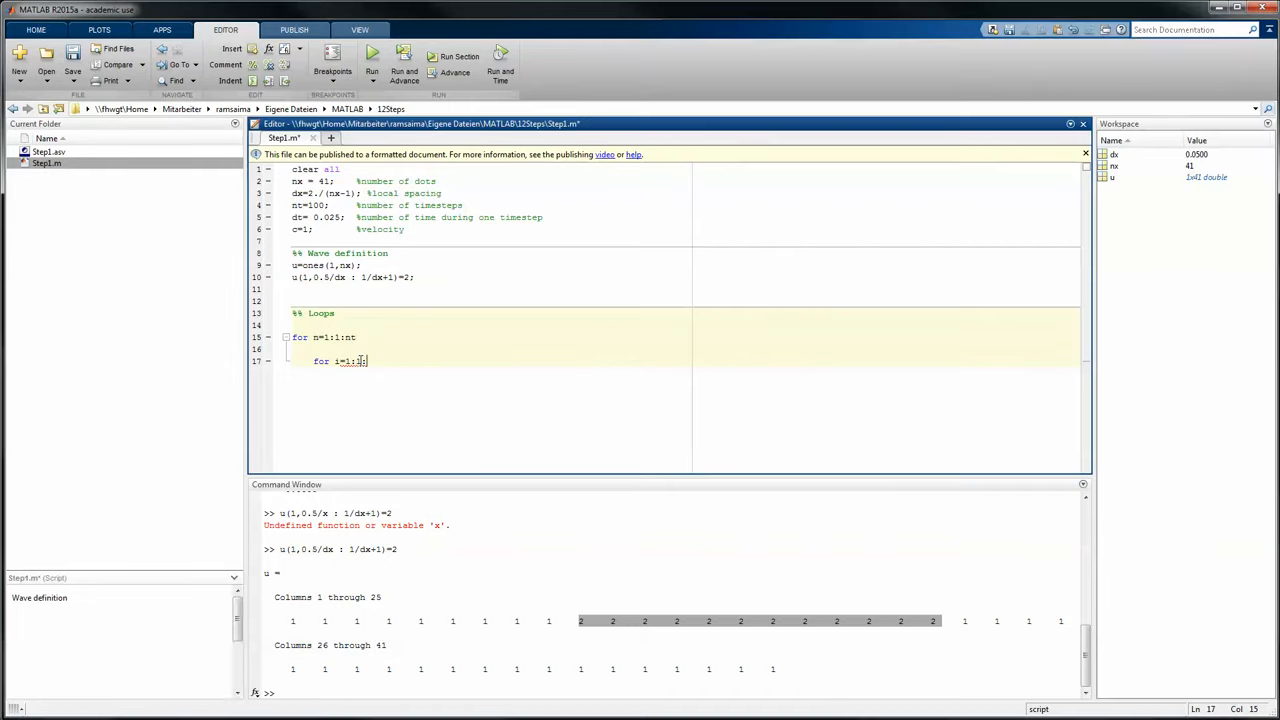
type("nx")
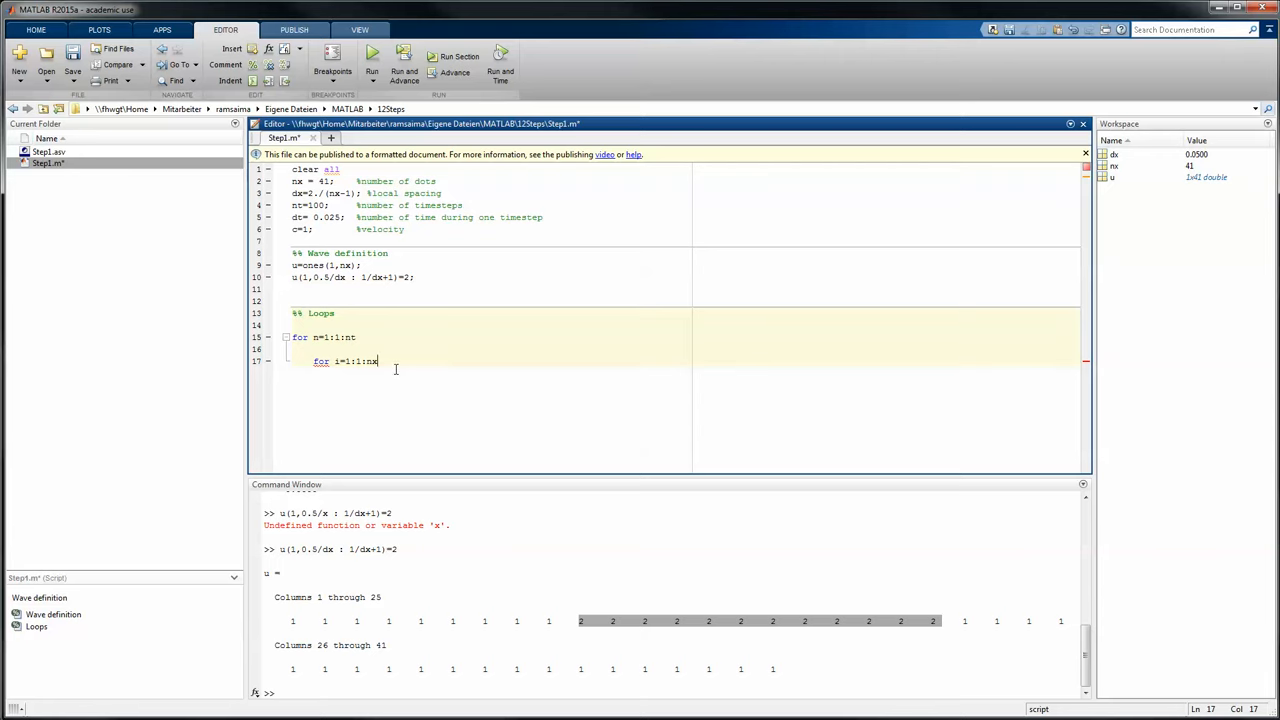
mouse_move(404, 362)
type("2")
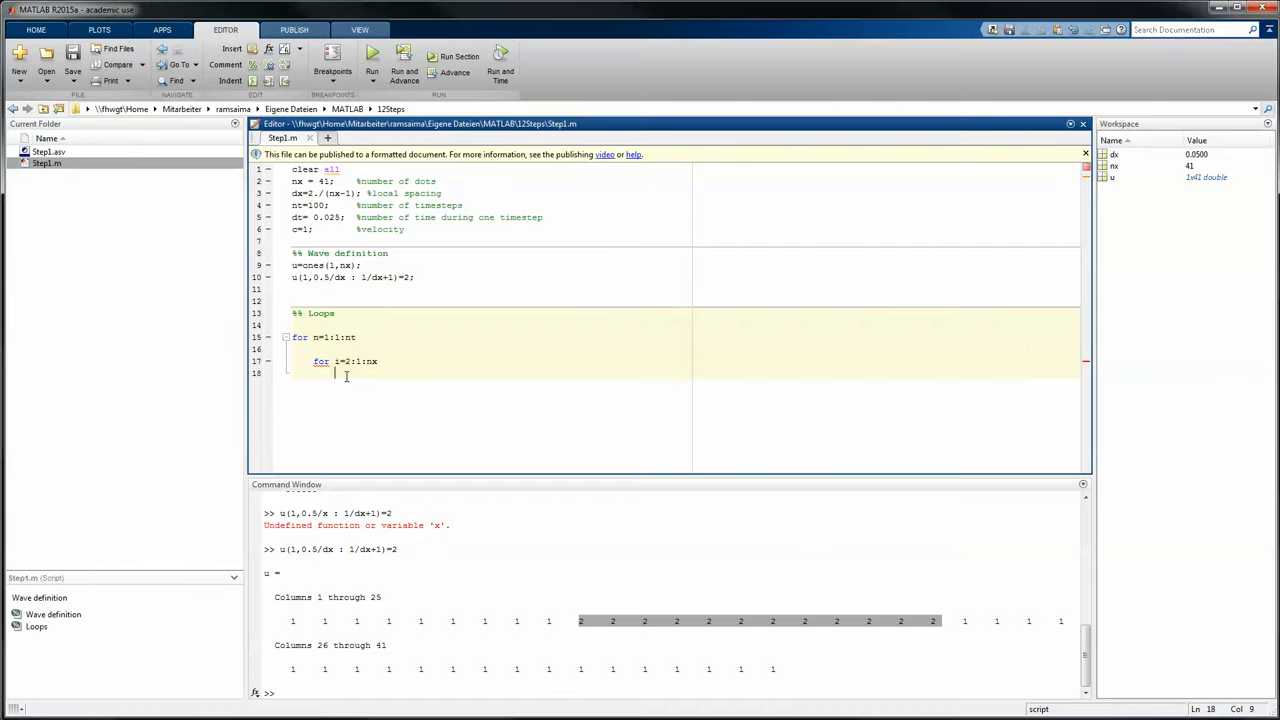
Step: Start the update line u(i) and add un=u; inside the time loop
key("Enter")
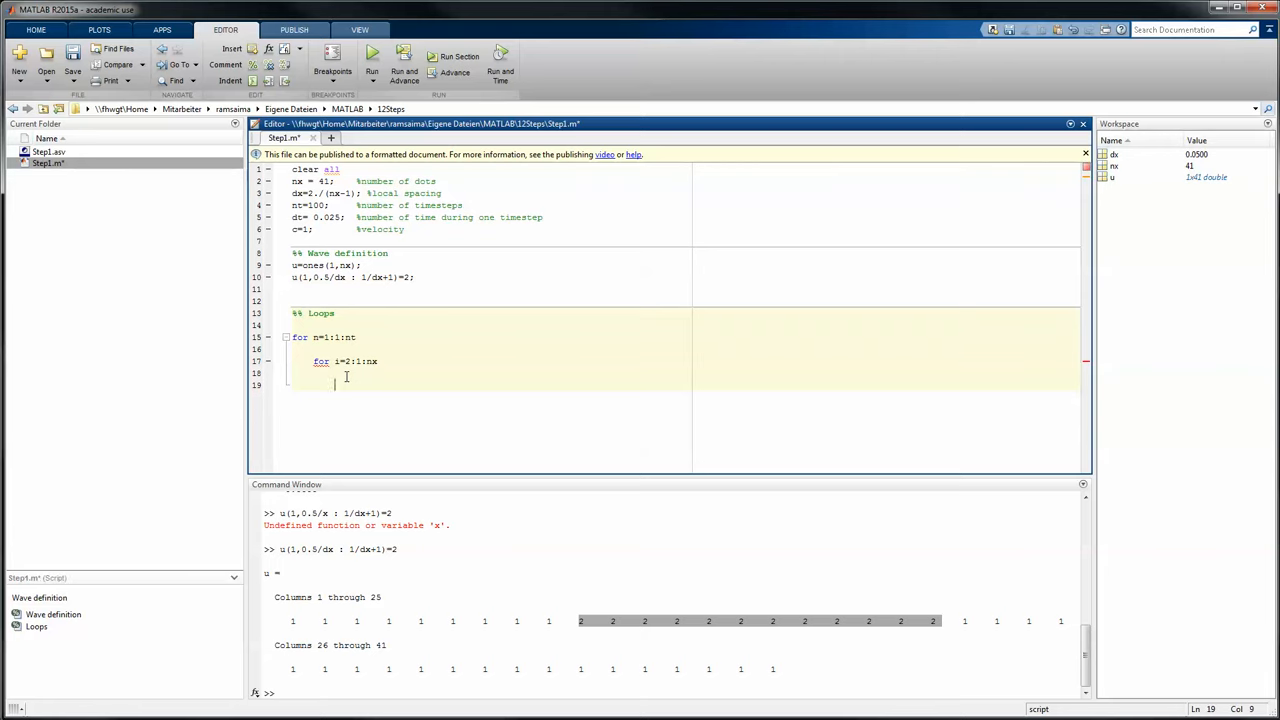
type("u(")
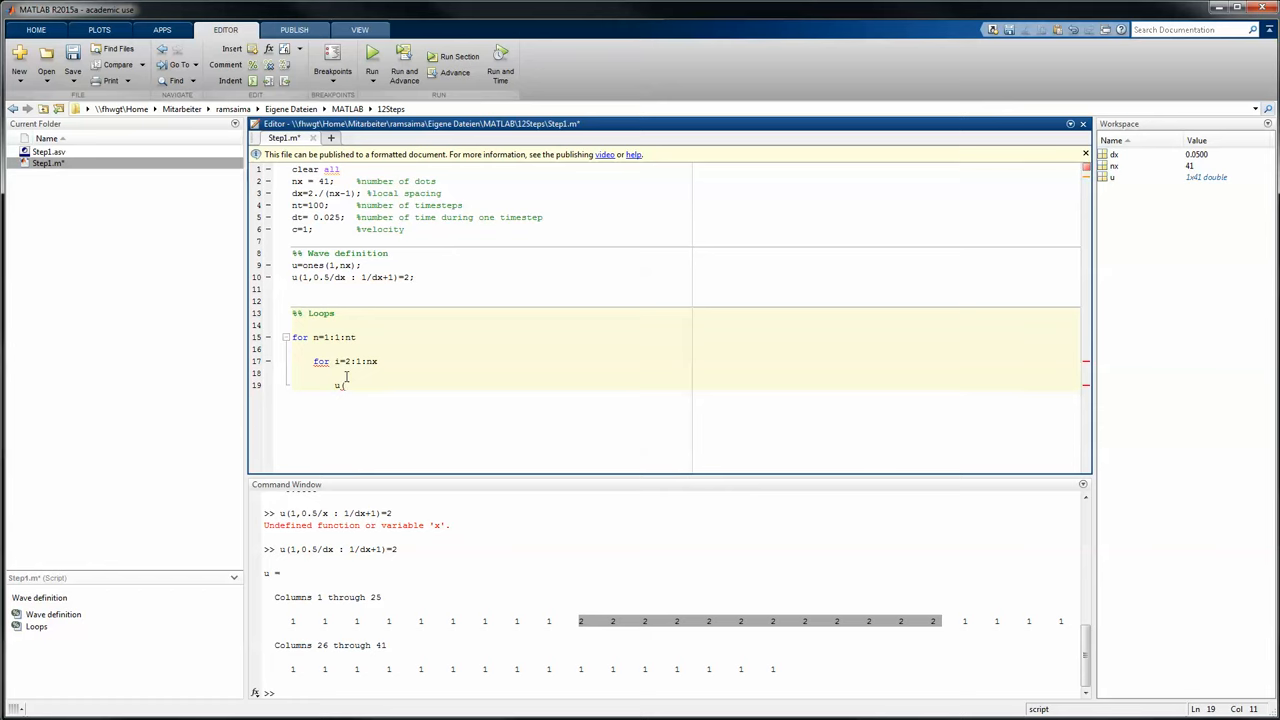
type("(i) =")
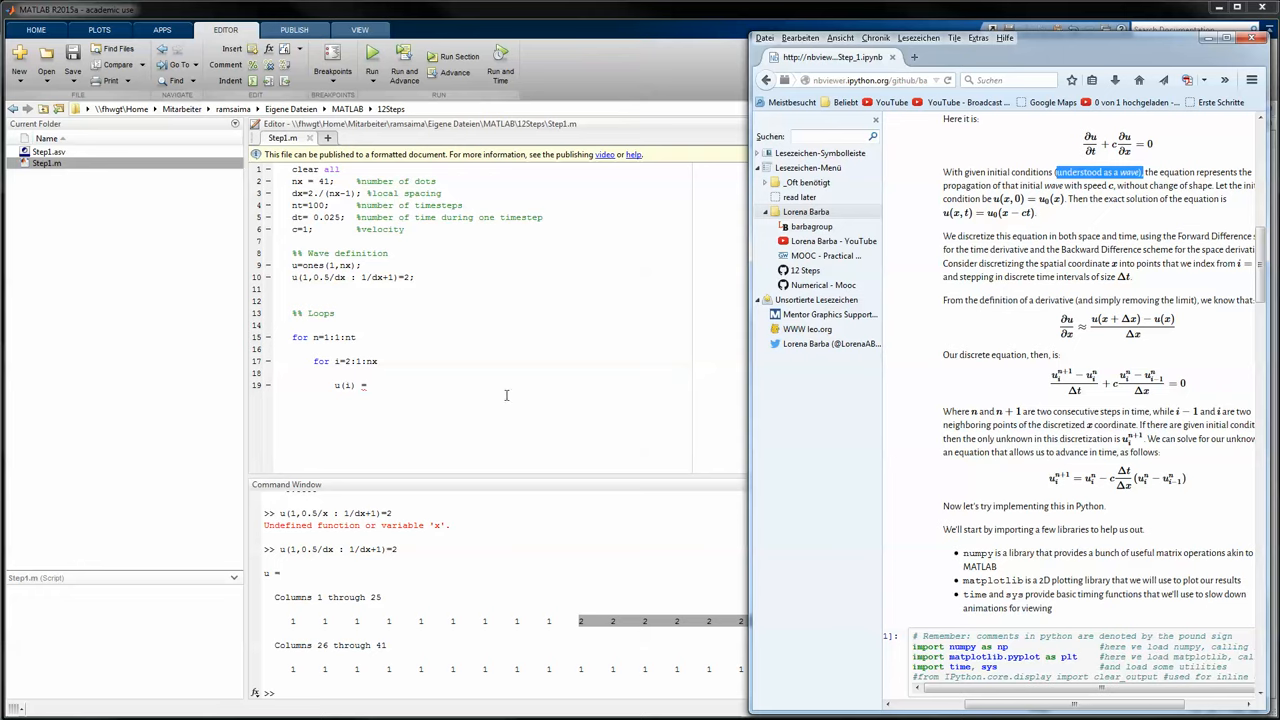
mouse_move(484, 392)
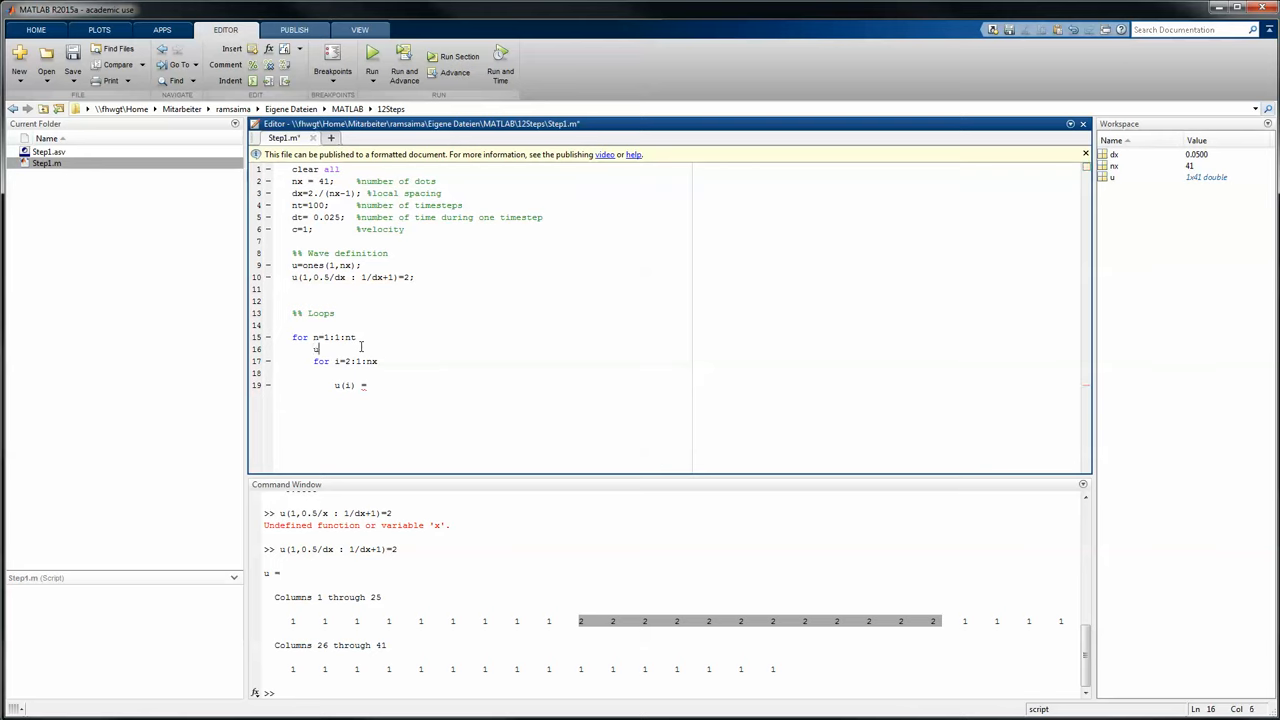
type("un=")
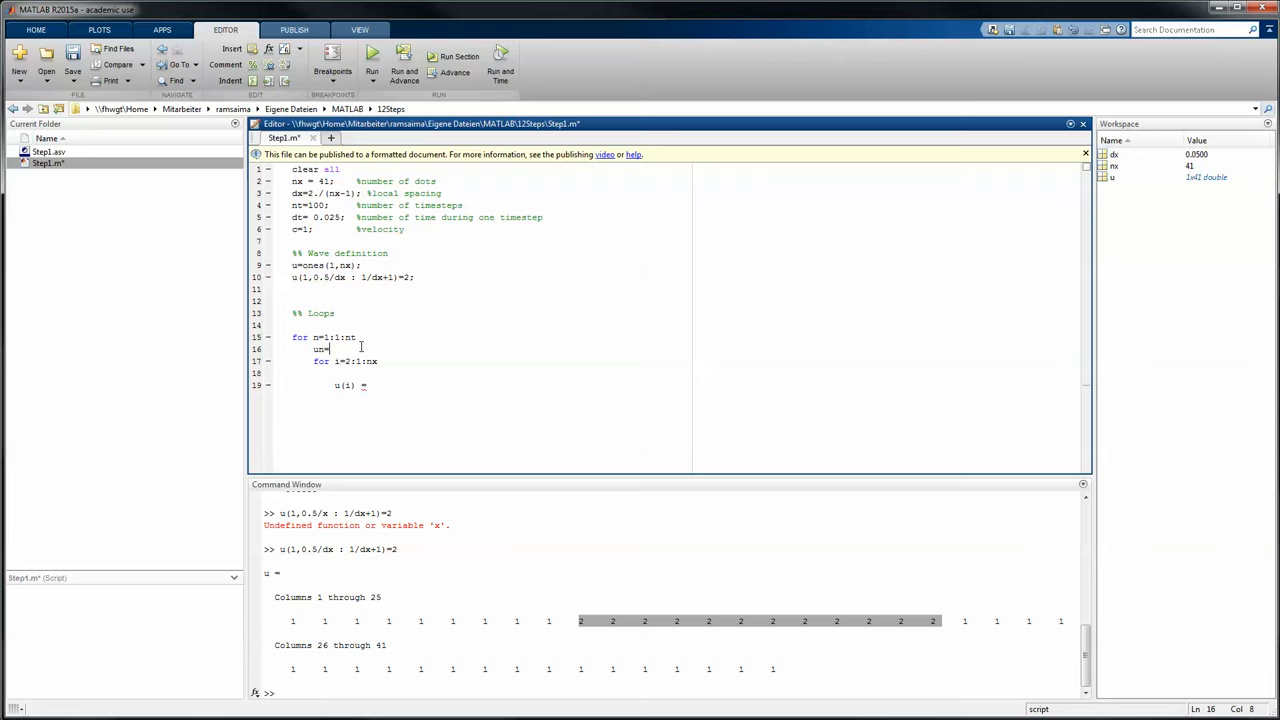
type("u")
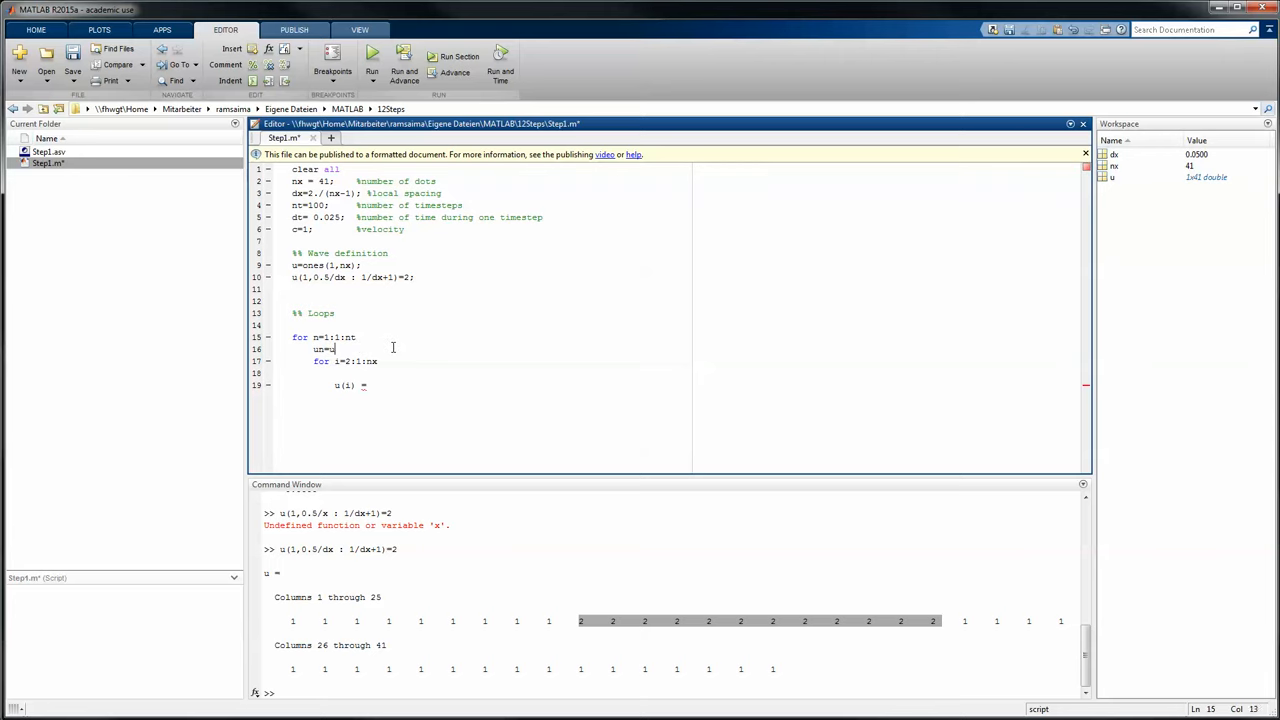
type(";")
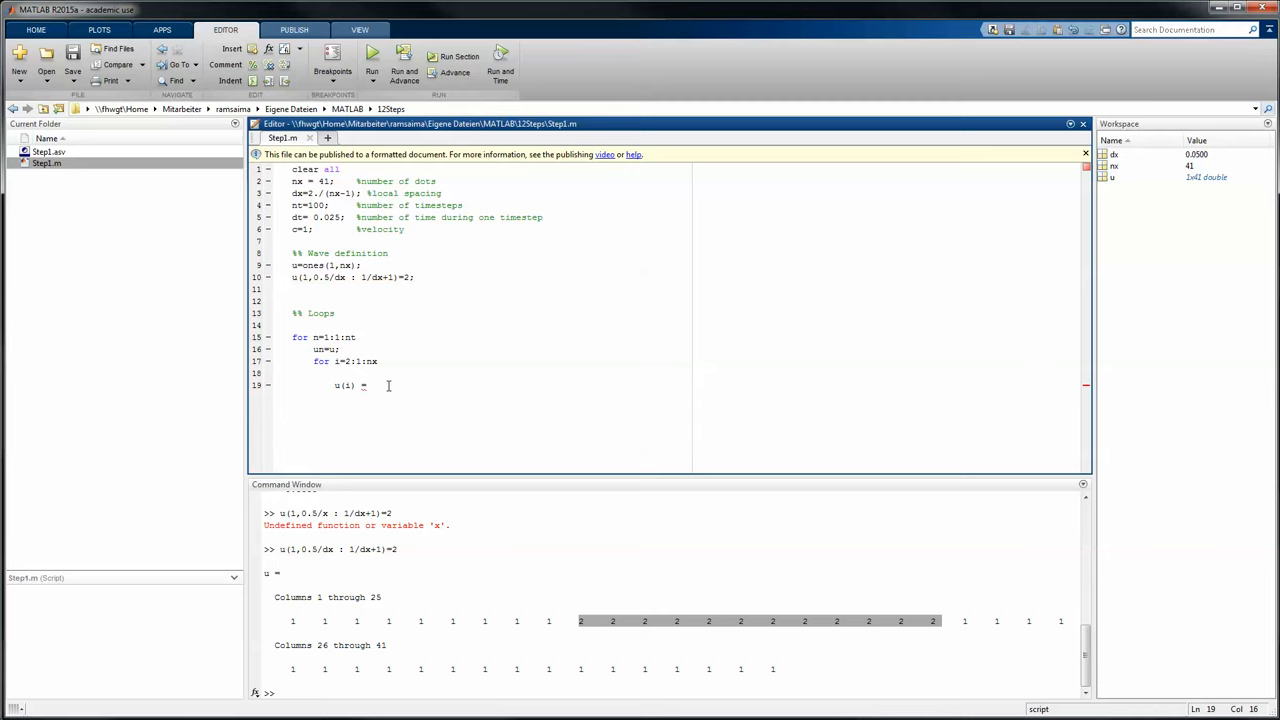
Step: Type the un(i), c*dt/dx and (un(i) - un(i-1)) terms to finish line 19
type("un(")
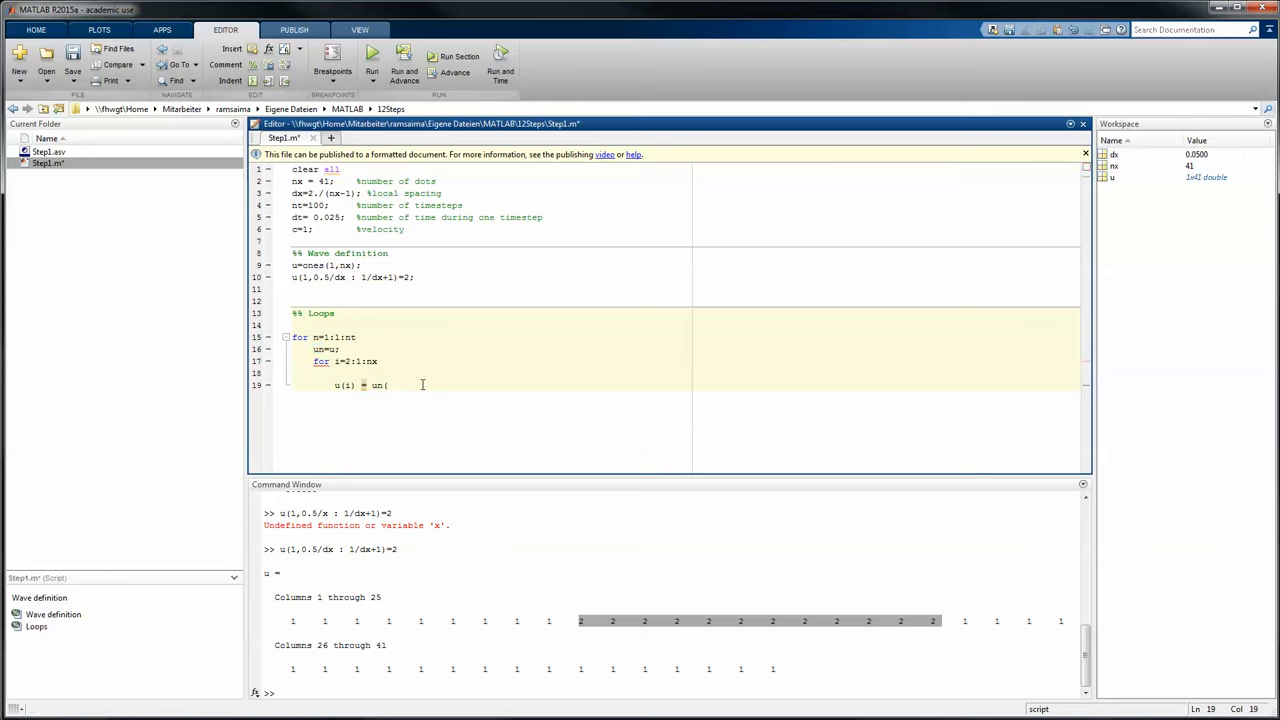
type("i) - c")
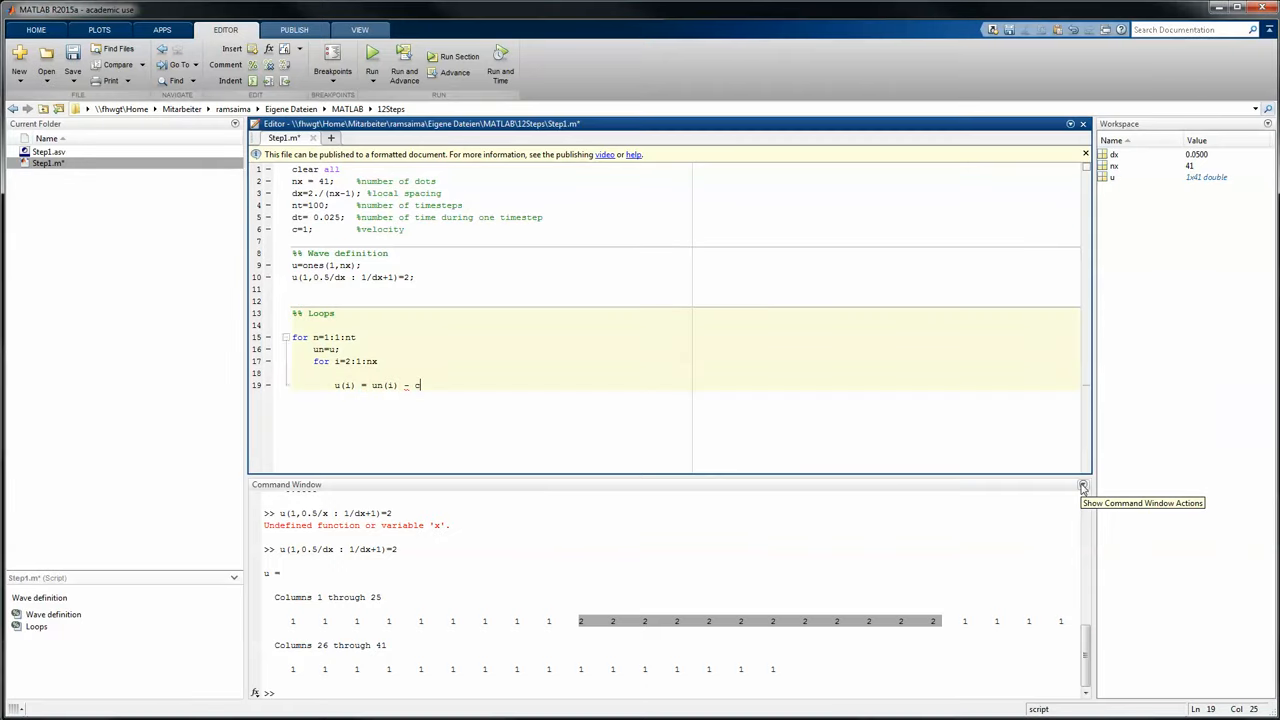
type("* dt/dx")
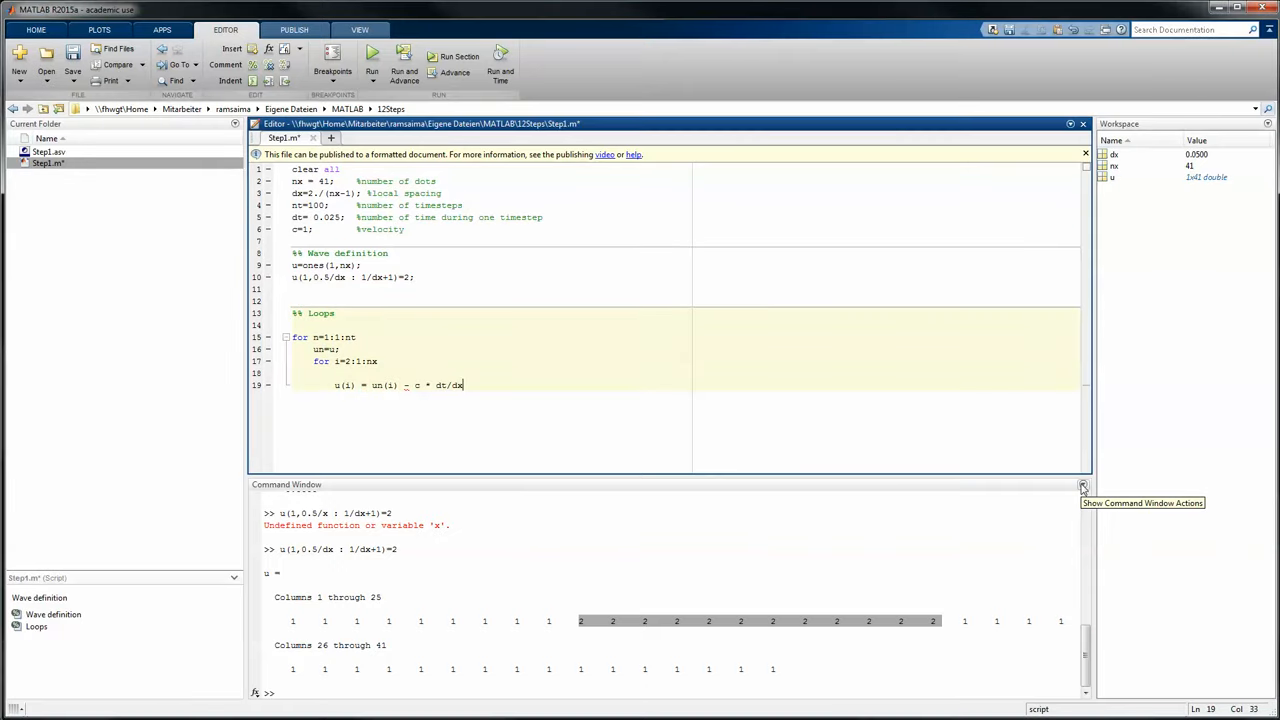
type("*")
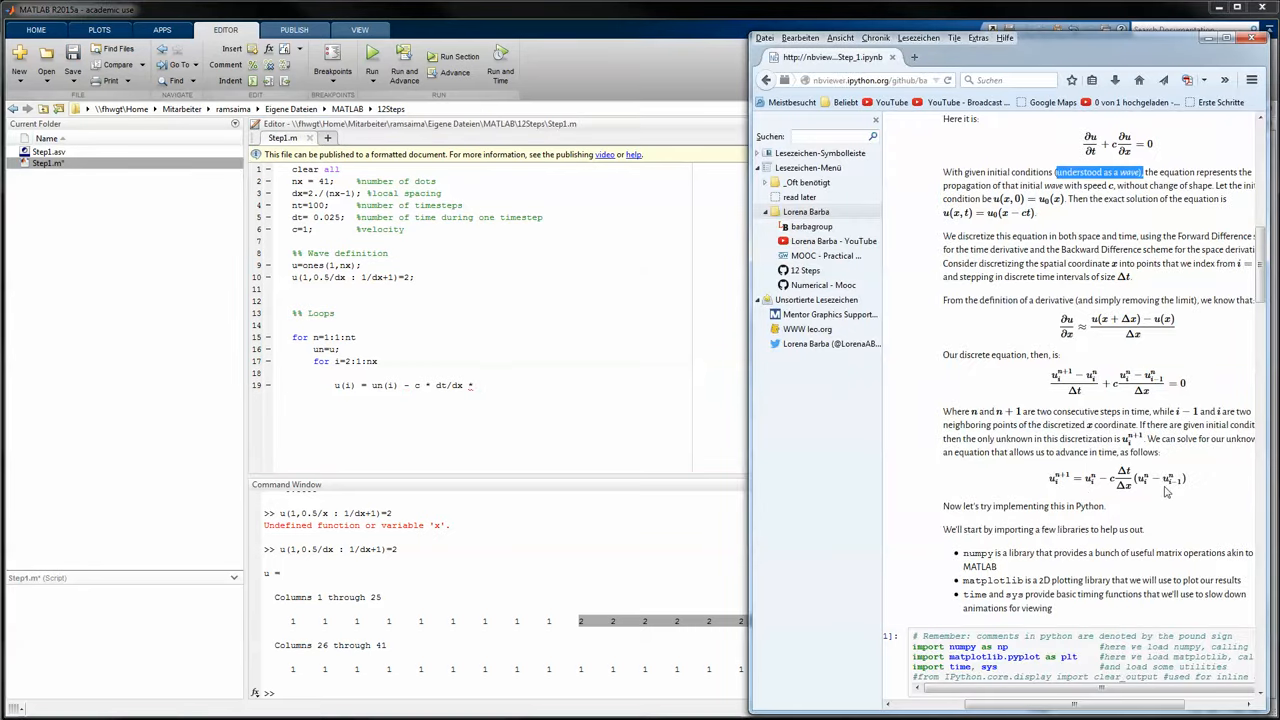
type("(un(i) - un(")
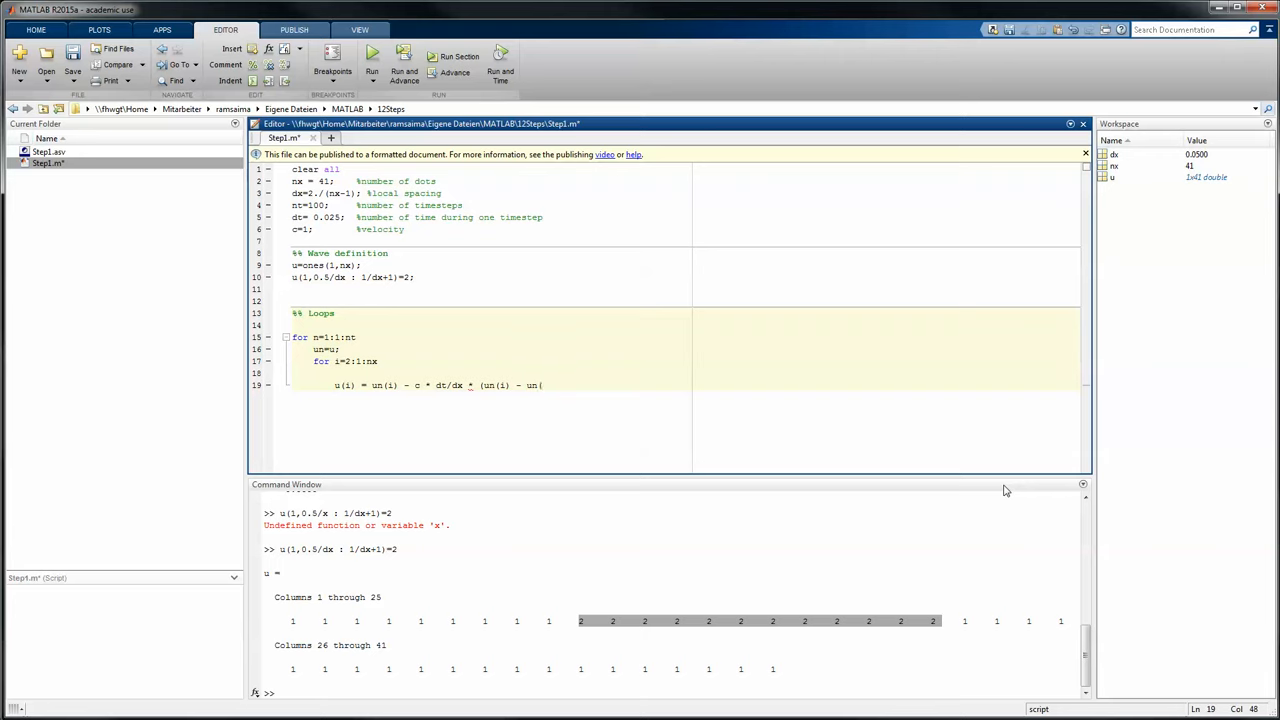
type("i-1));")
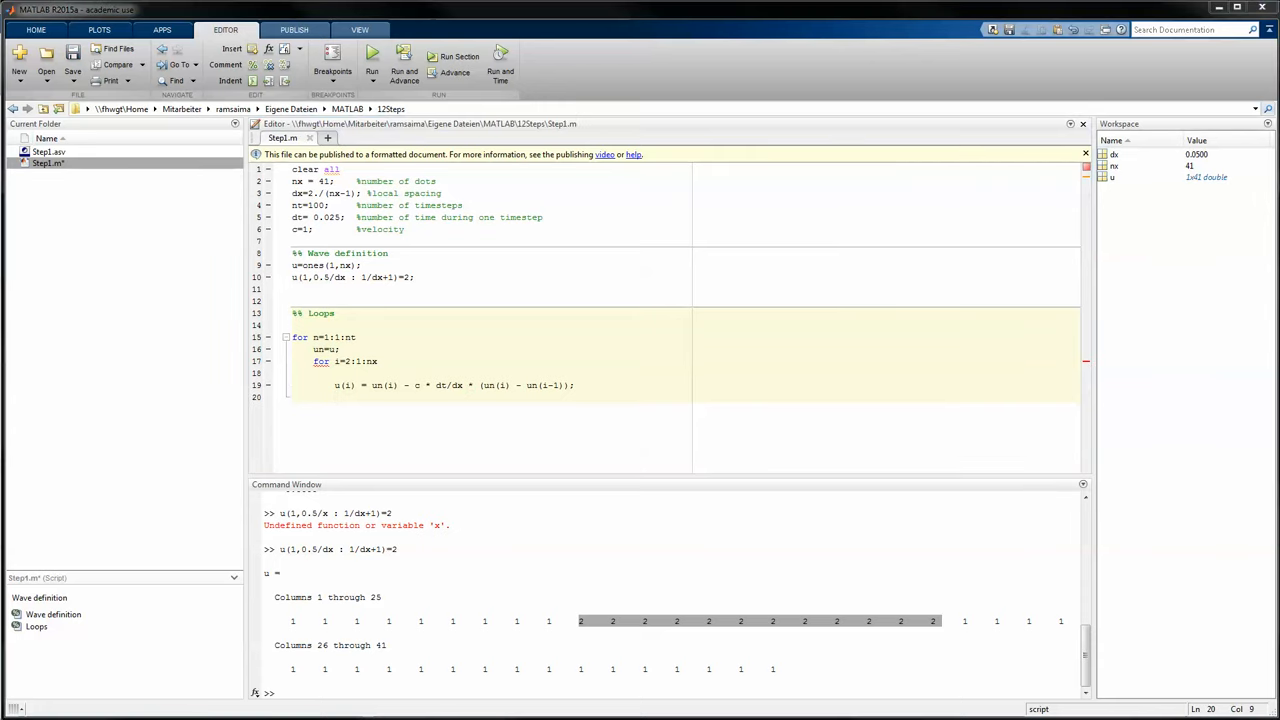
left_click(430, 397)
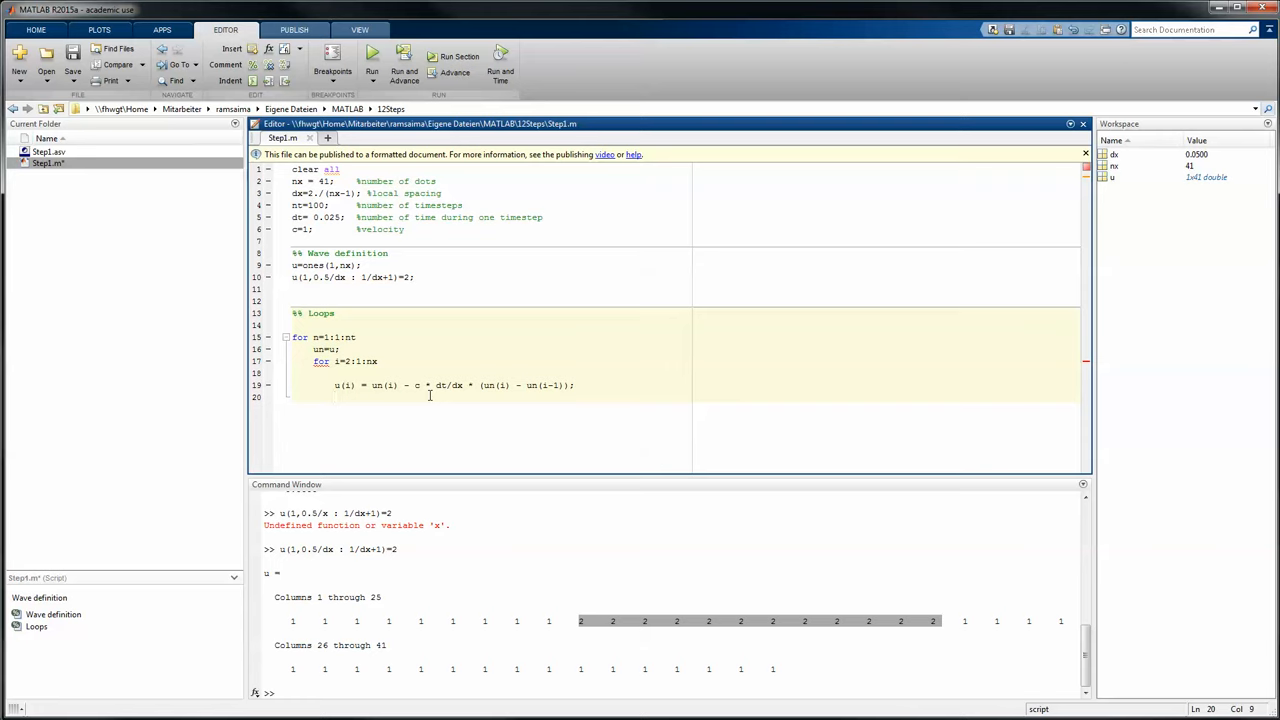
Step: Close the inner loop with end and plot u against linspace(0,2,nx)
type("end")
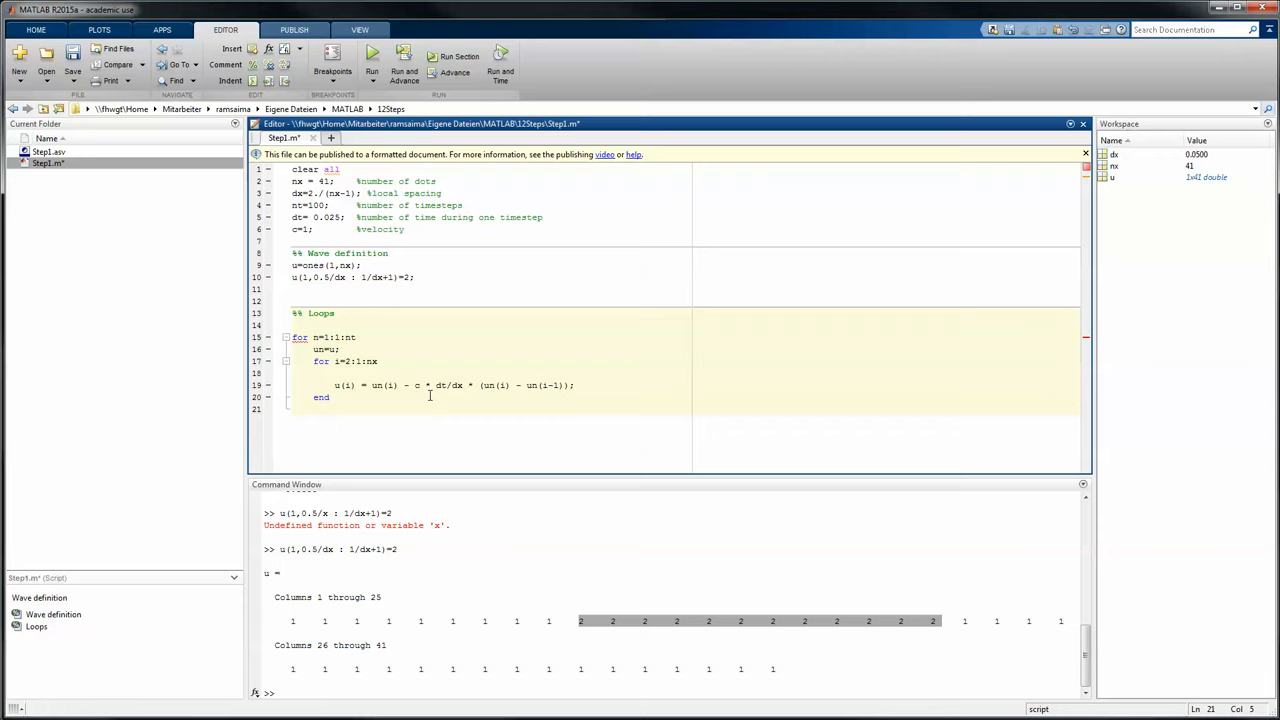
type("plot")
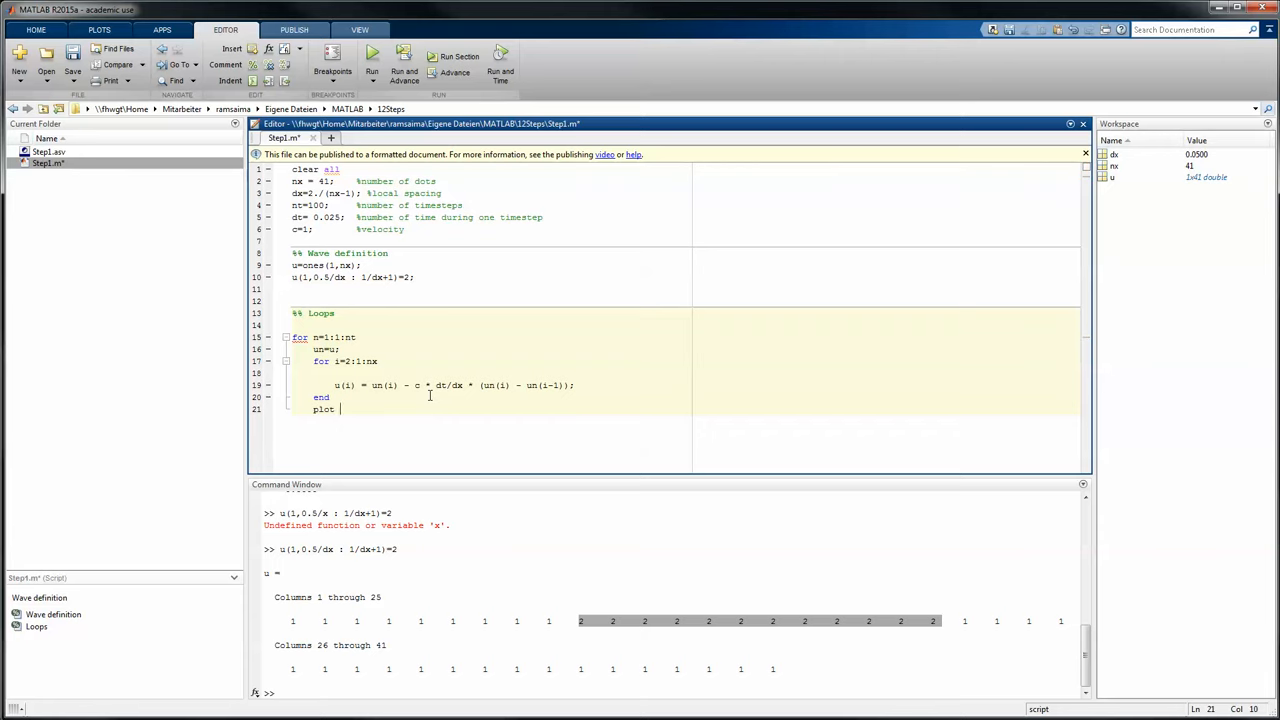
type("(")
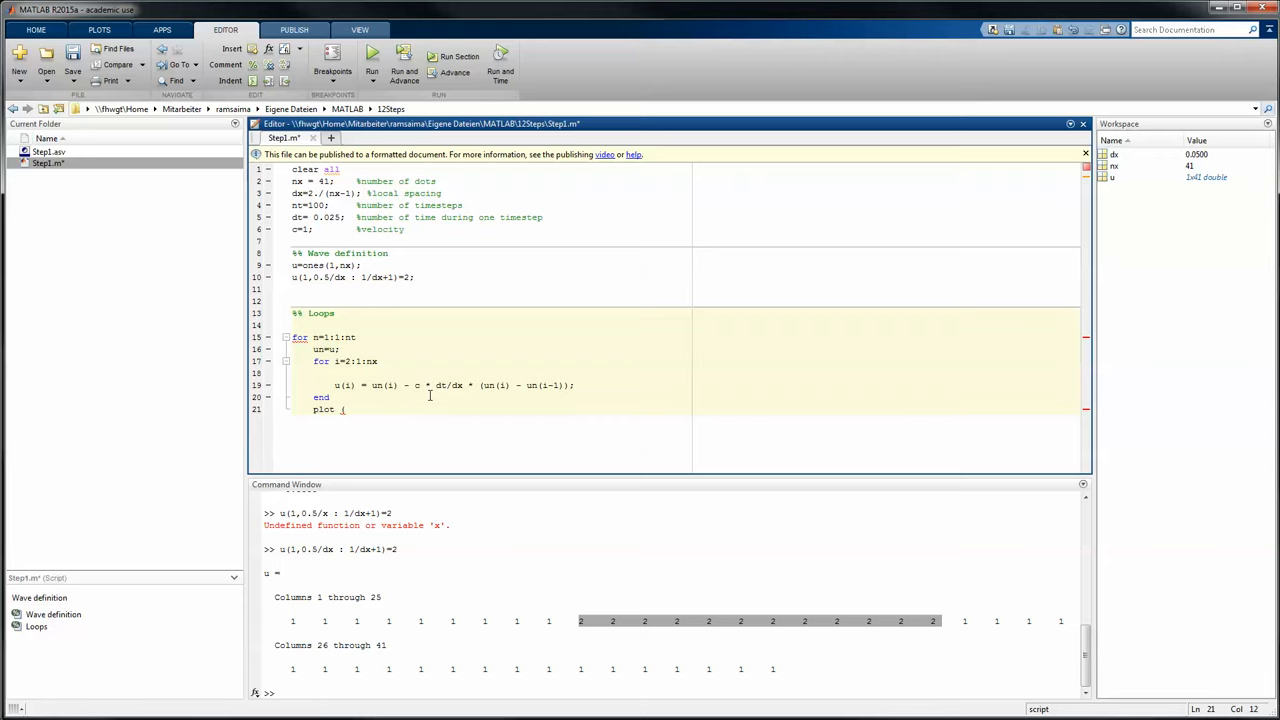
type(",")
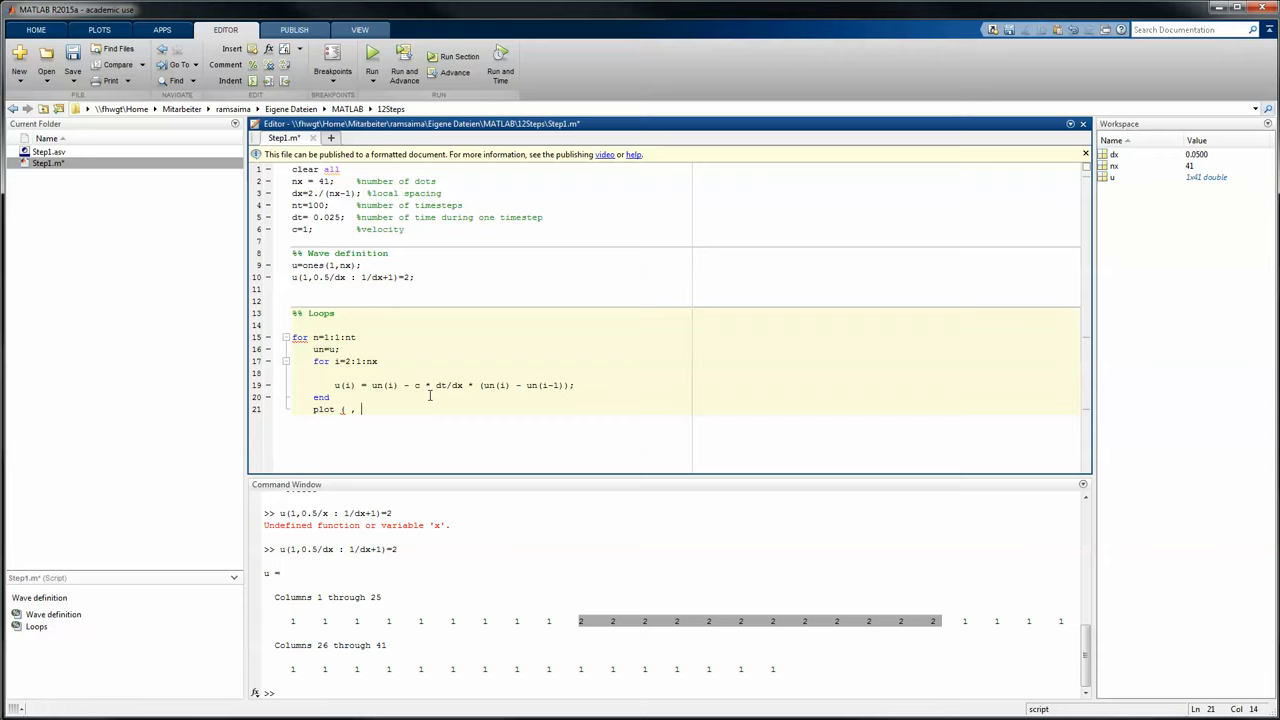
type("u")
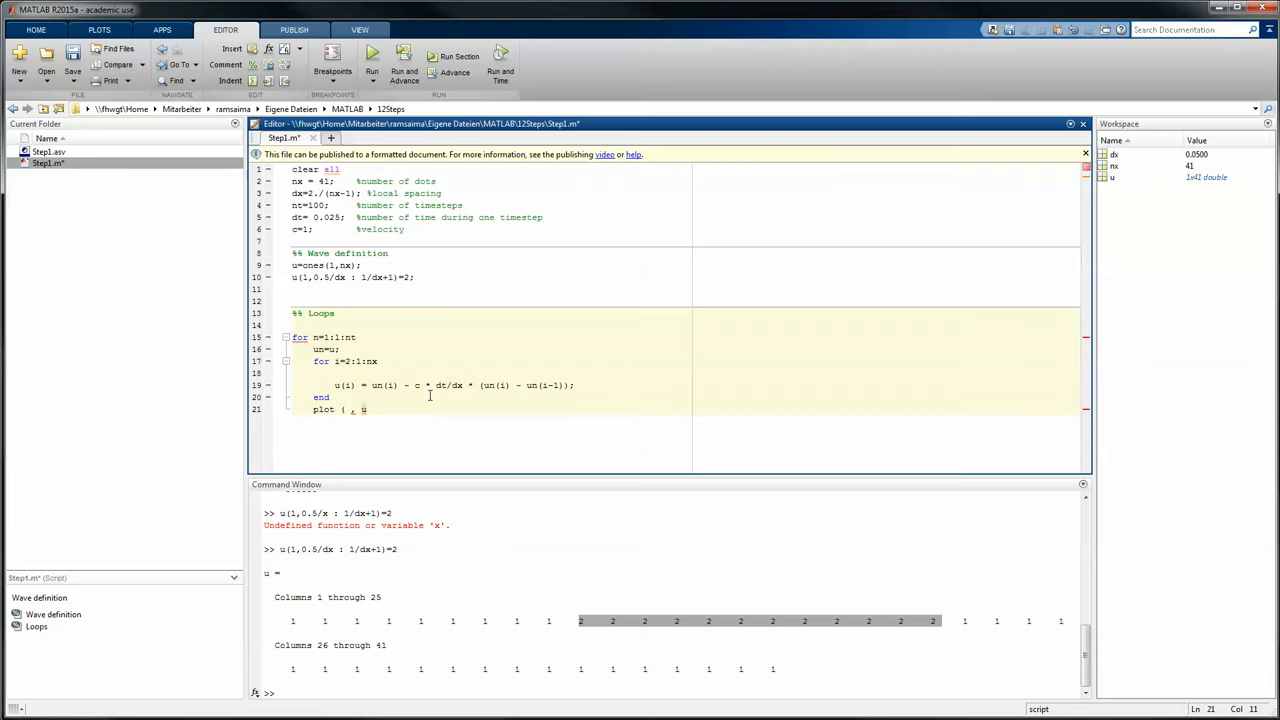
type("1")
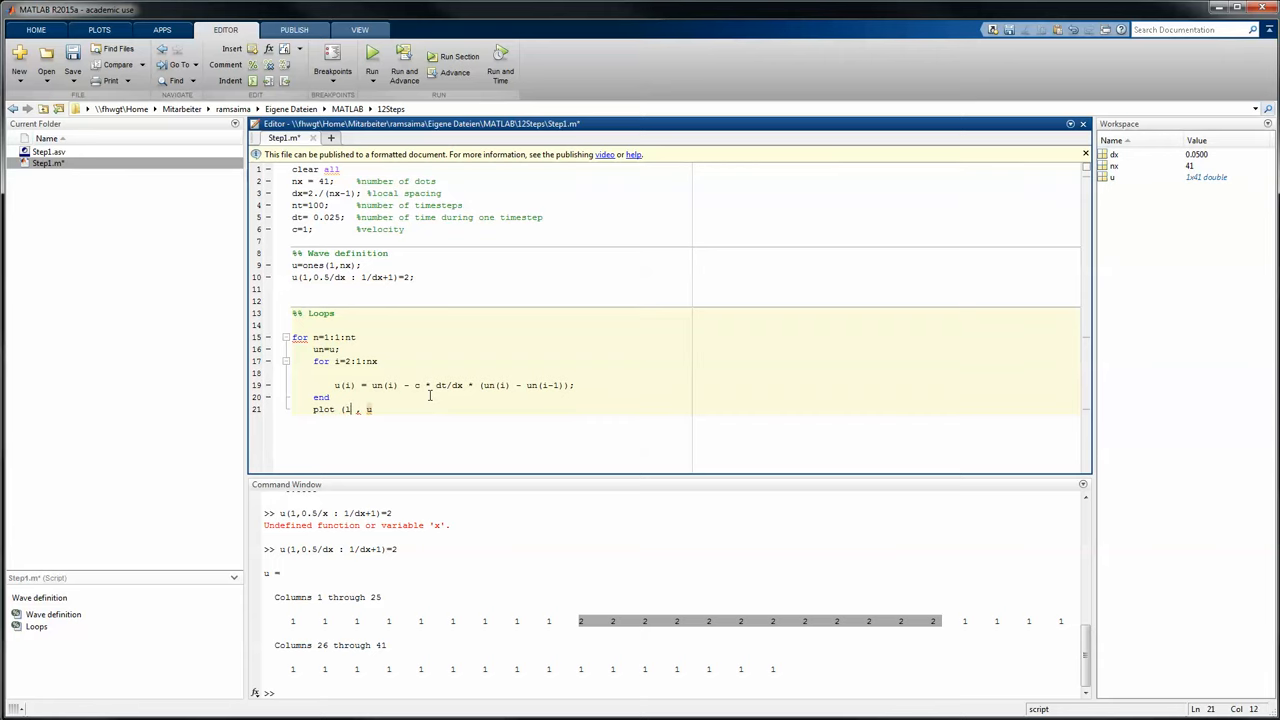
type("linspace(")
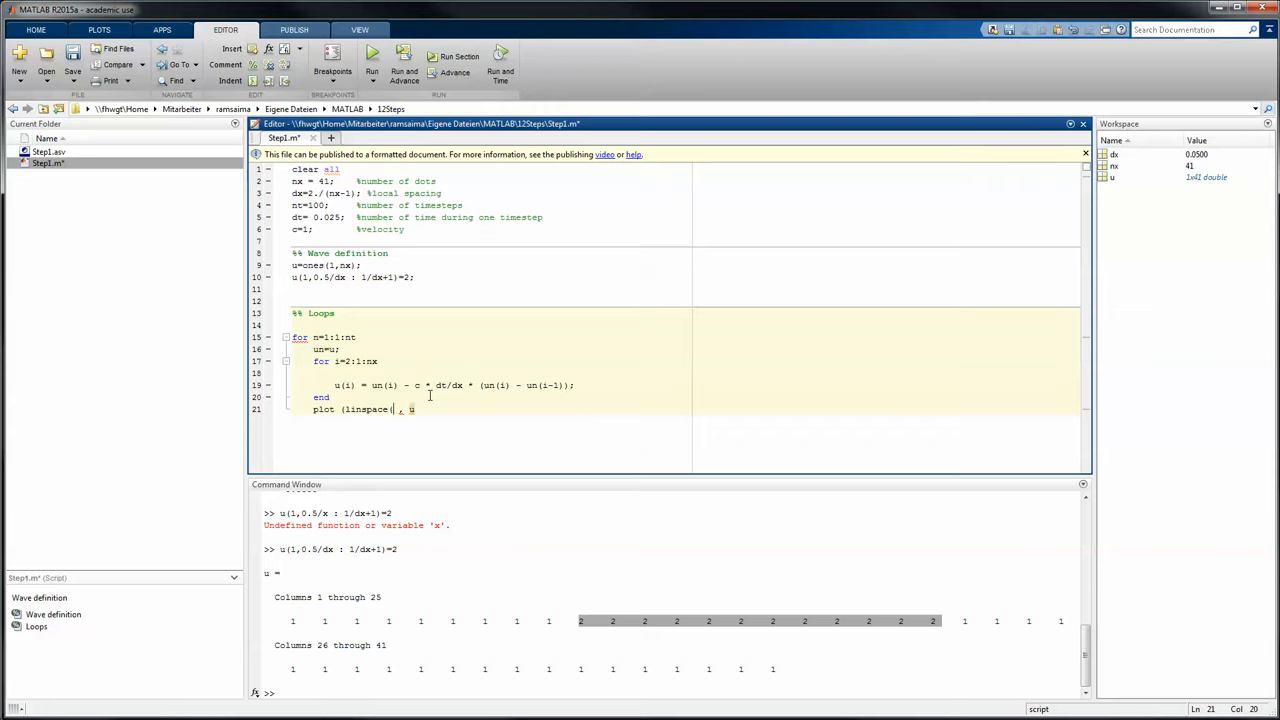
type("0,2,")
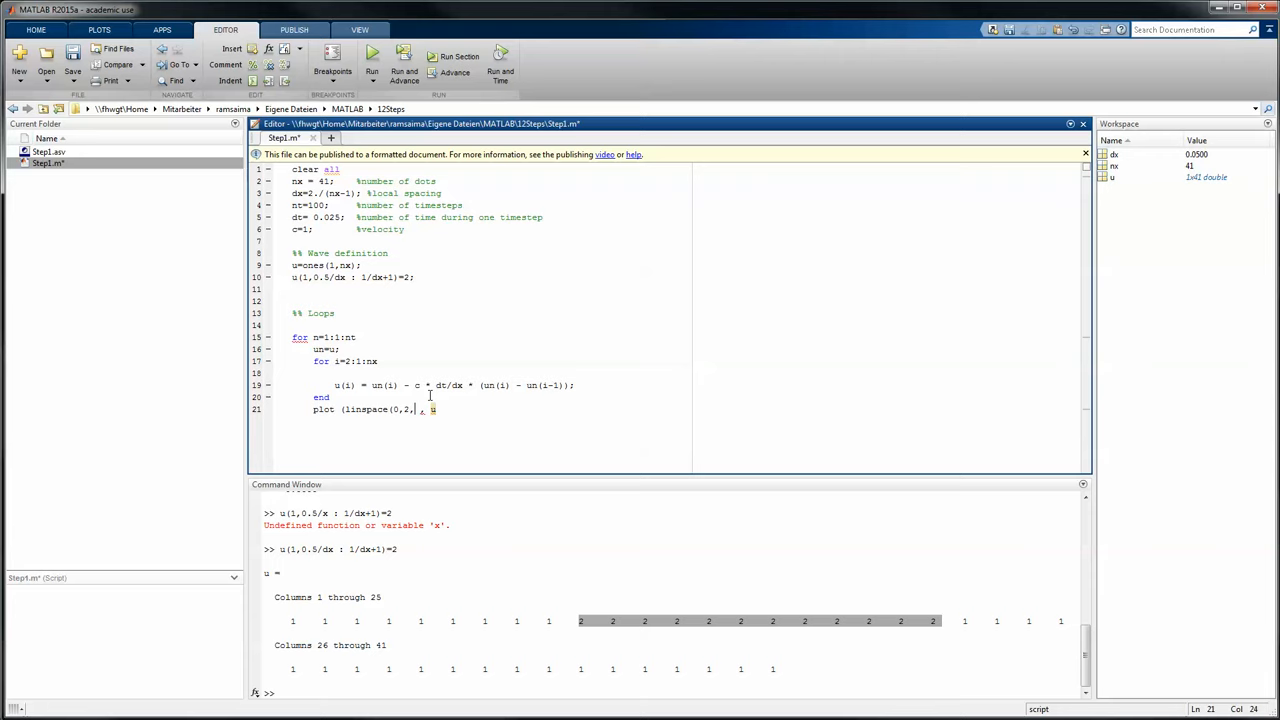
type("nx")
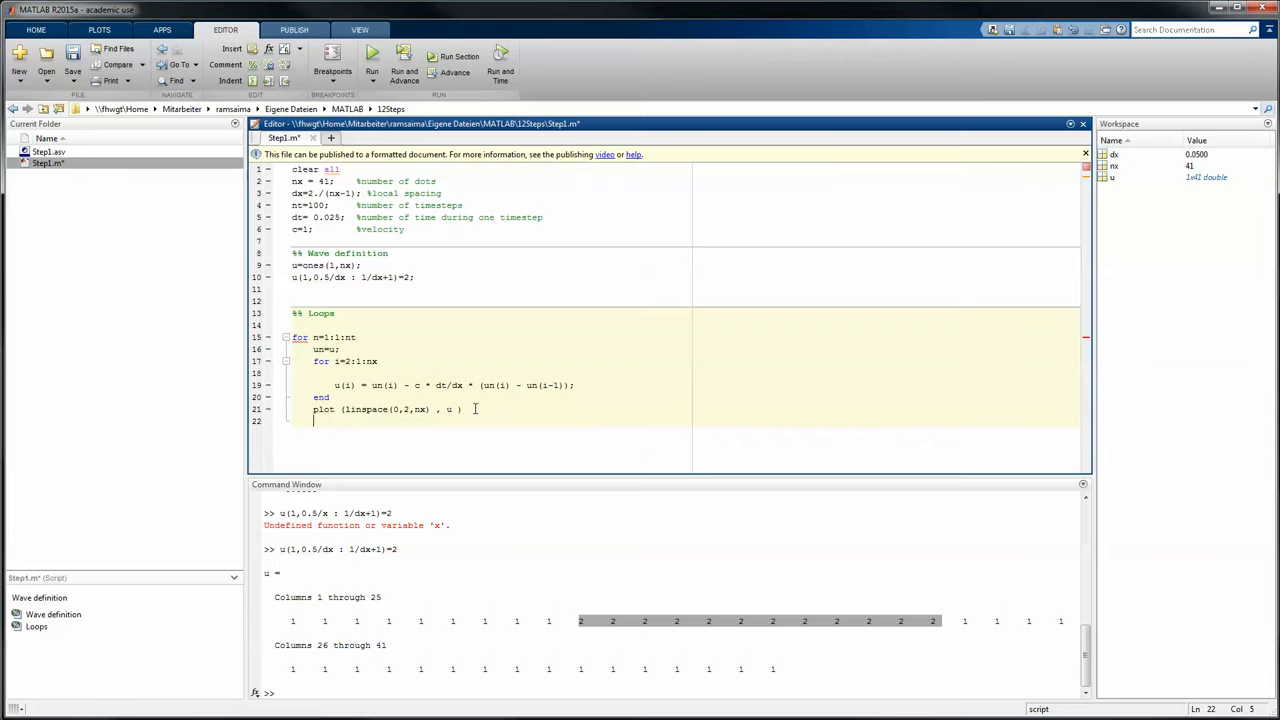
Step: Pause 0.01 s after each plot and close the outer loop with end
type("pause")
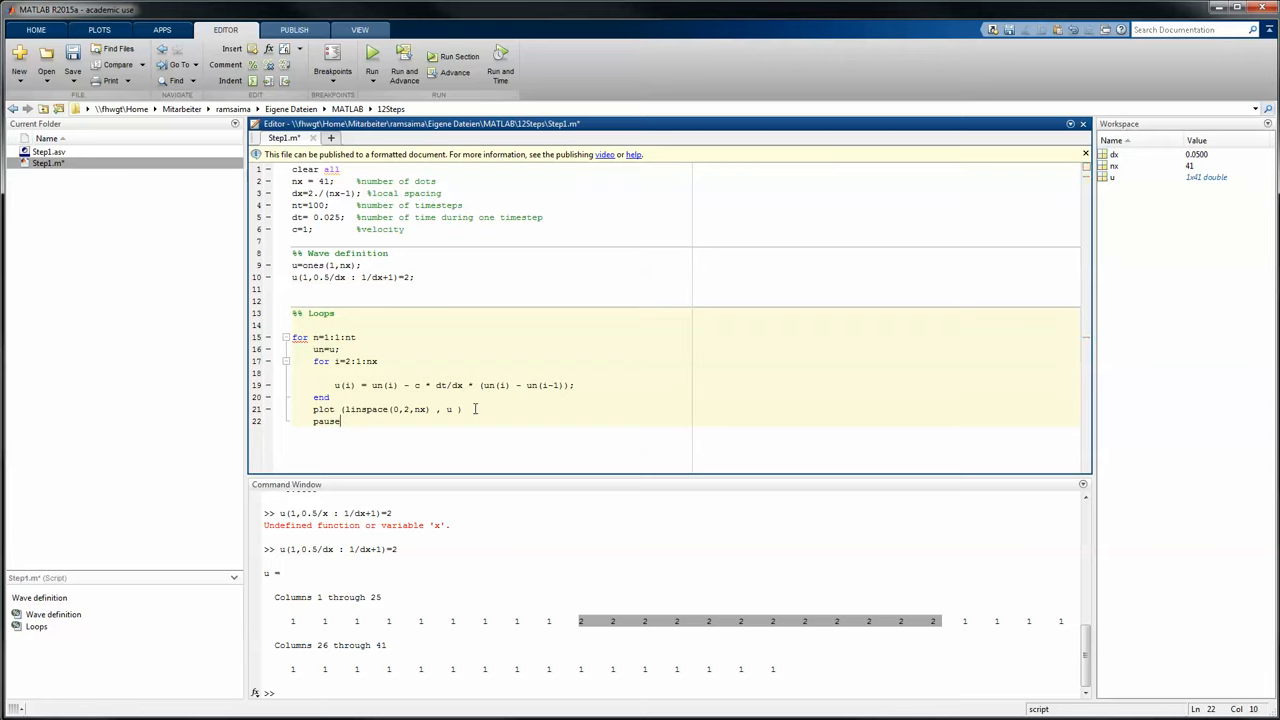
type("(0")
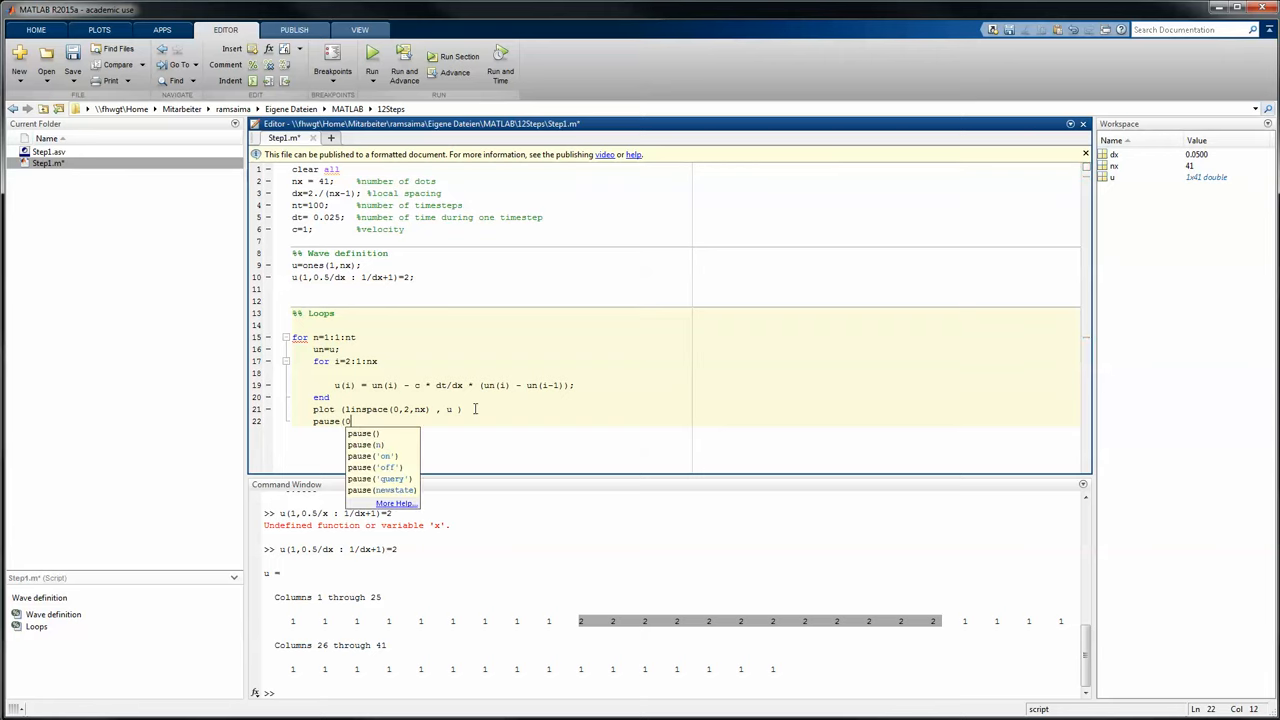
type(".01")
type("end")
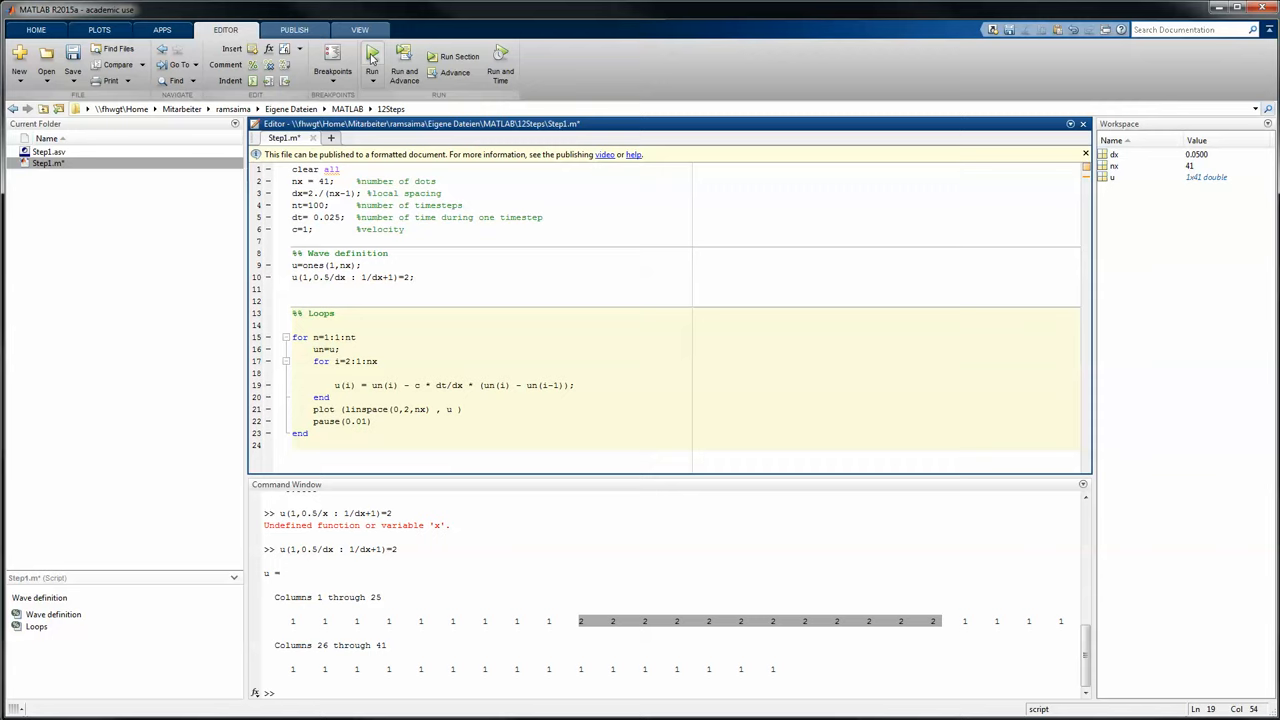
Step: Run Step1, change nt to 10 and the pause to 0.2, and rerun
left_click(371, 57)
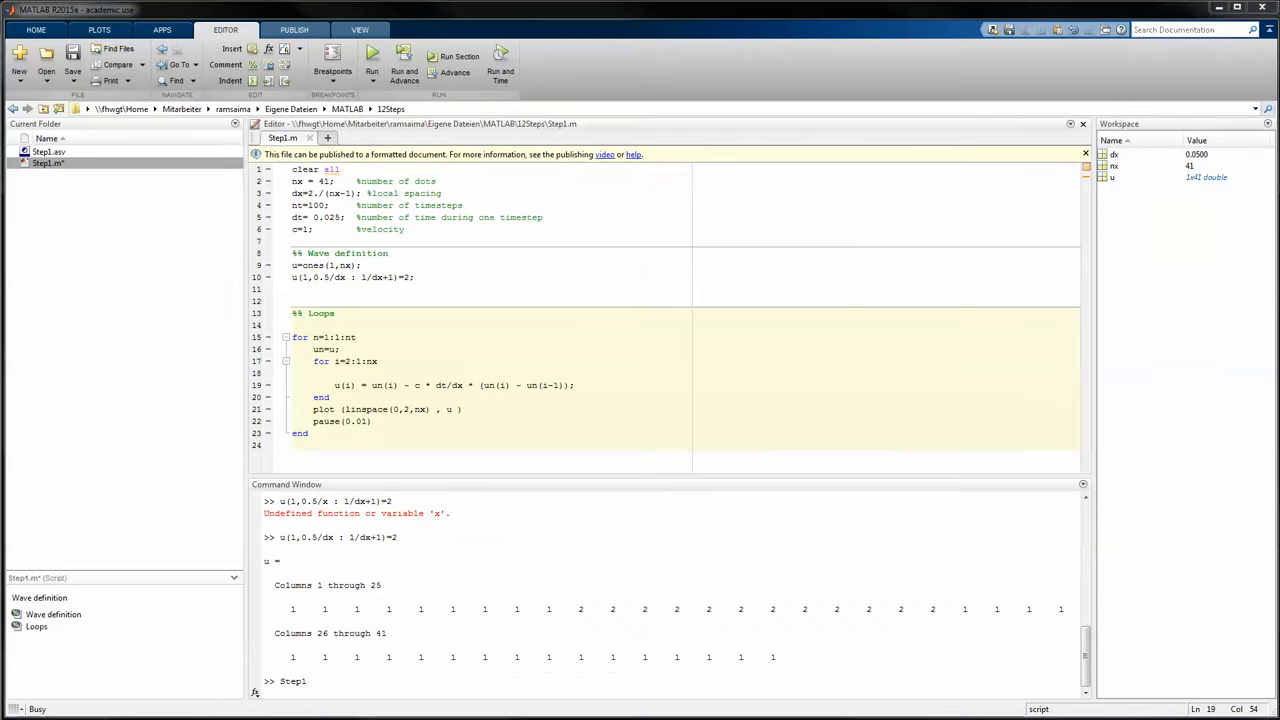
left_click(372, 57)
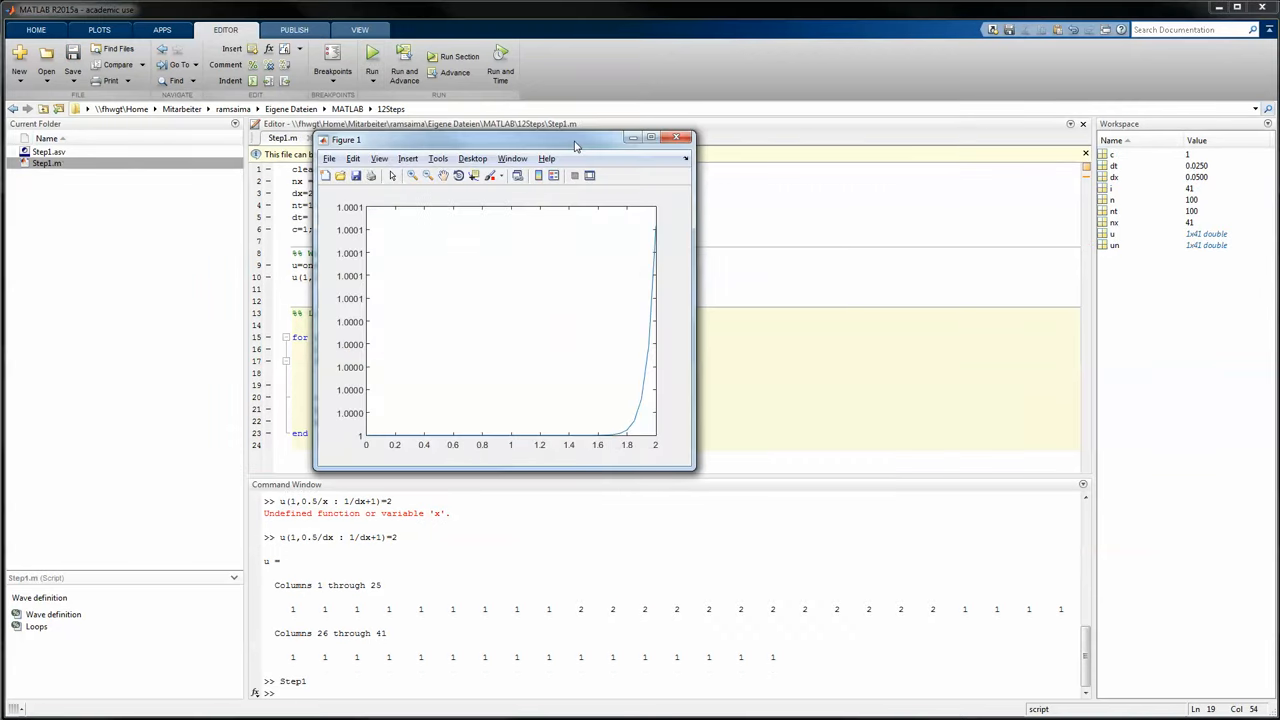
left_click(678, 137)
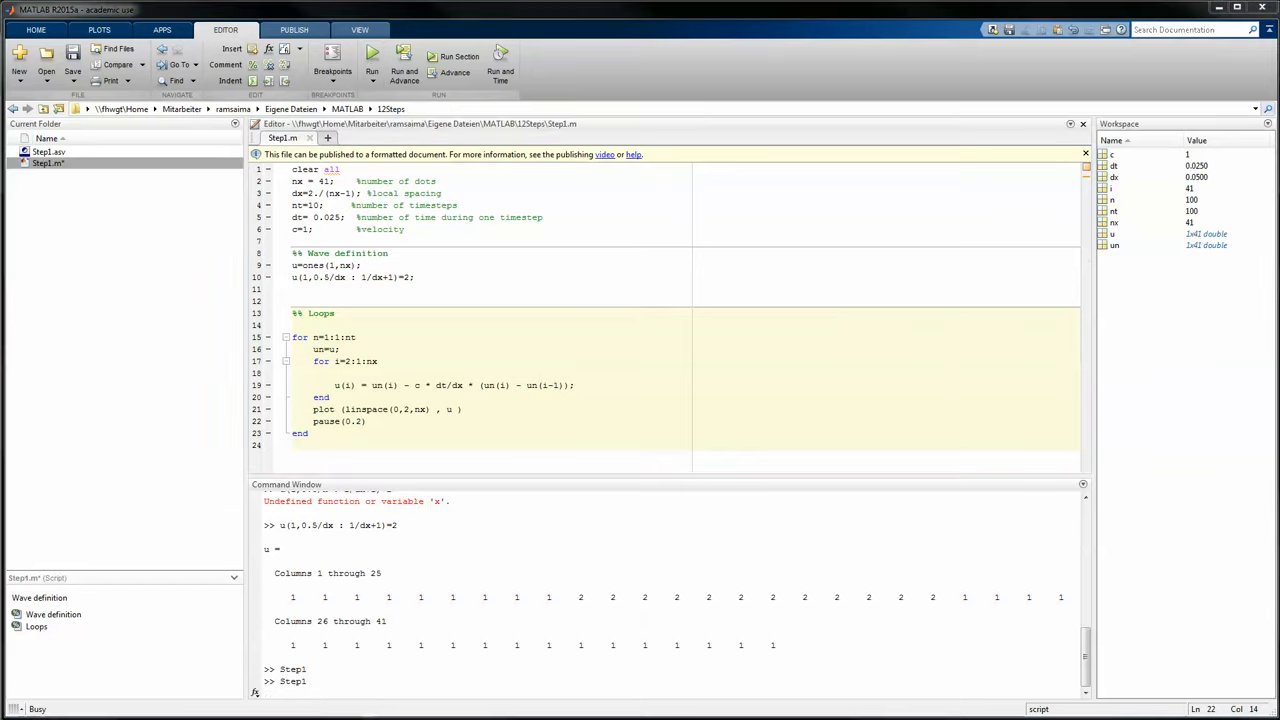
Step: Set nt=30 on line 4 and rerun Step1 to see the hump near x=1.1
left_click(371, 55)
type("3")
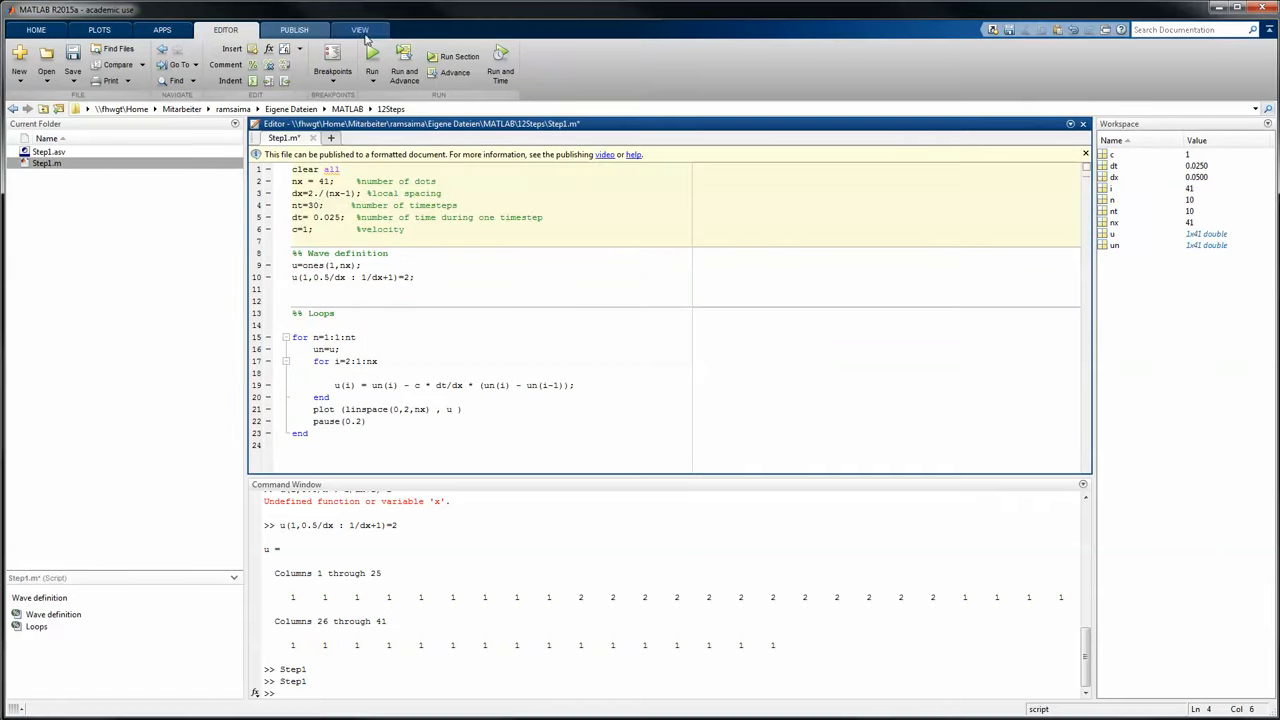
left_click(371, 60)
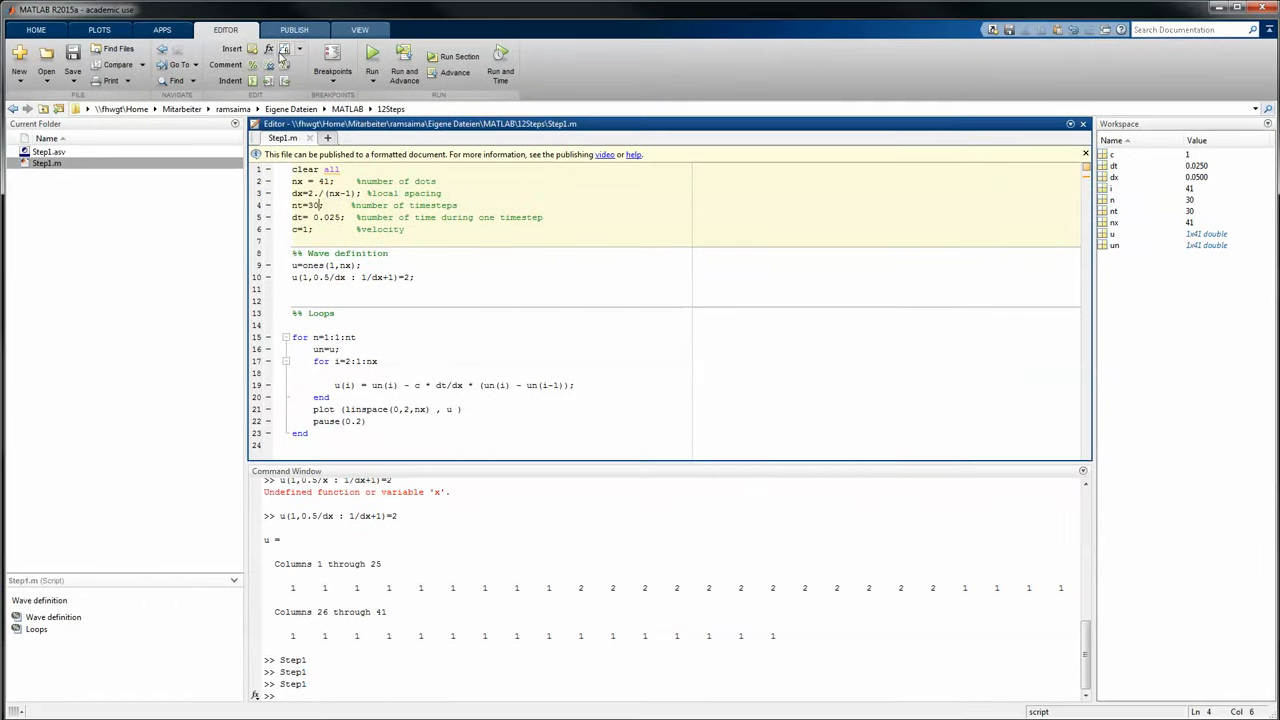
left_click(371, 57)
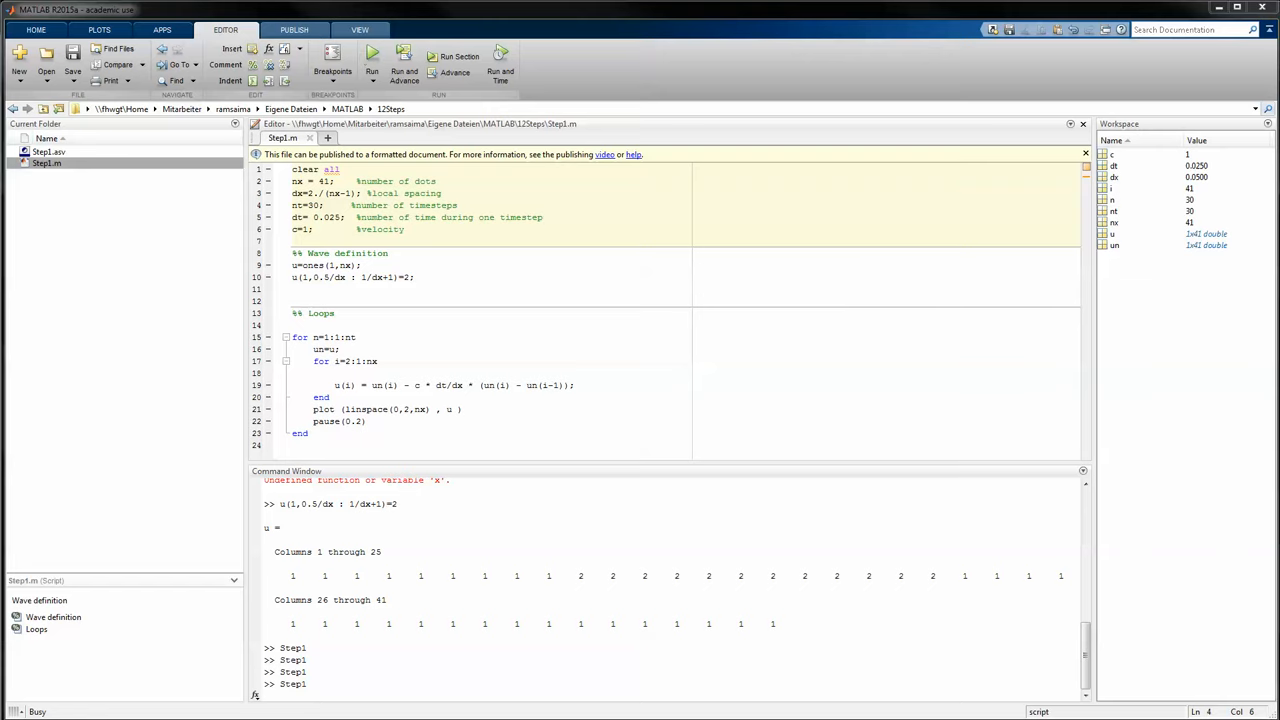
left_click(371, 57)
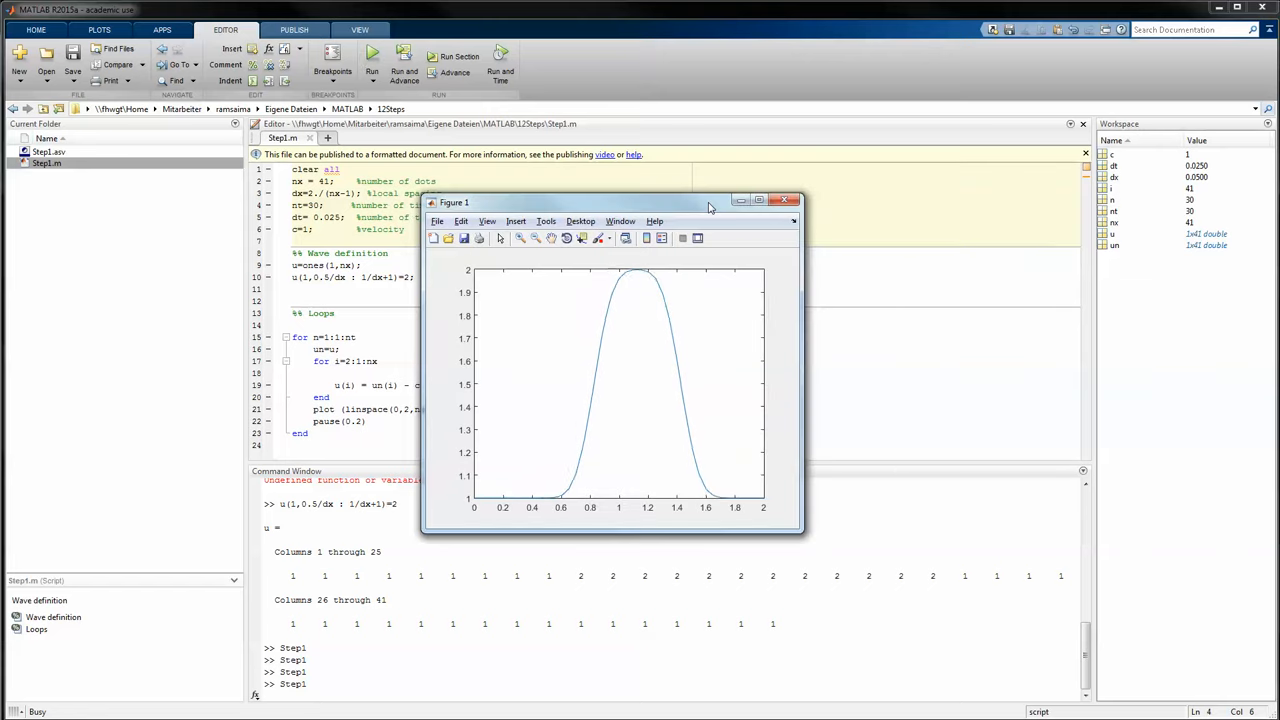